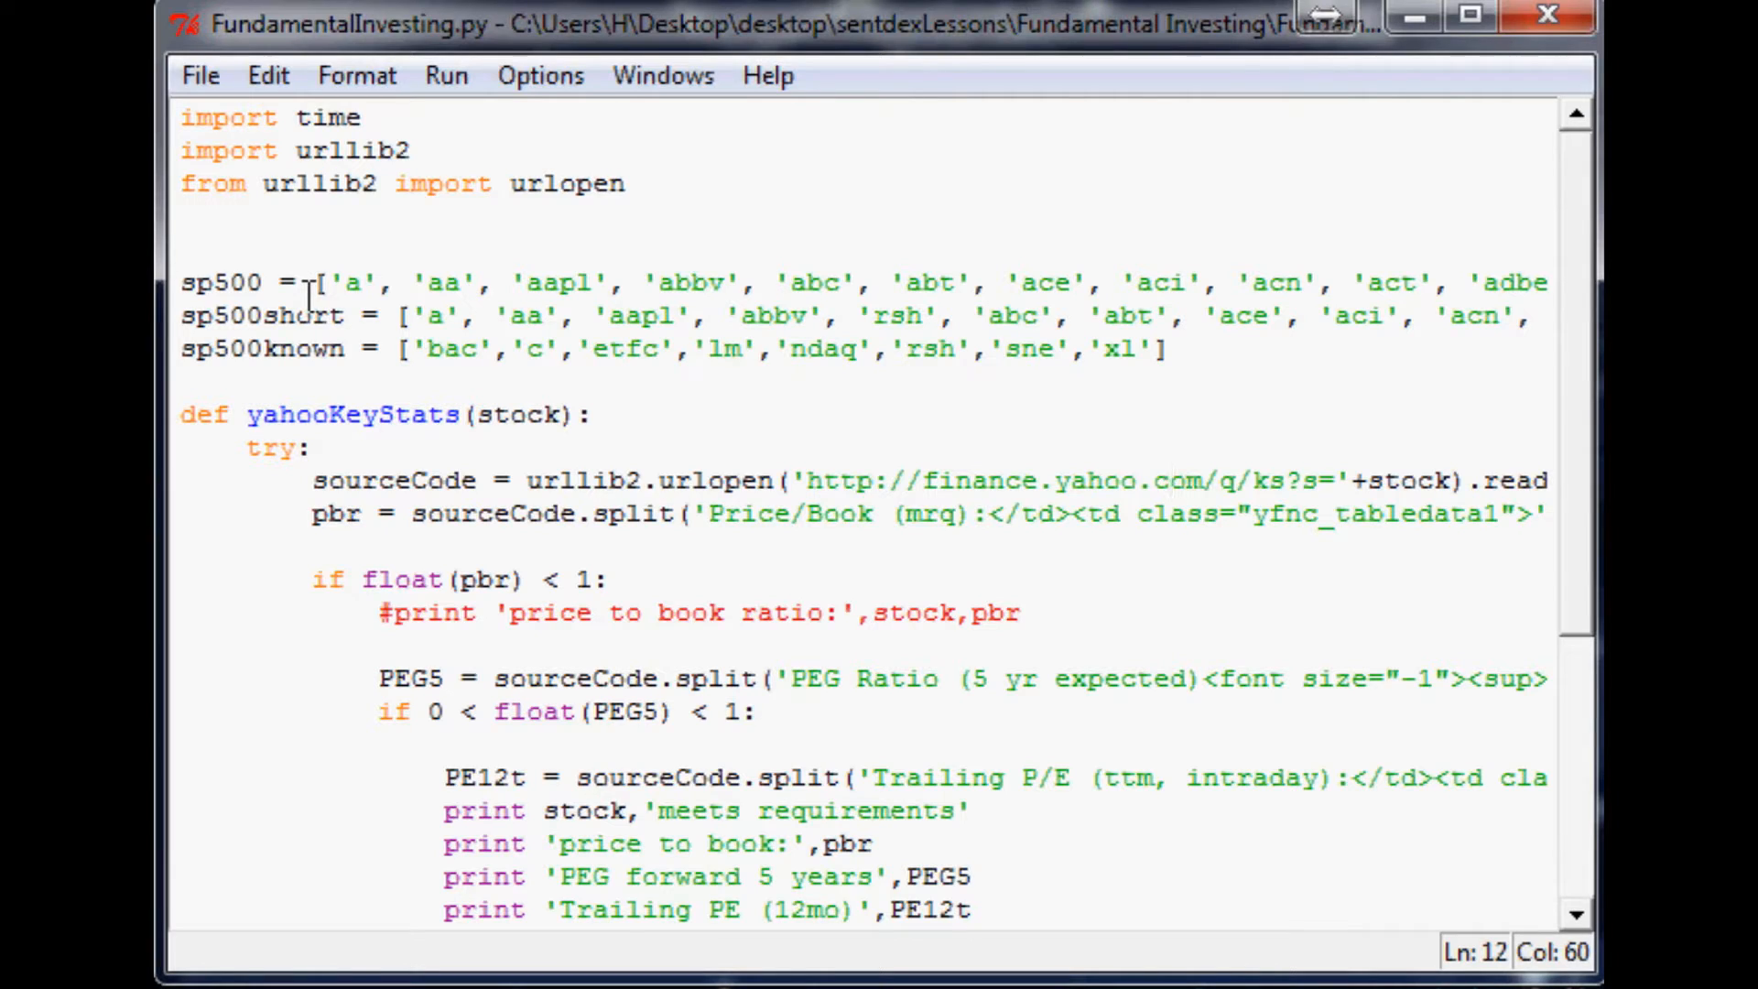
- Jump to the Membership section and open the 'Complete membership list' PDF
click(1173, 482)
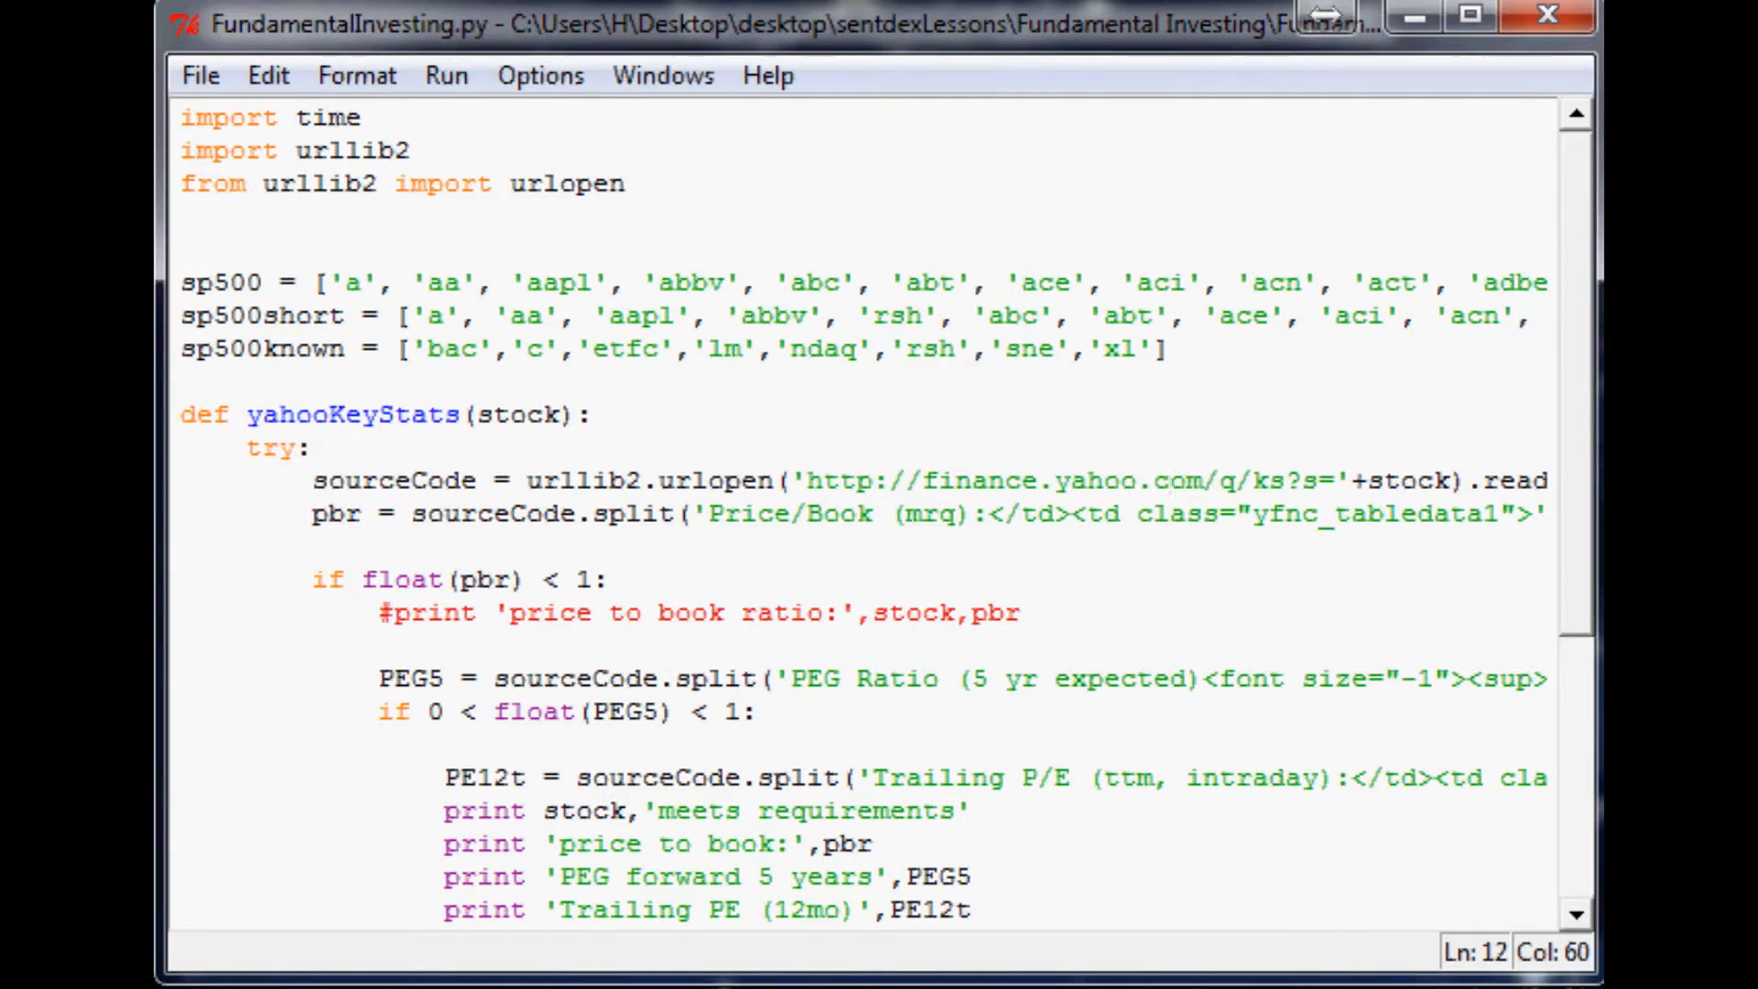
click(1172, 498)
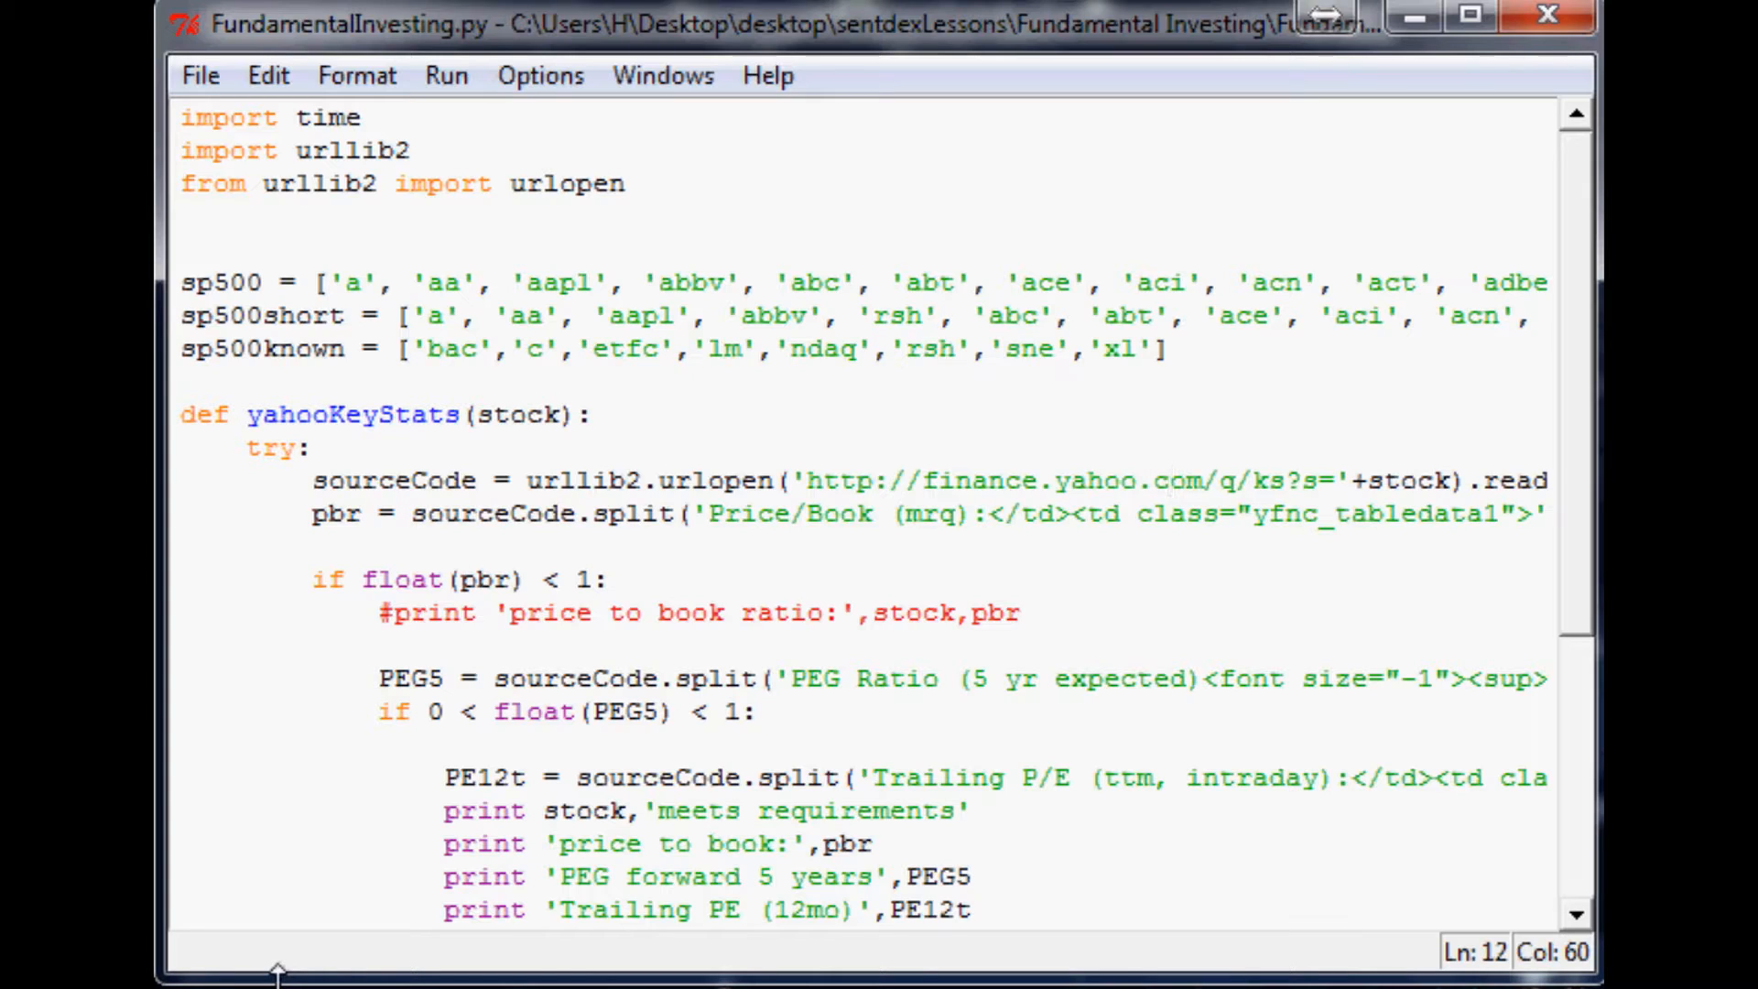
click(1174, 482)
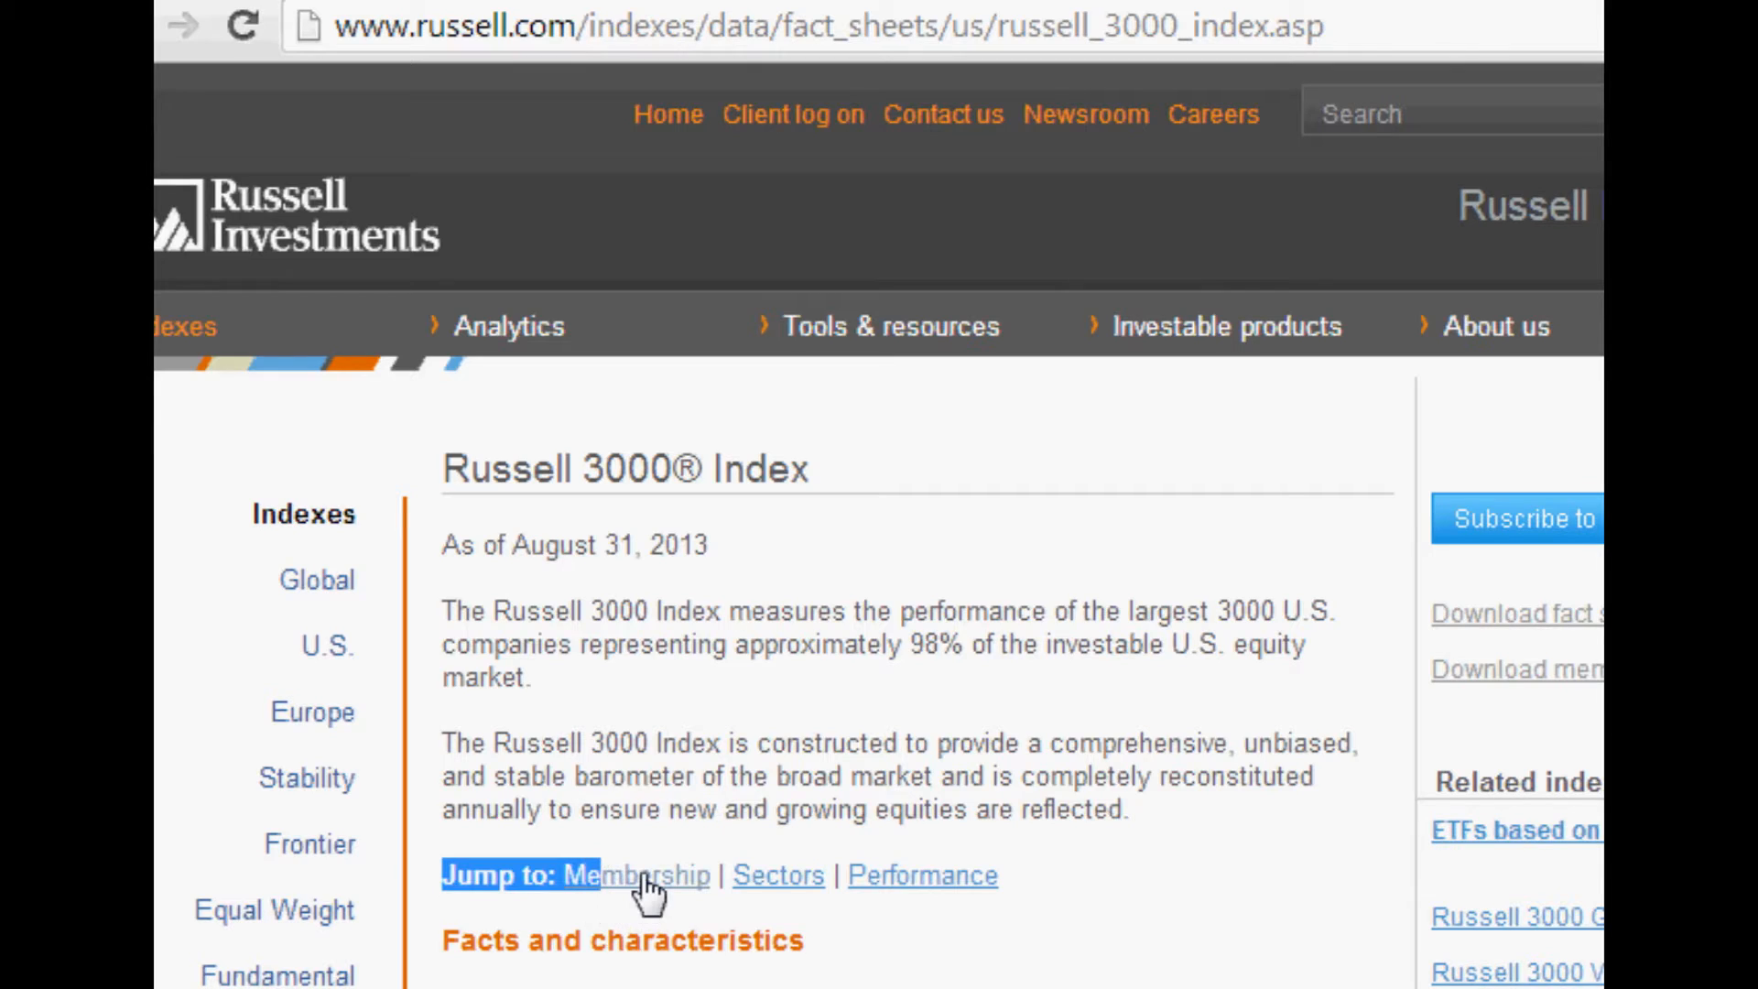
click(643, 875)
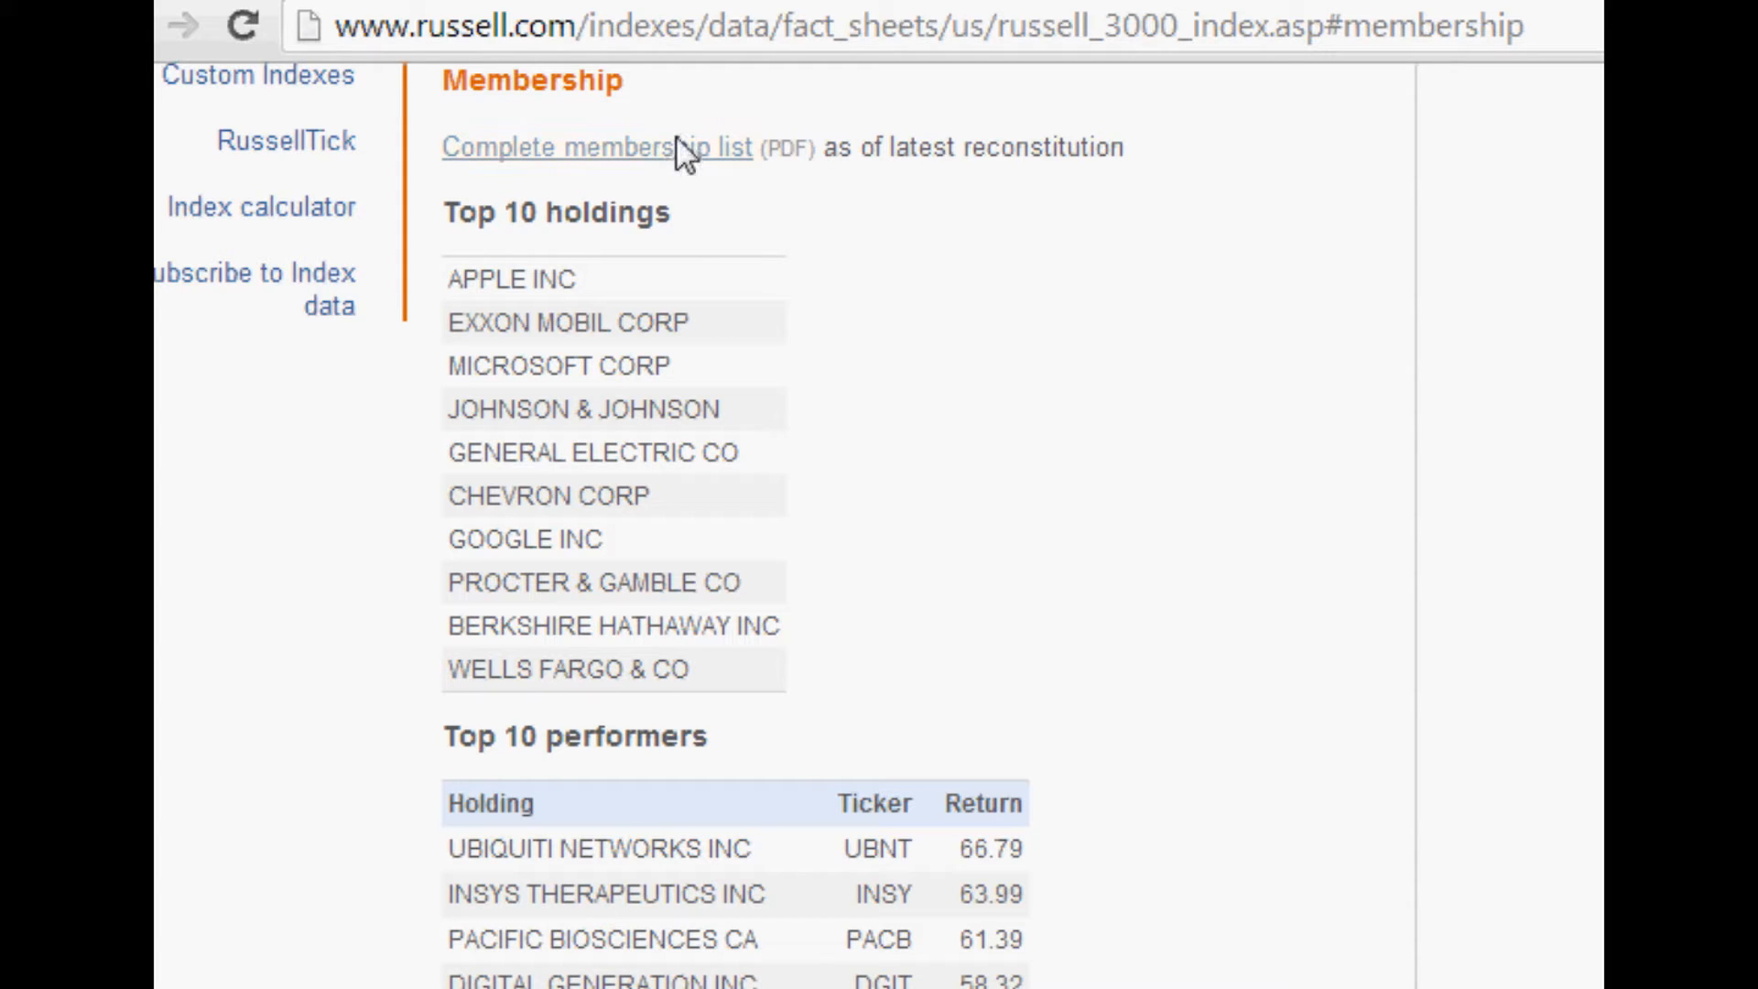
click(587, 147)
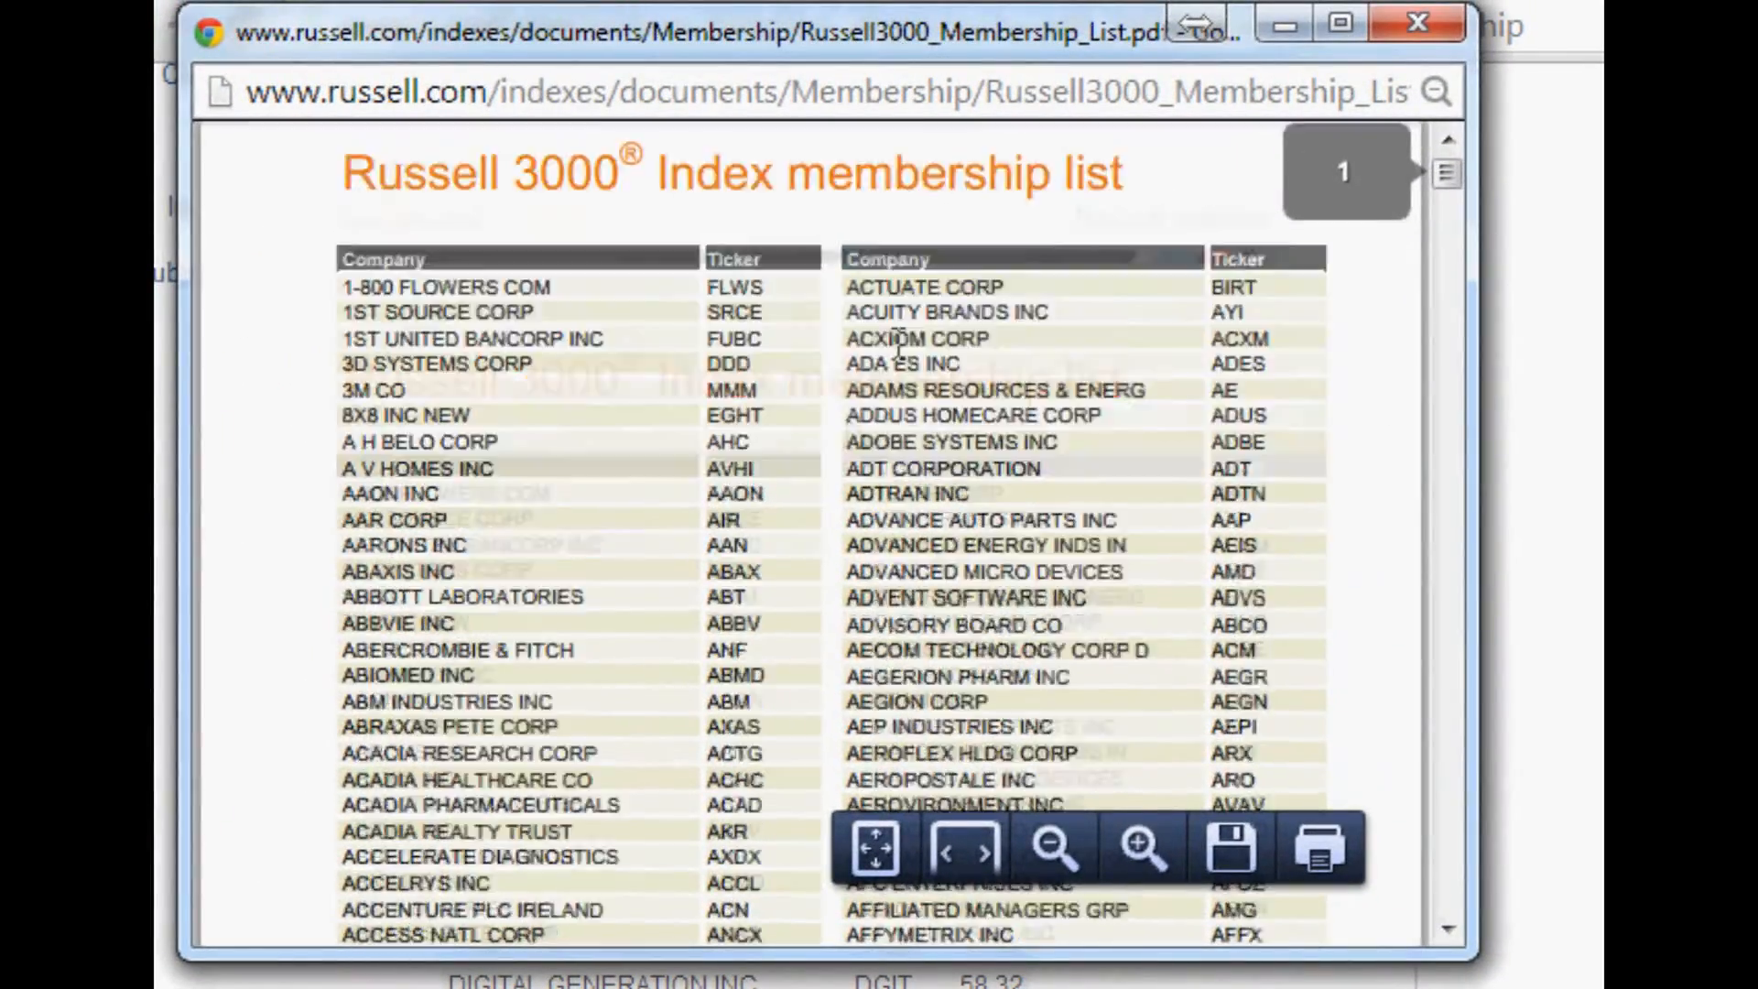
- Scroll the membership PDF, select the word '3000' in its title, and focus its window
scroll(down, 3)
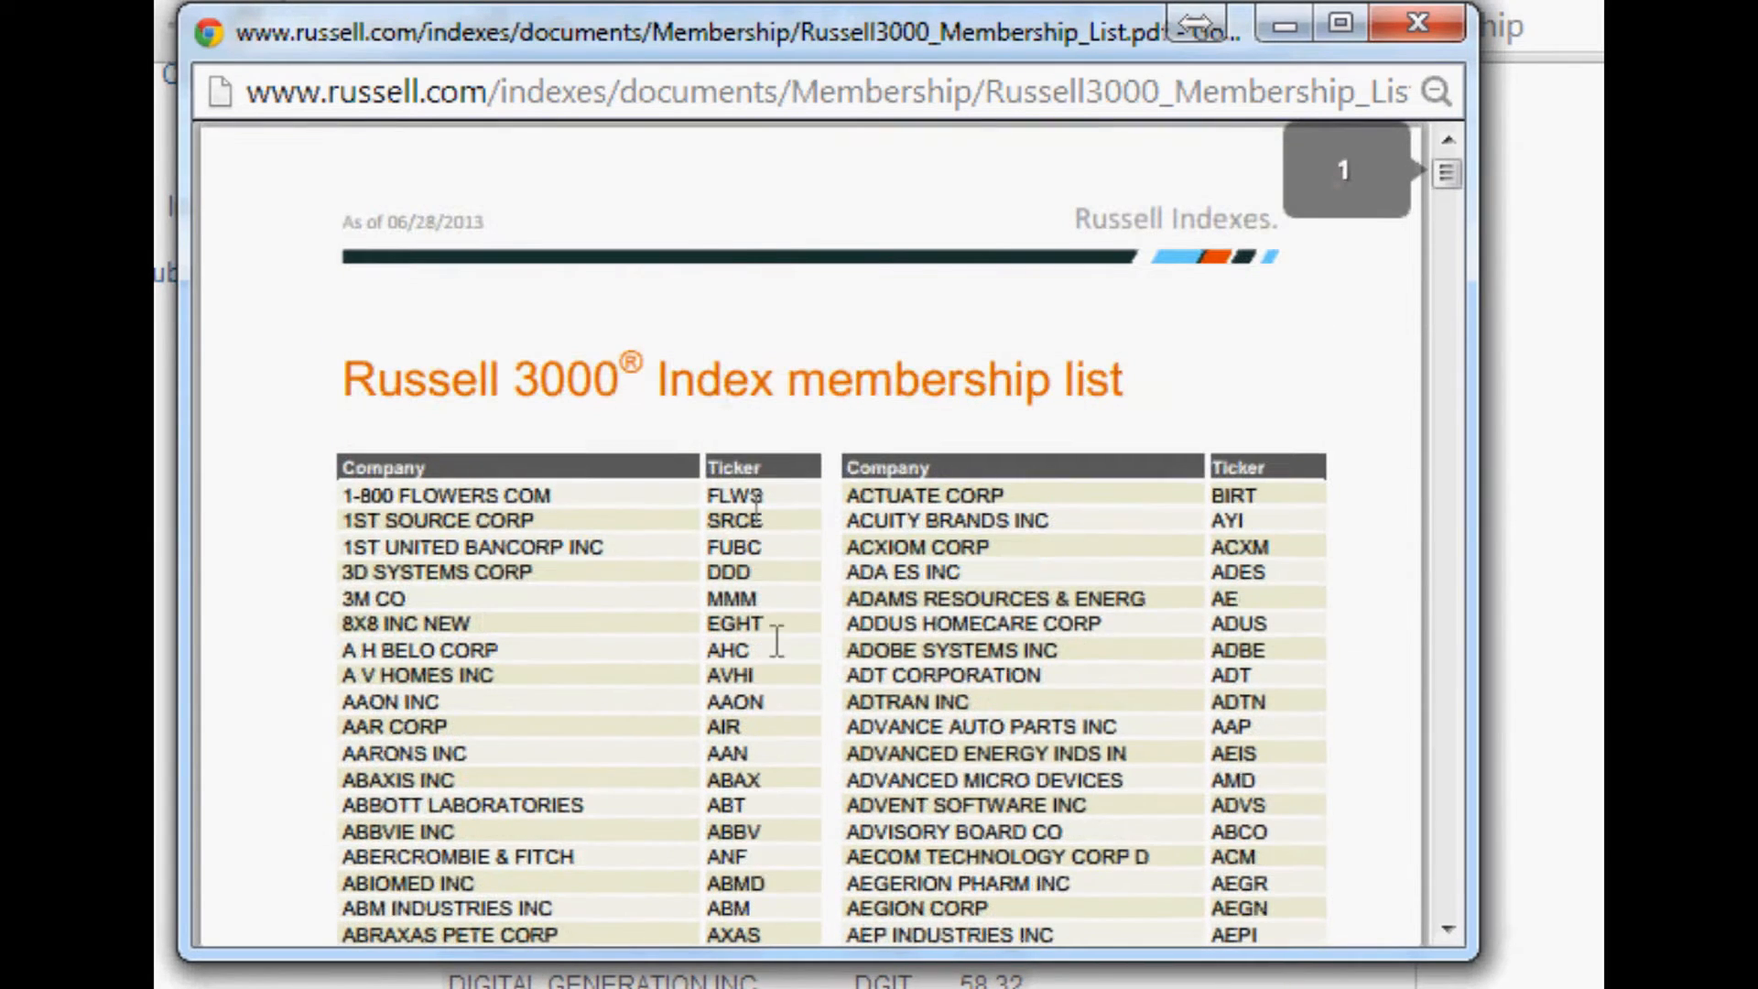
mouse_move(817, 474)
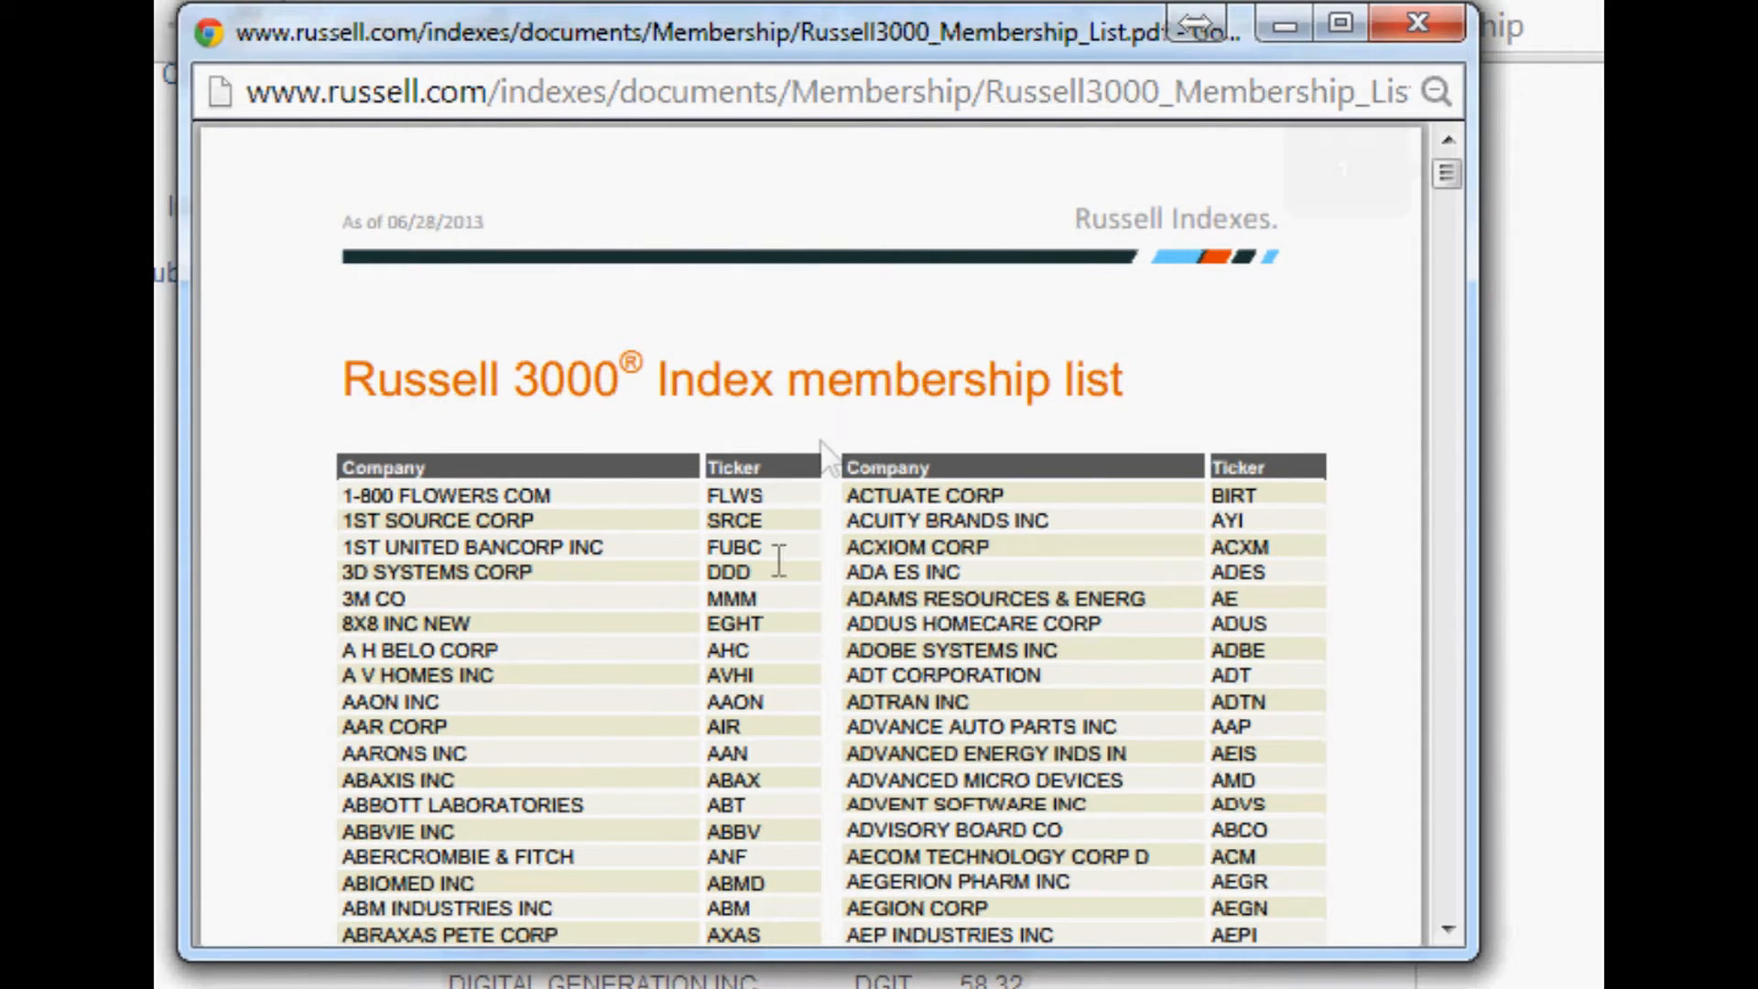
mouse_move(621, 383)
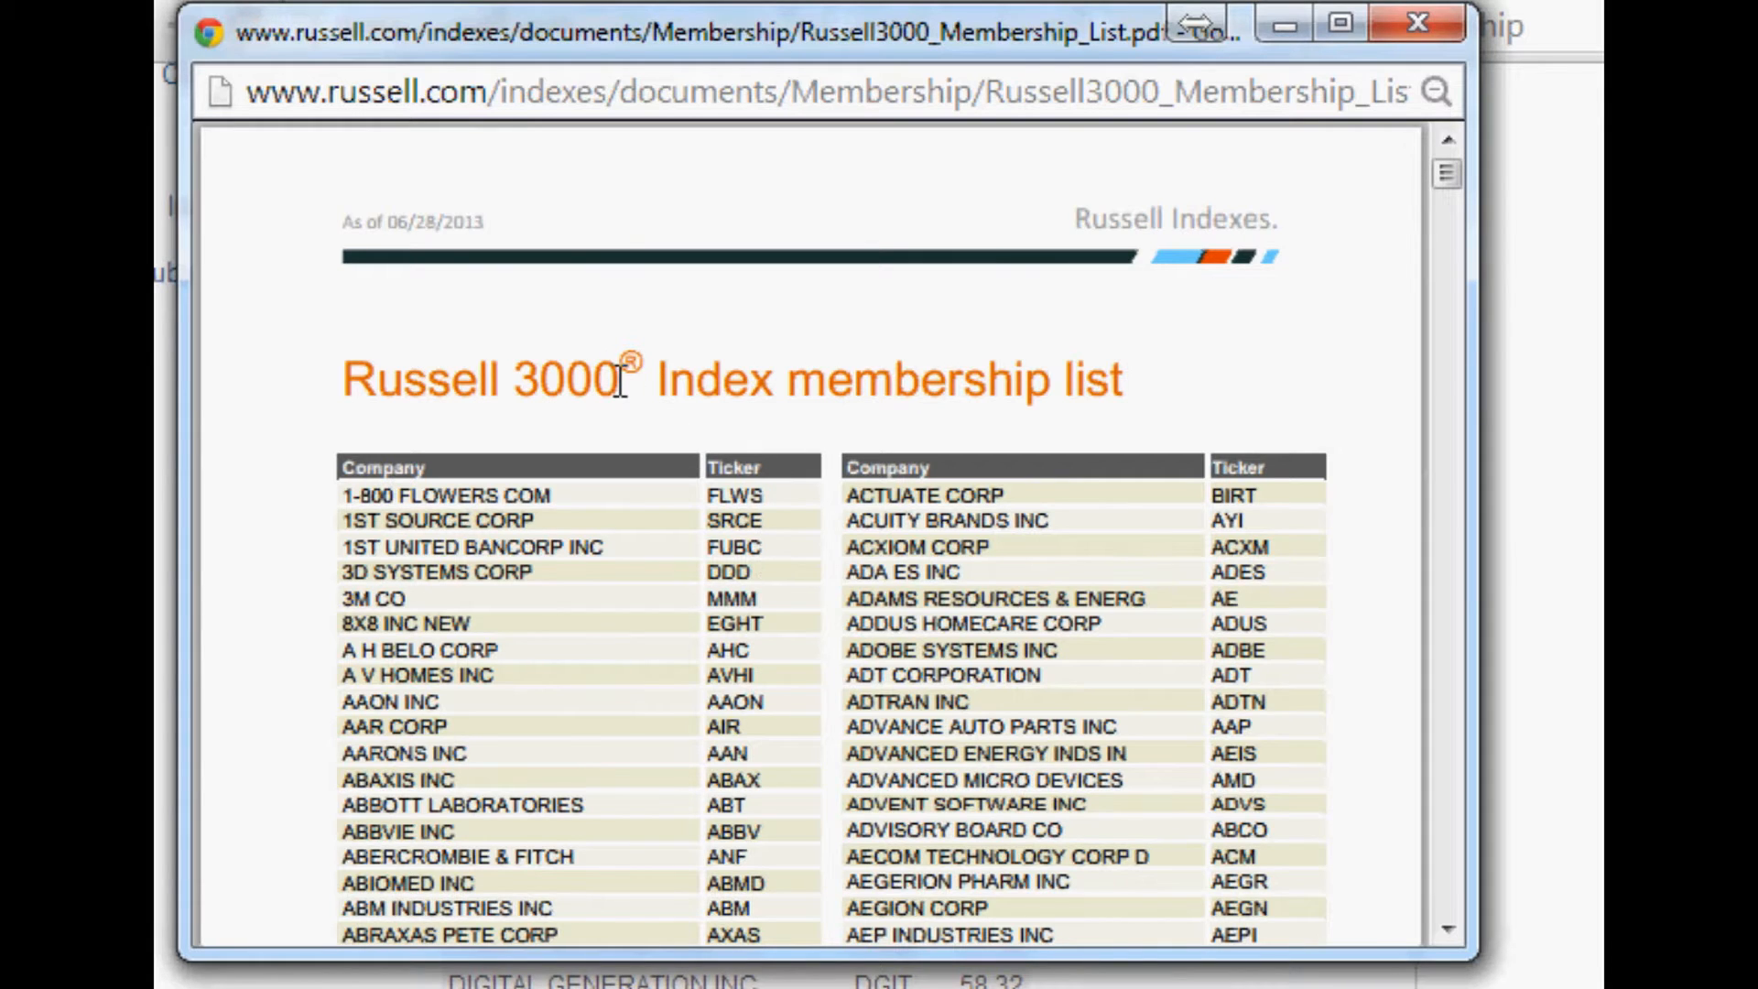
mouse_move(375, 160)
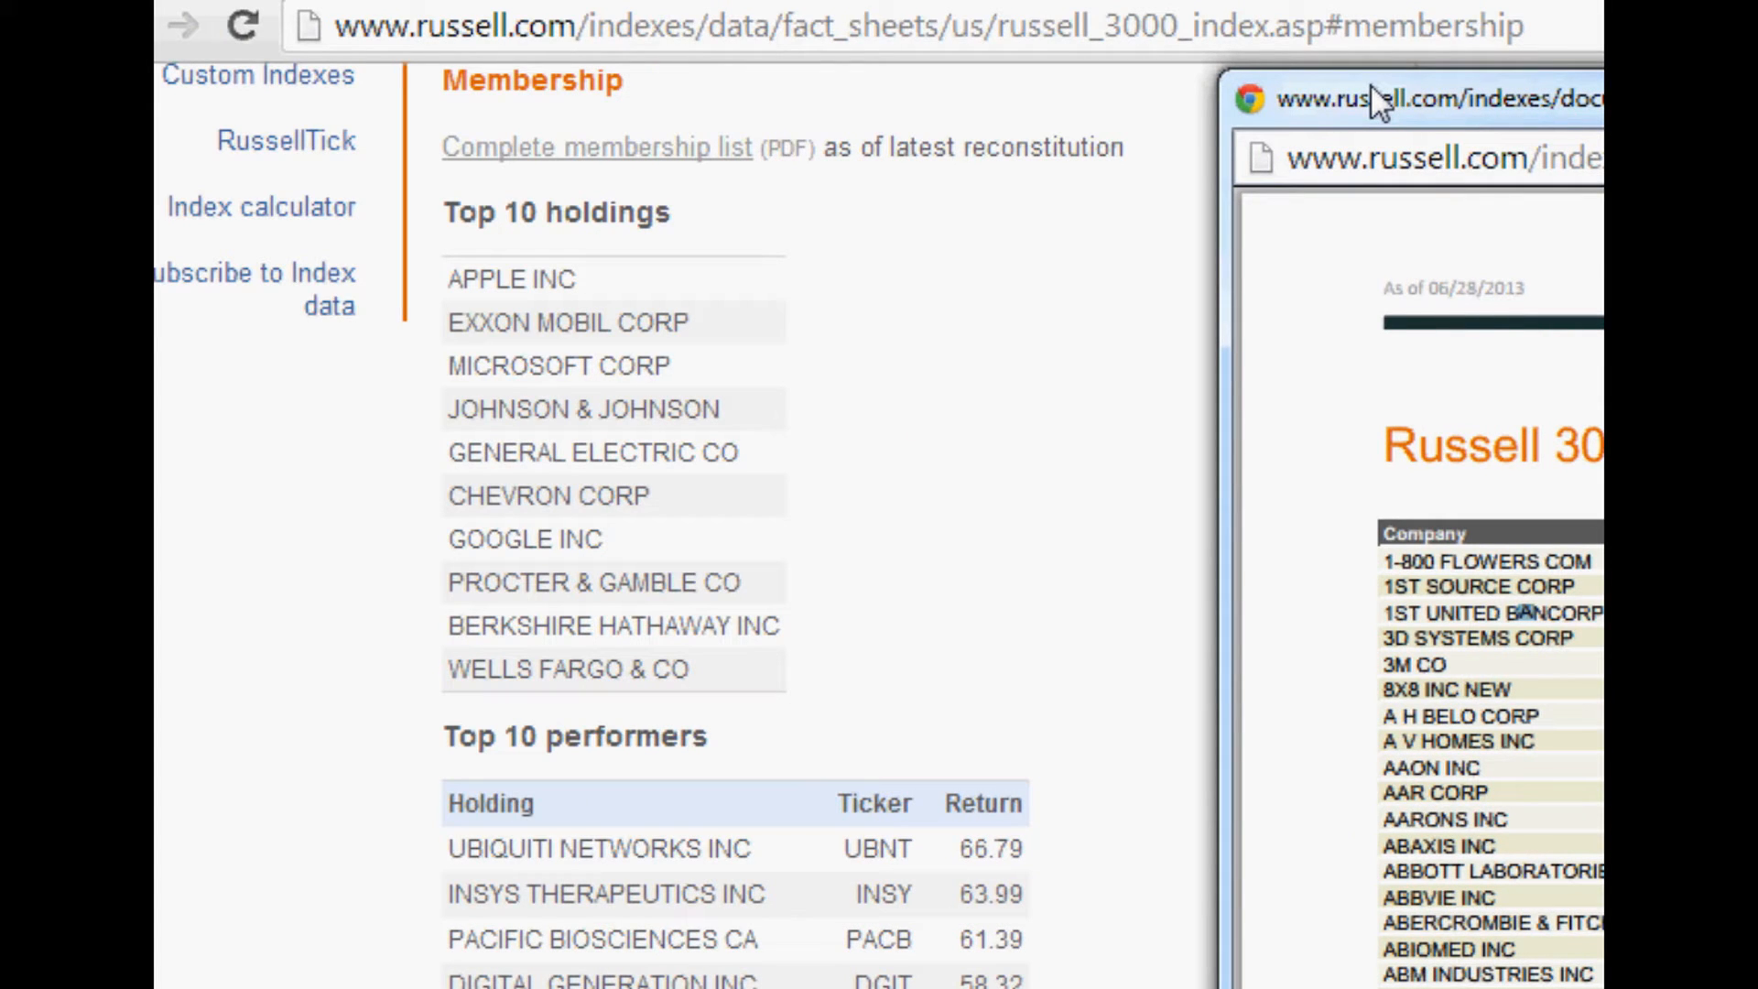
mouse_move(1317, 123)
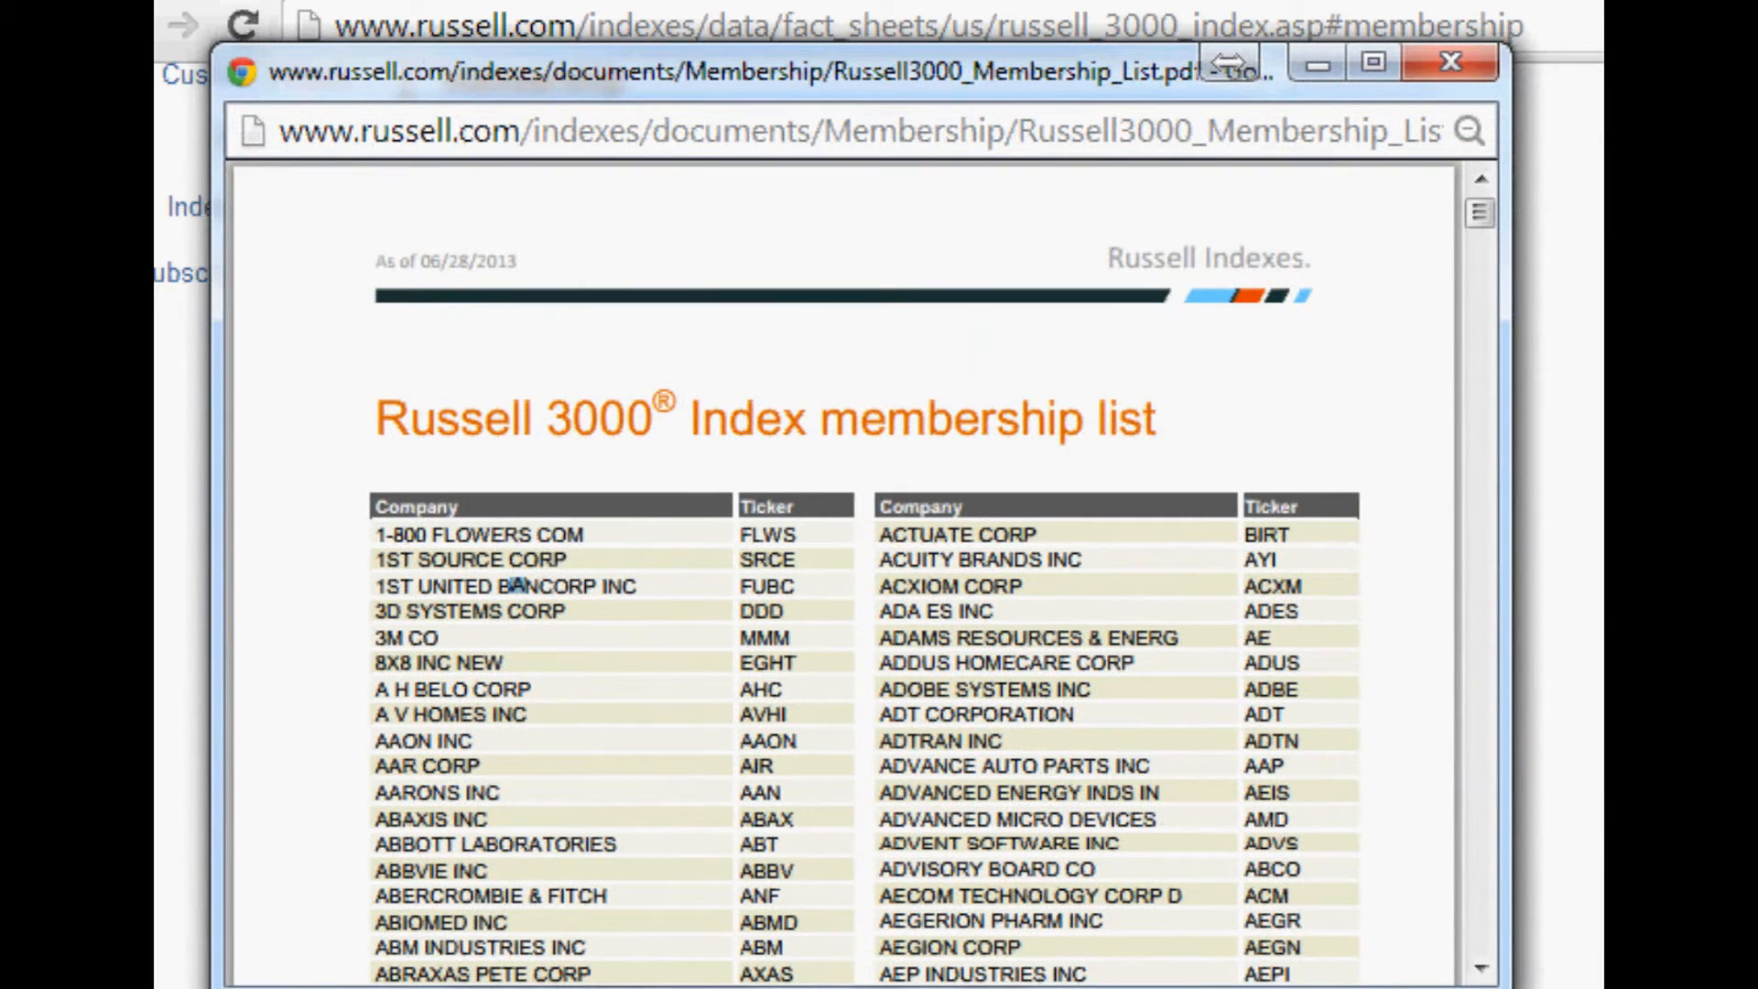
mouse_move(676, 591)
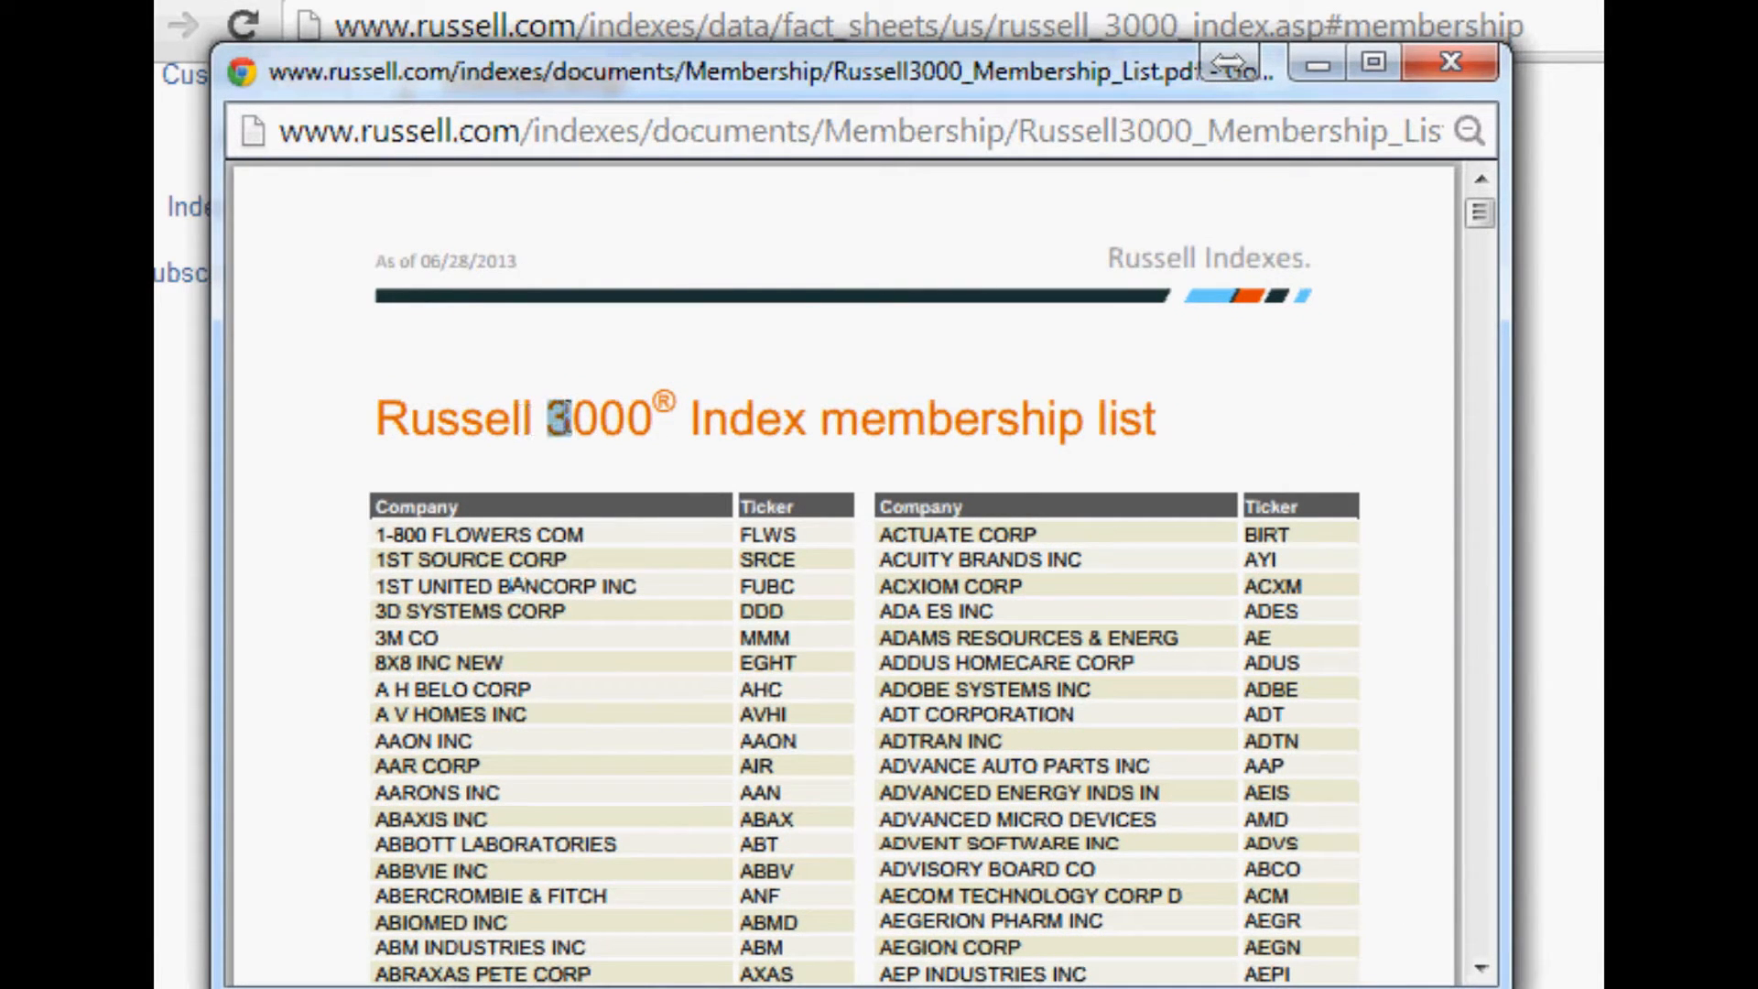
double_click(595, 417)
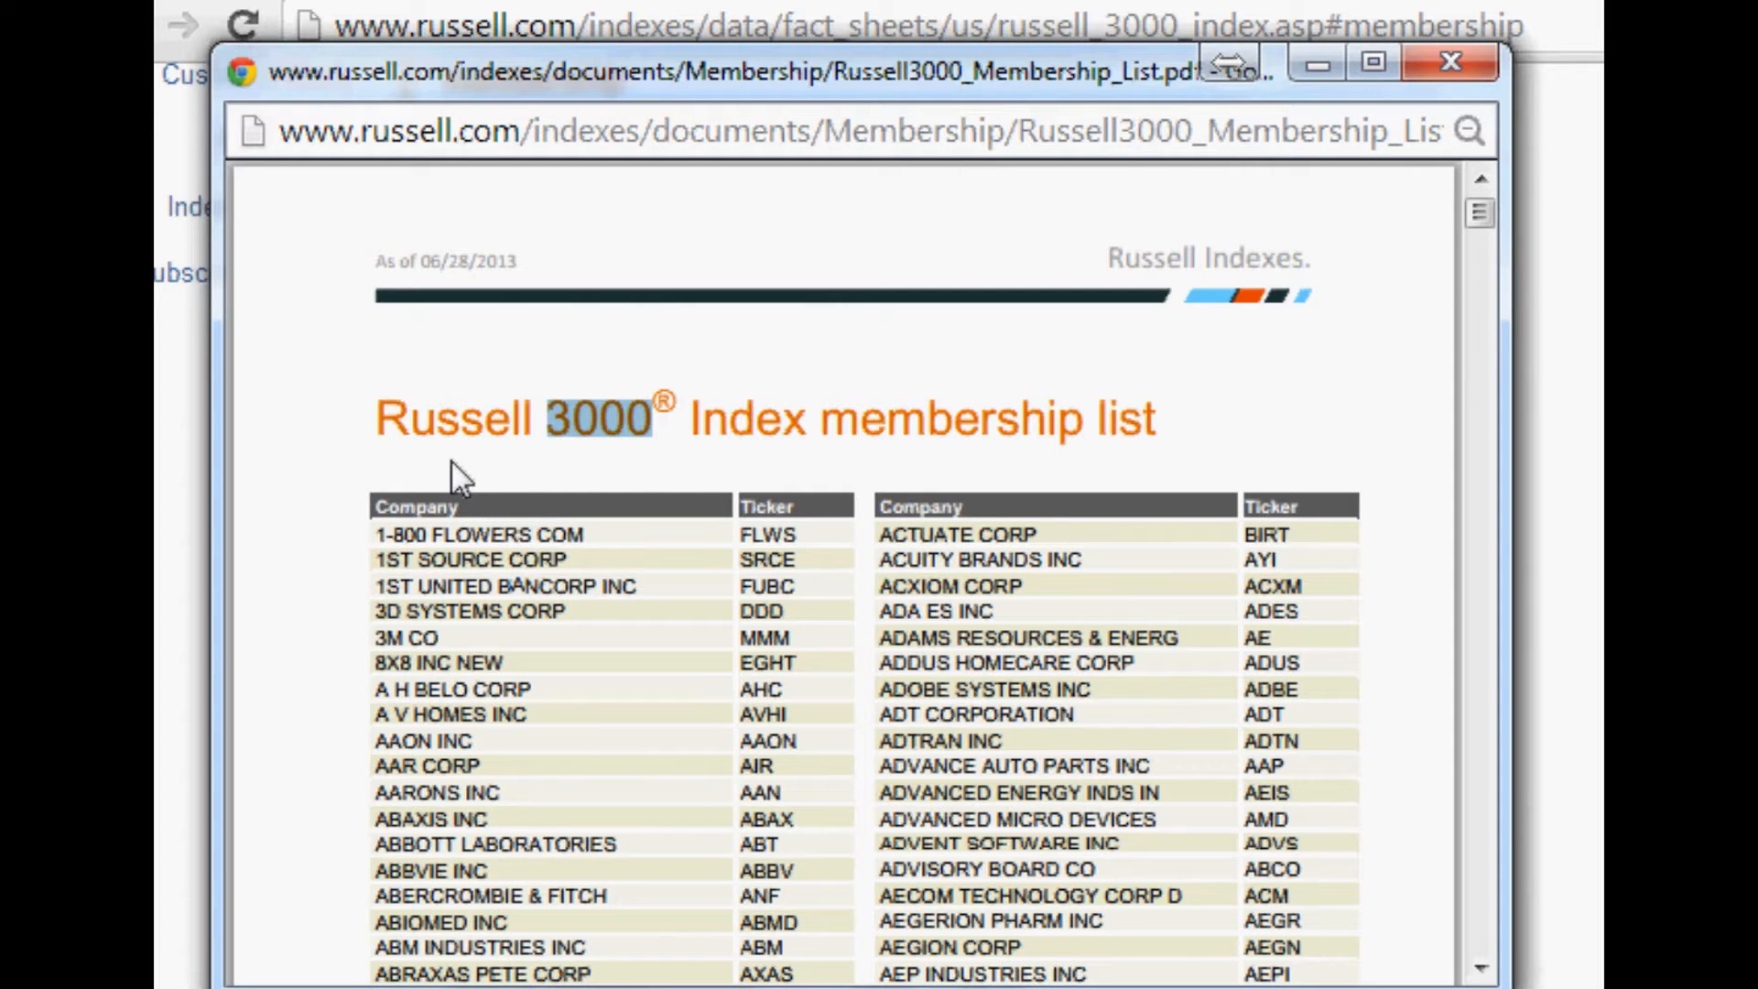
scroll(down, 3)
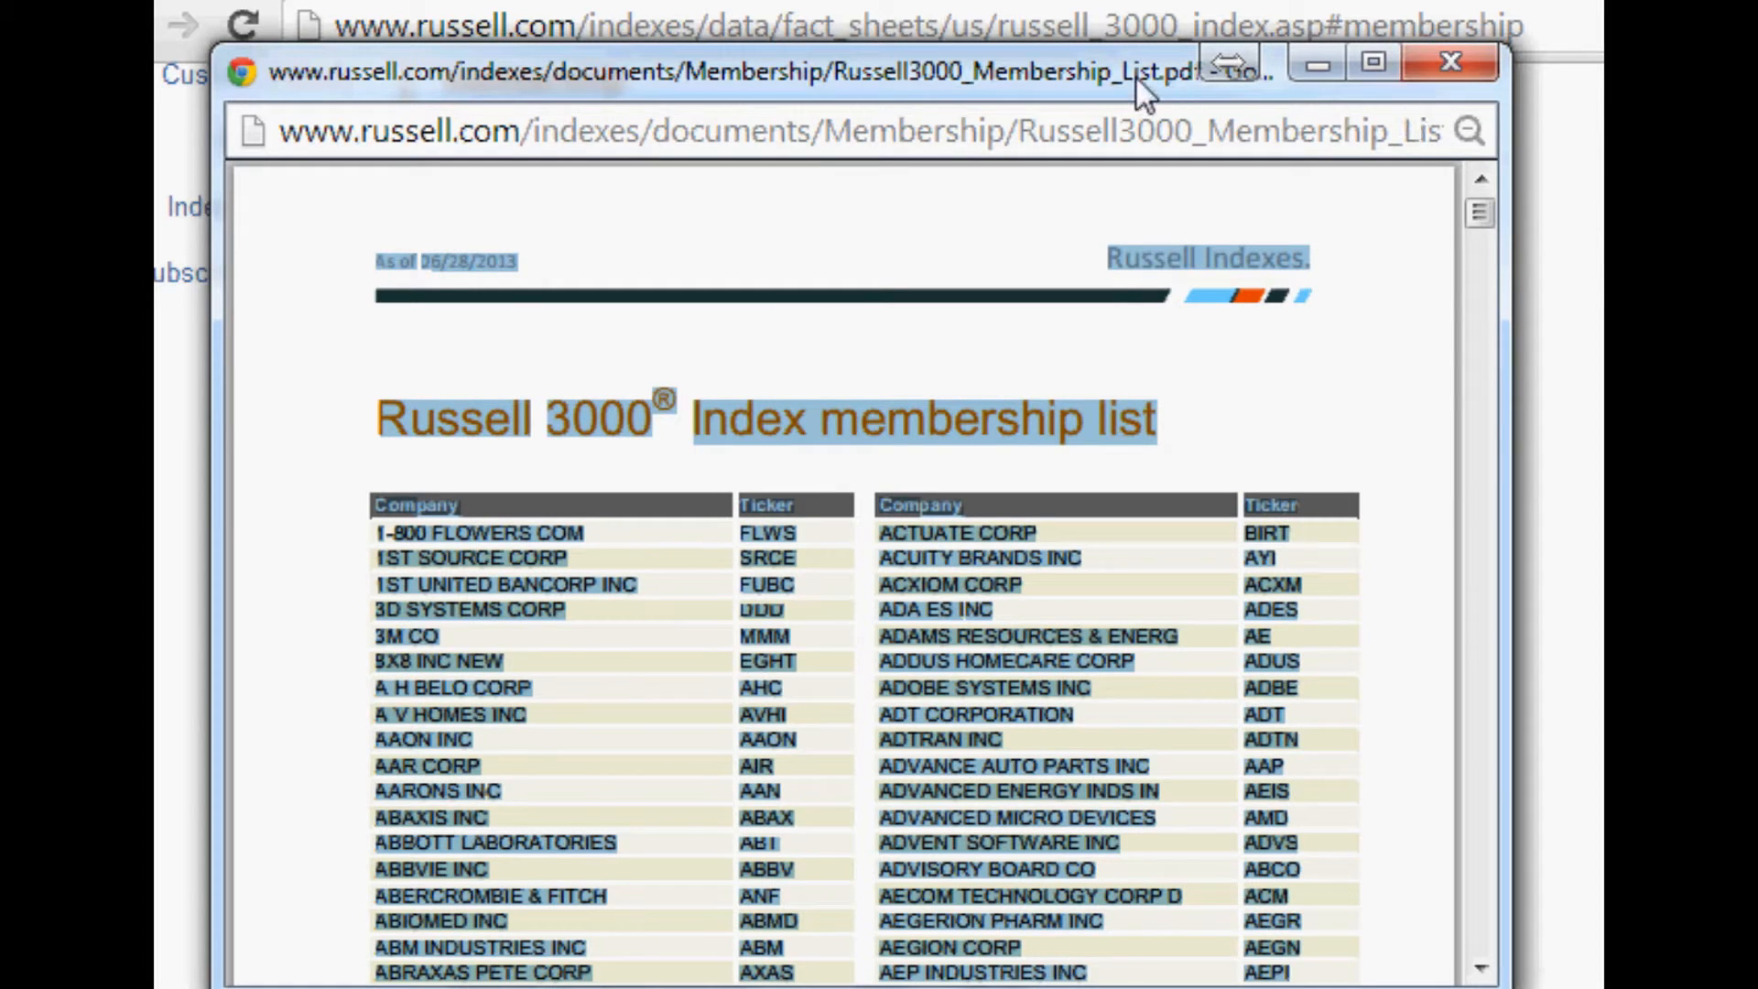
click(1448, 64)
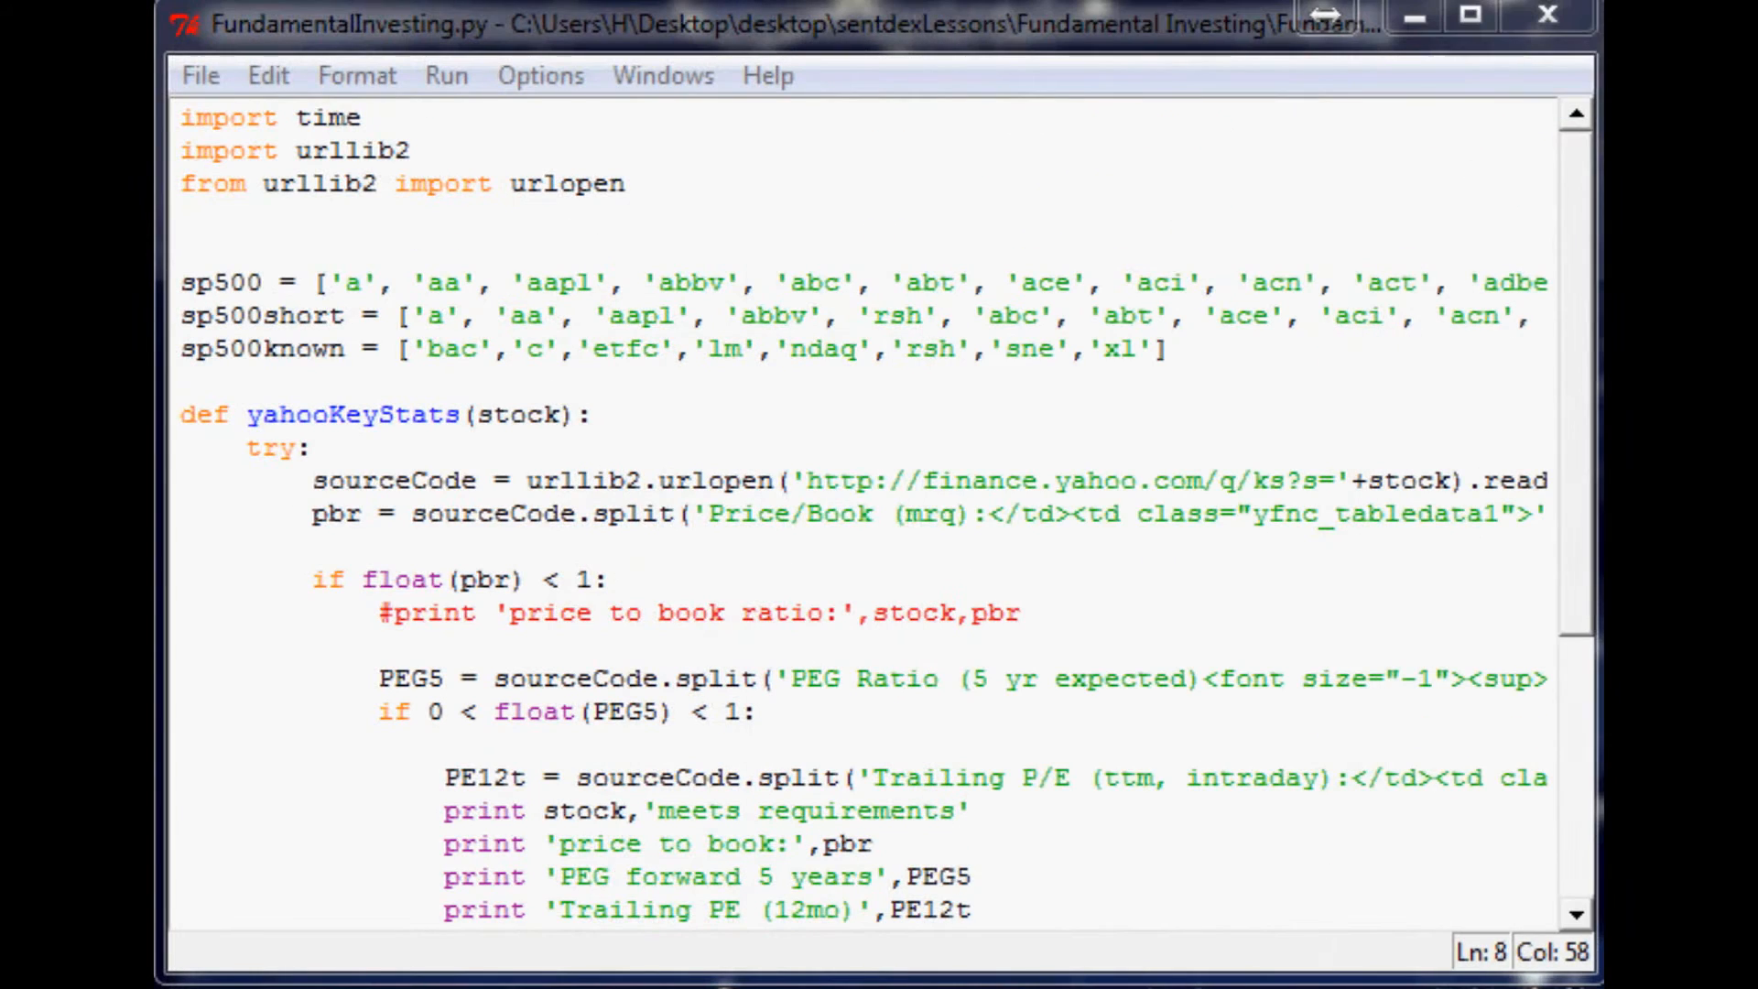
mouse_move(1249, 621)
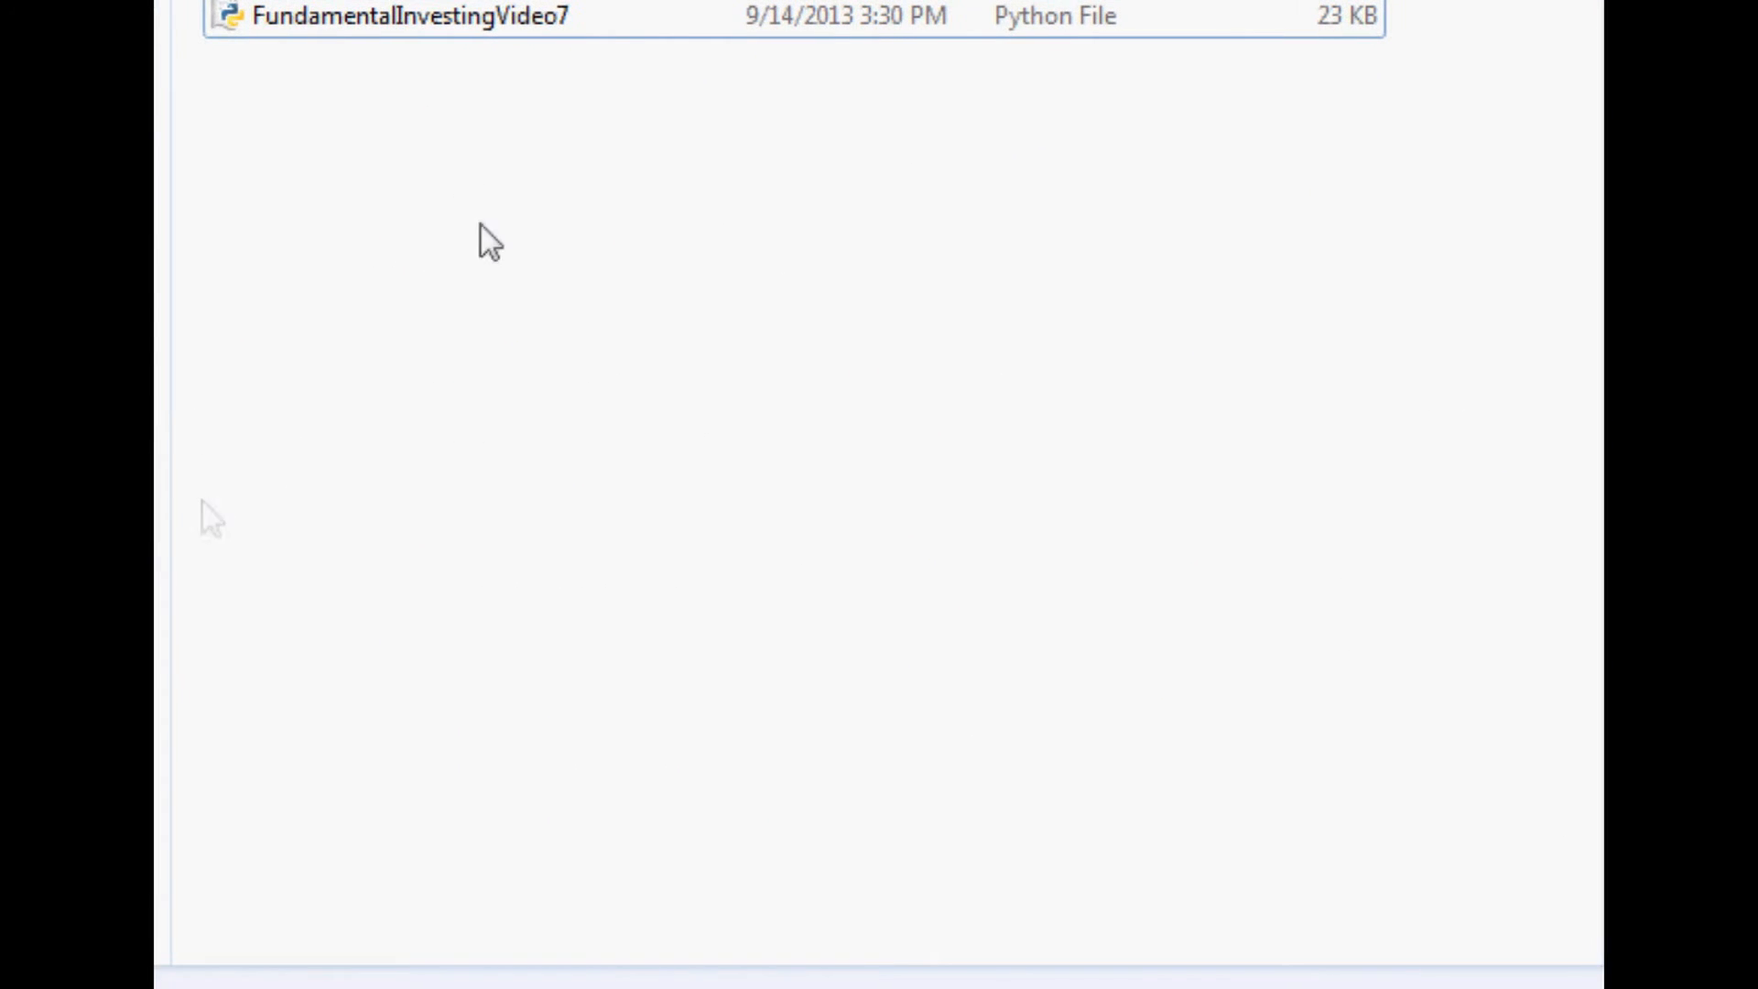
- Create a new text document named russell3000 in the folder and open it
right_click(482, 240)
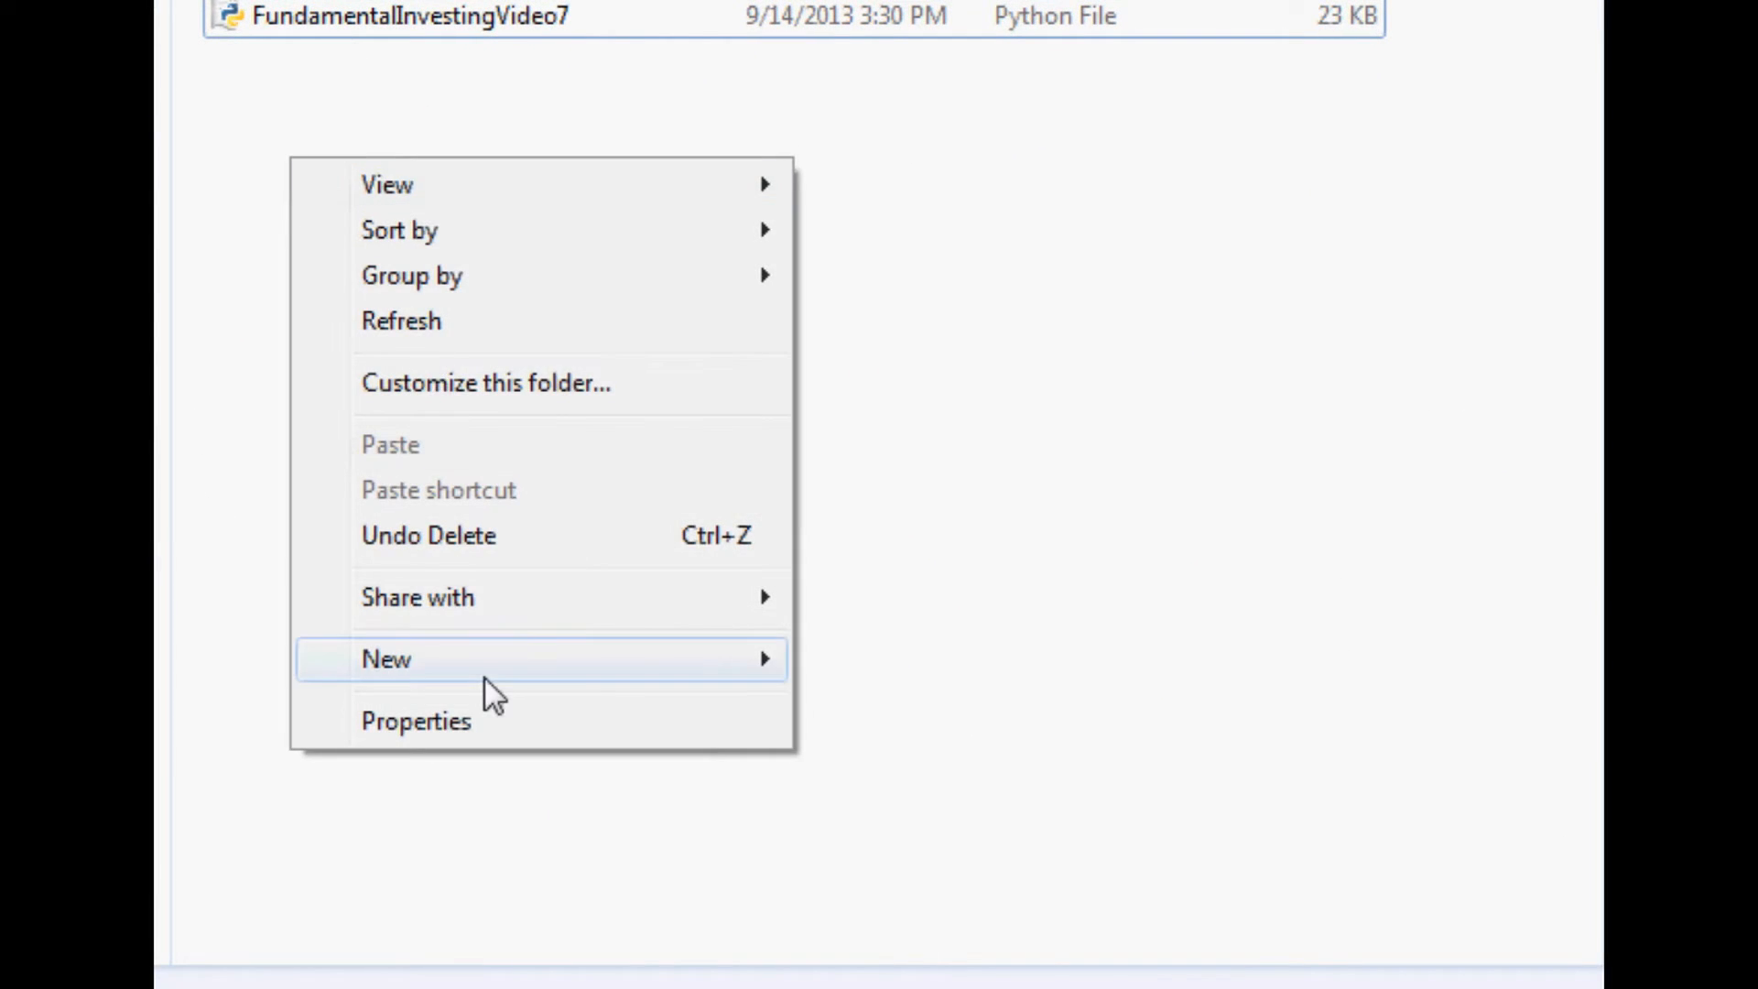
click(385, 659)
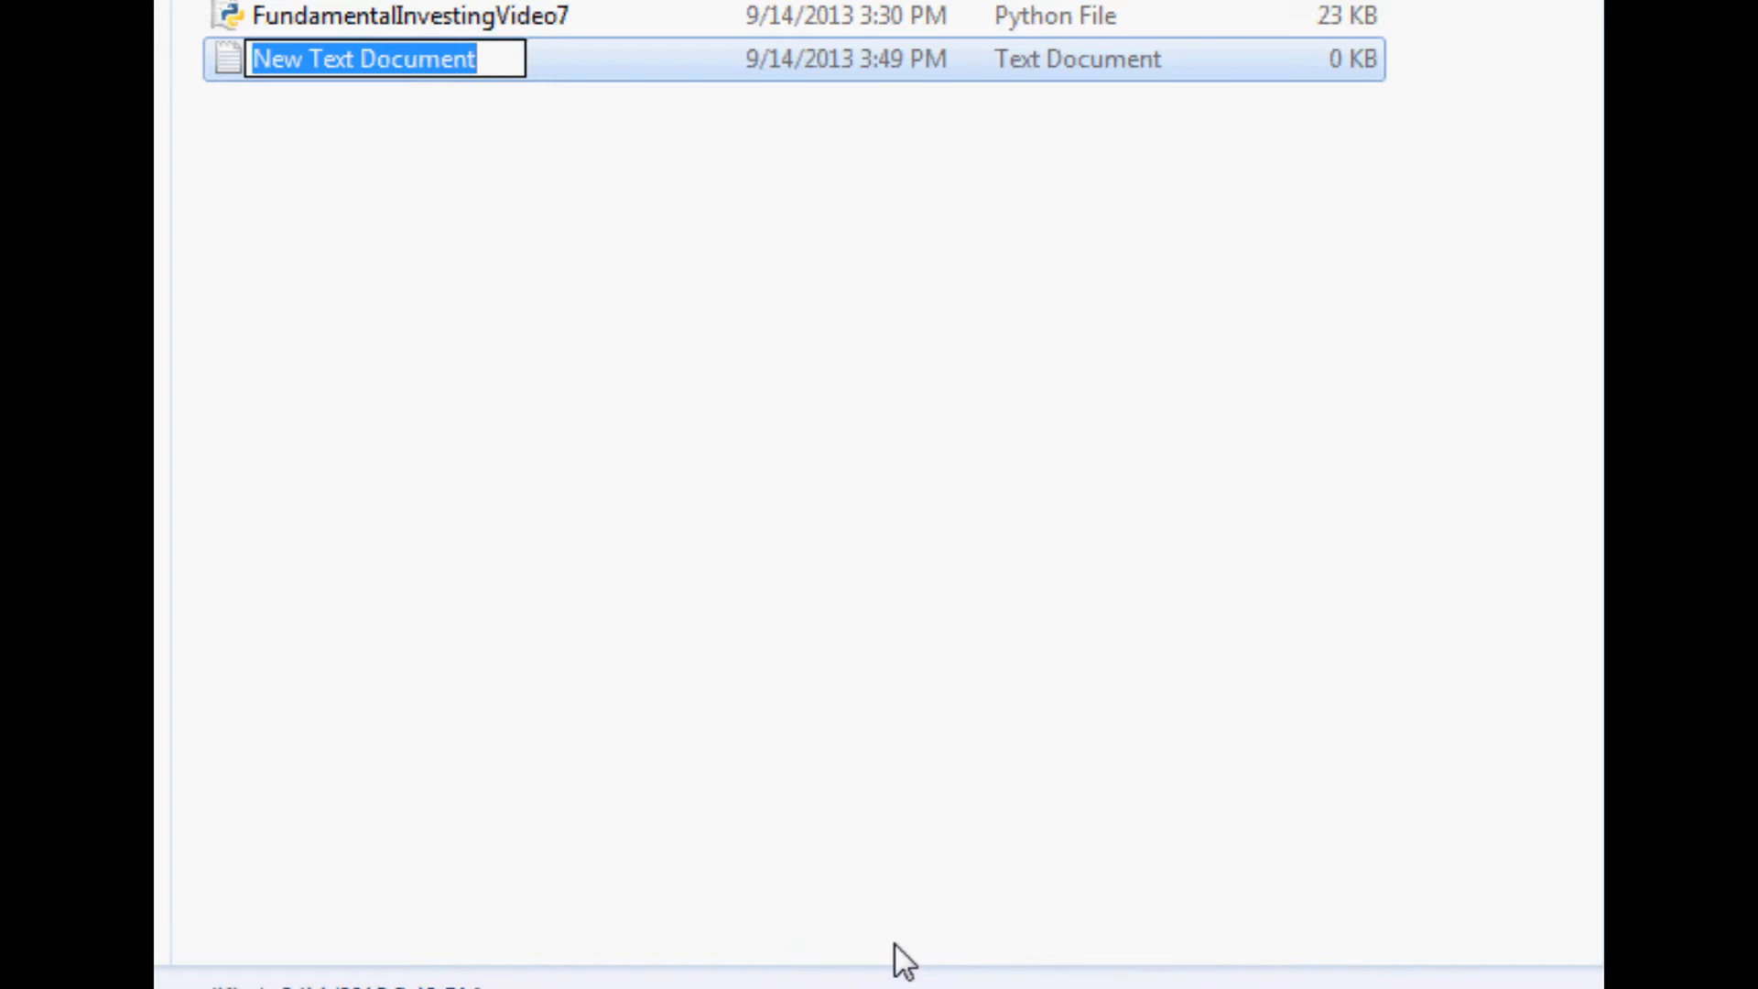
text(russell3000)
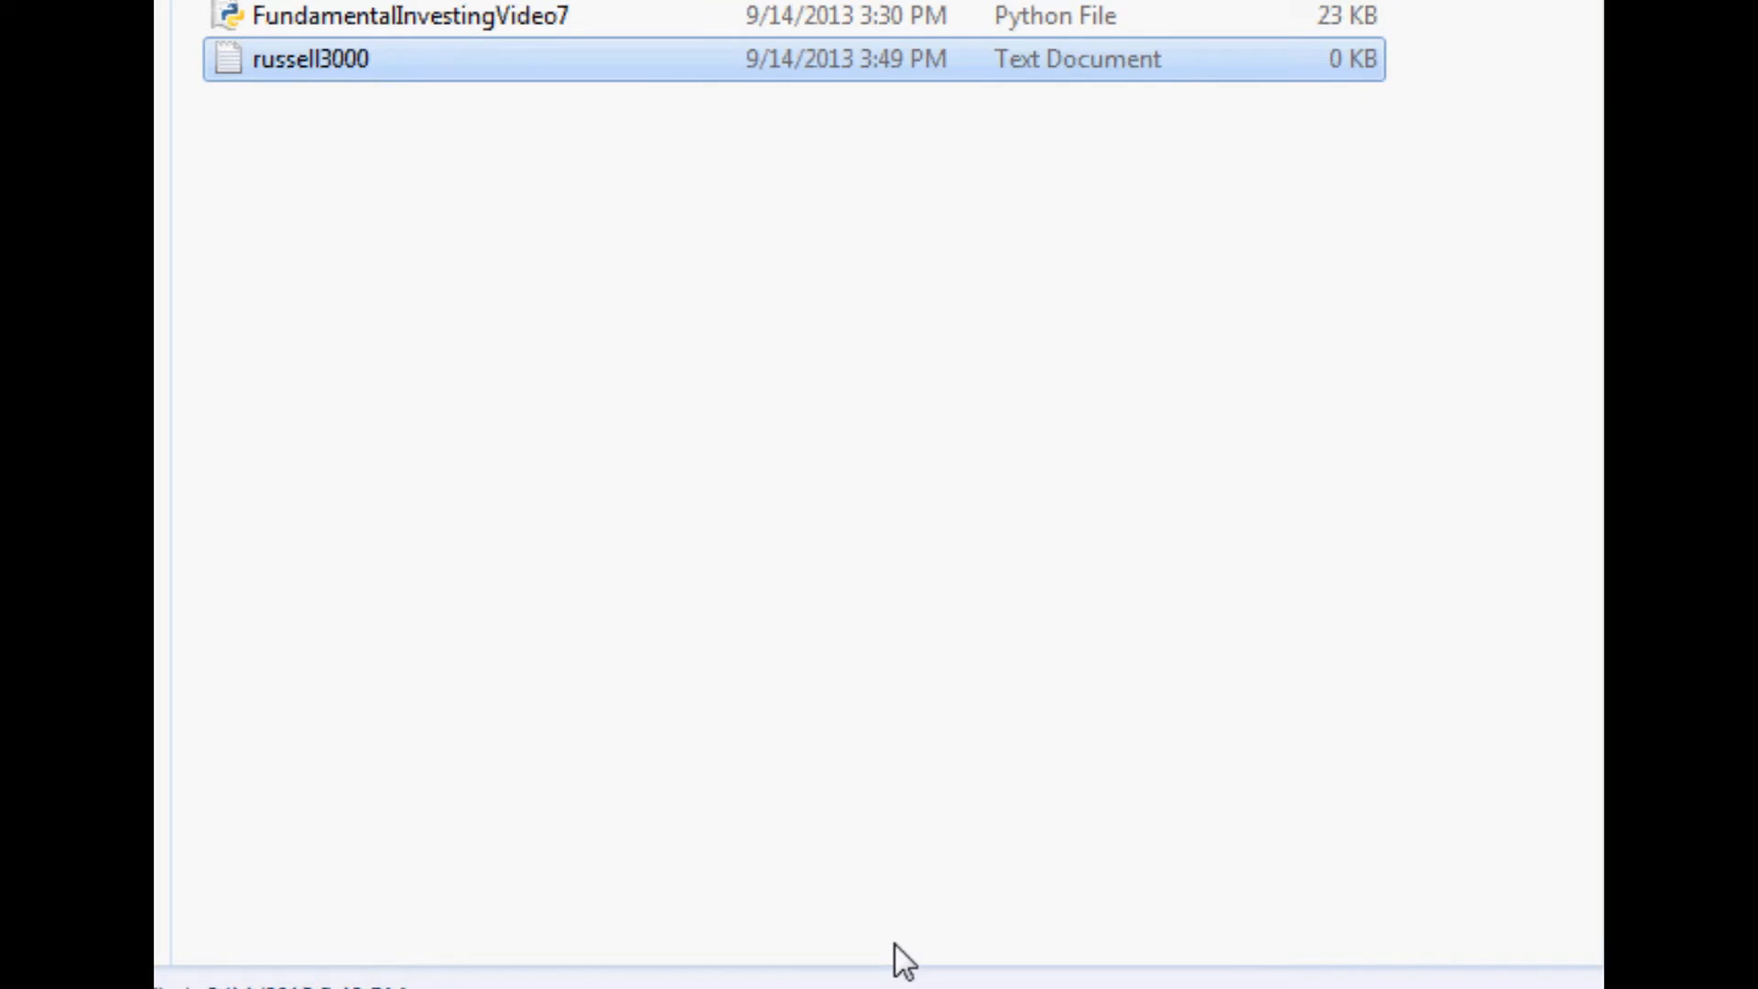
double_click(302, 60)
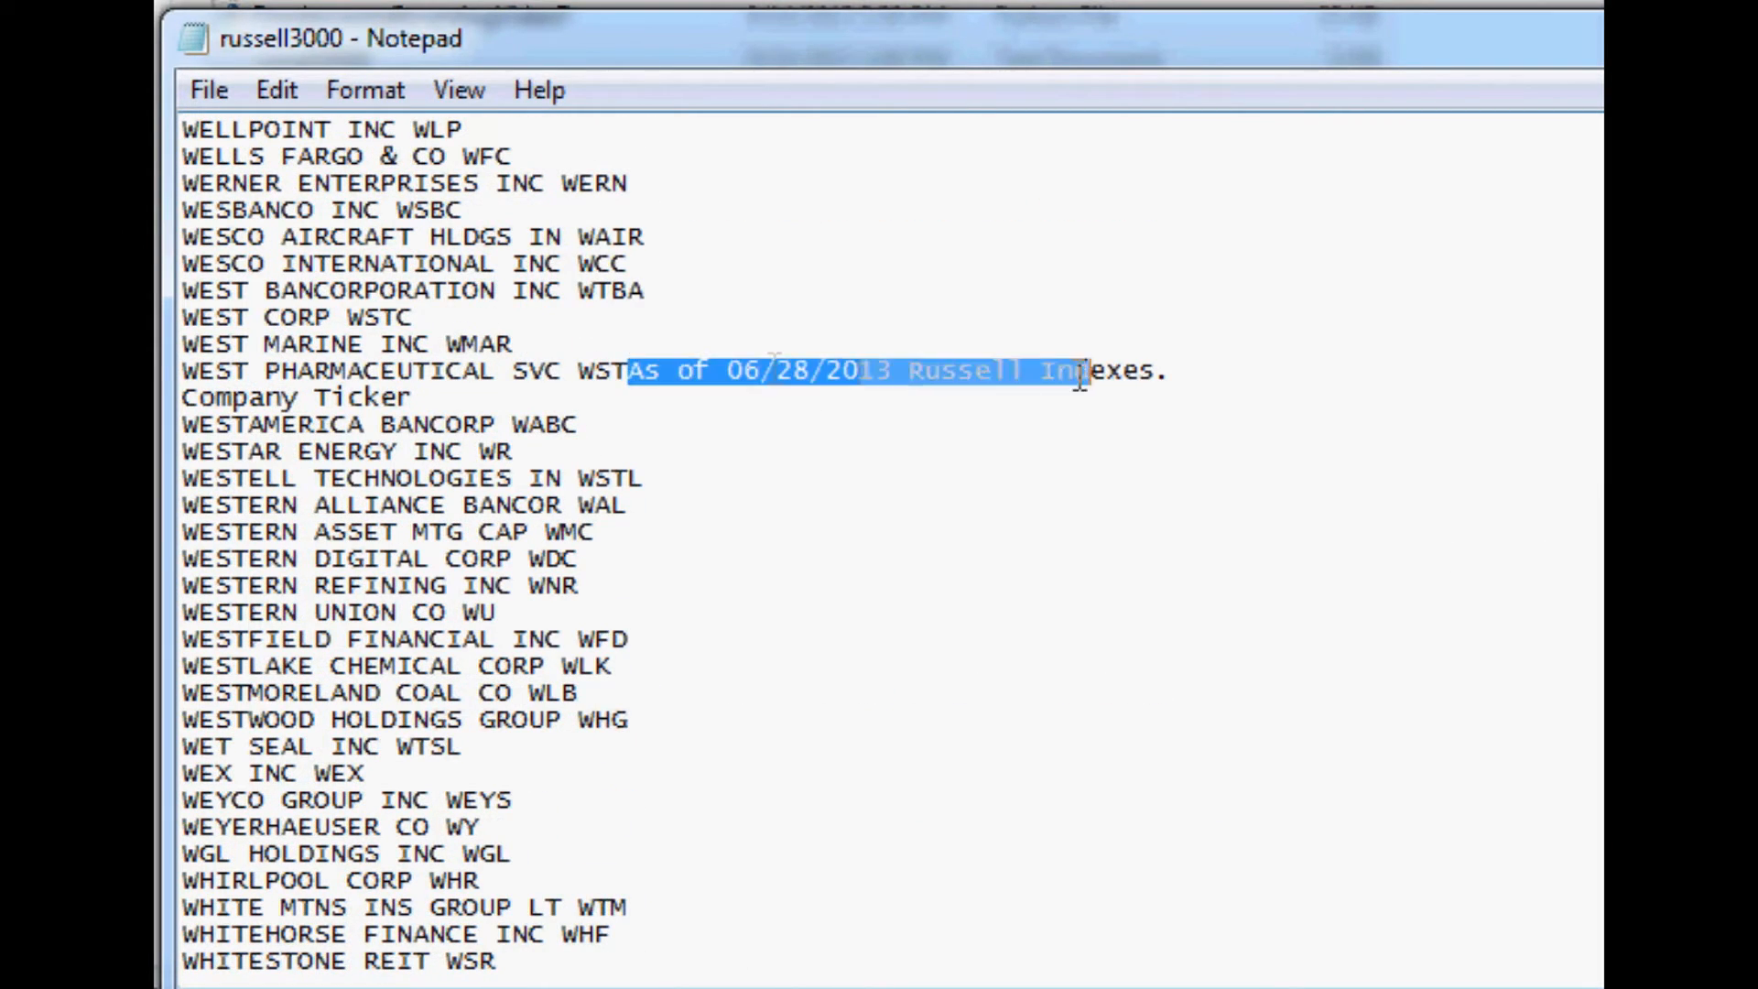
- Select the repeated 'As of 06/28/2013 Russell Indexes' header lines in the pasted list
drag(1082, 371, 1172, 371)
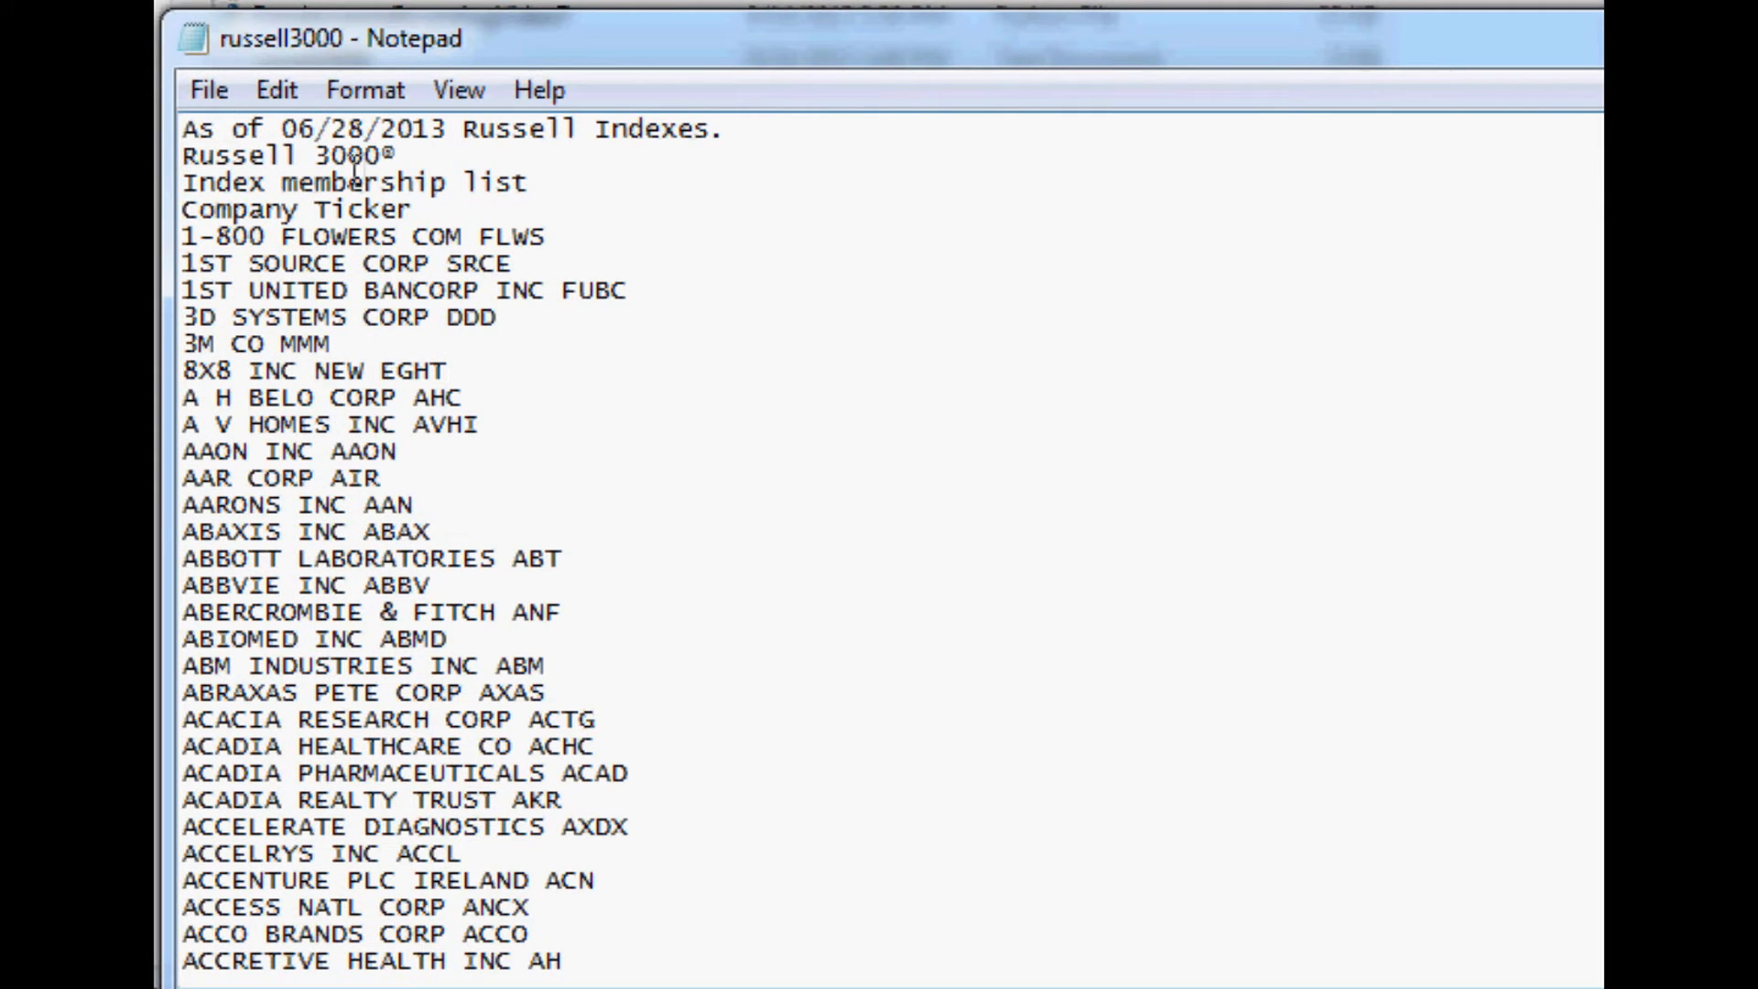
drag(183, 128, 411, 210)
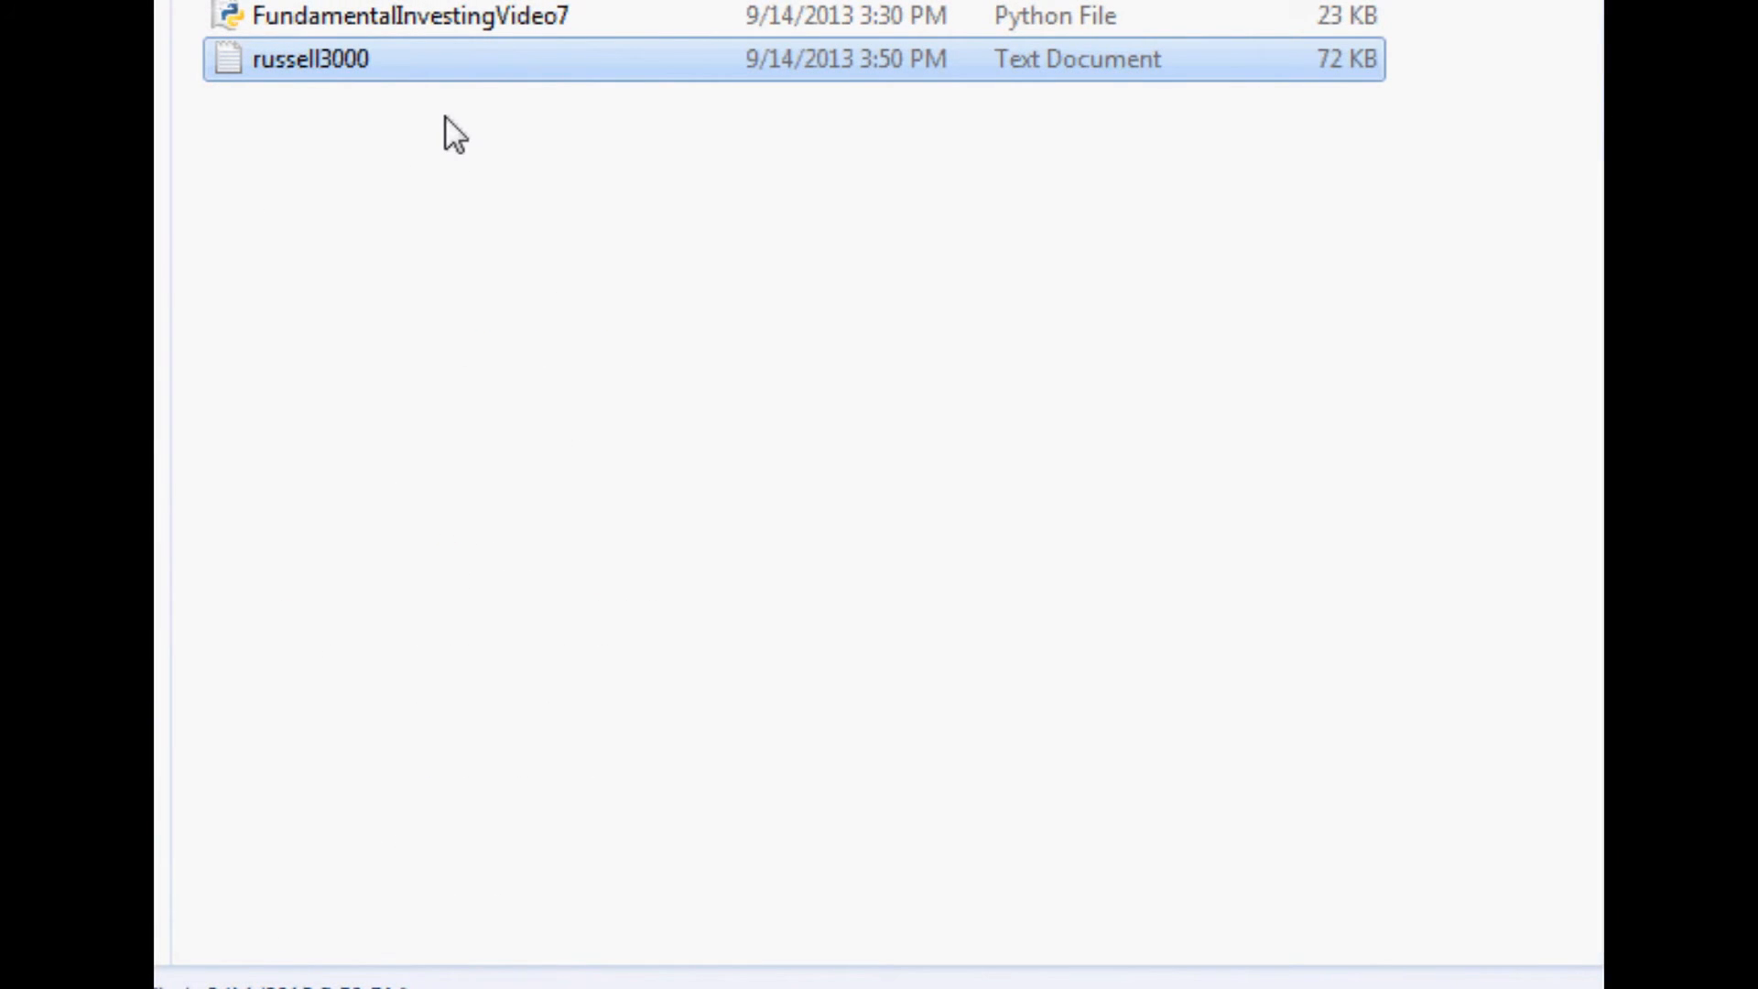
mouse_move(392, 87)
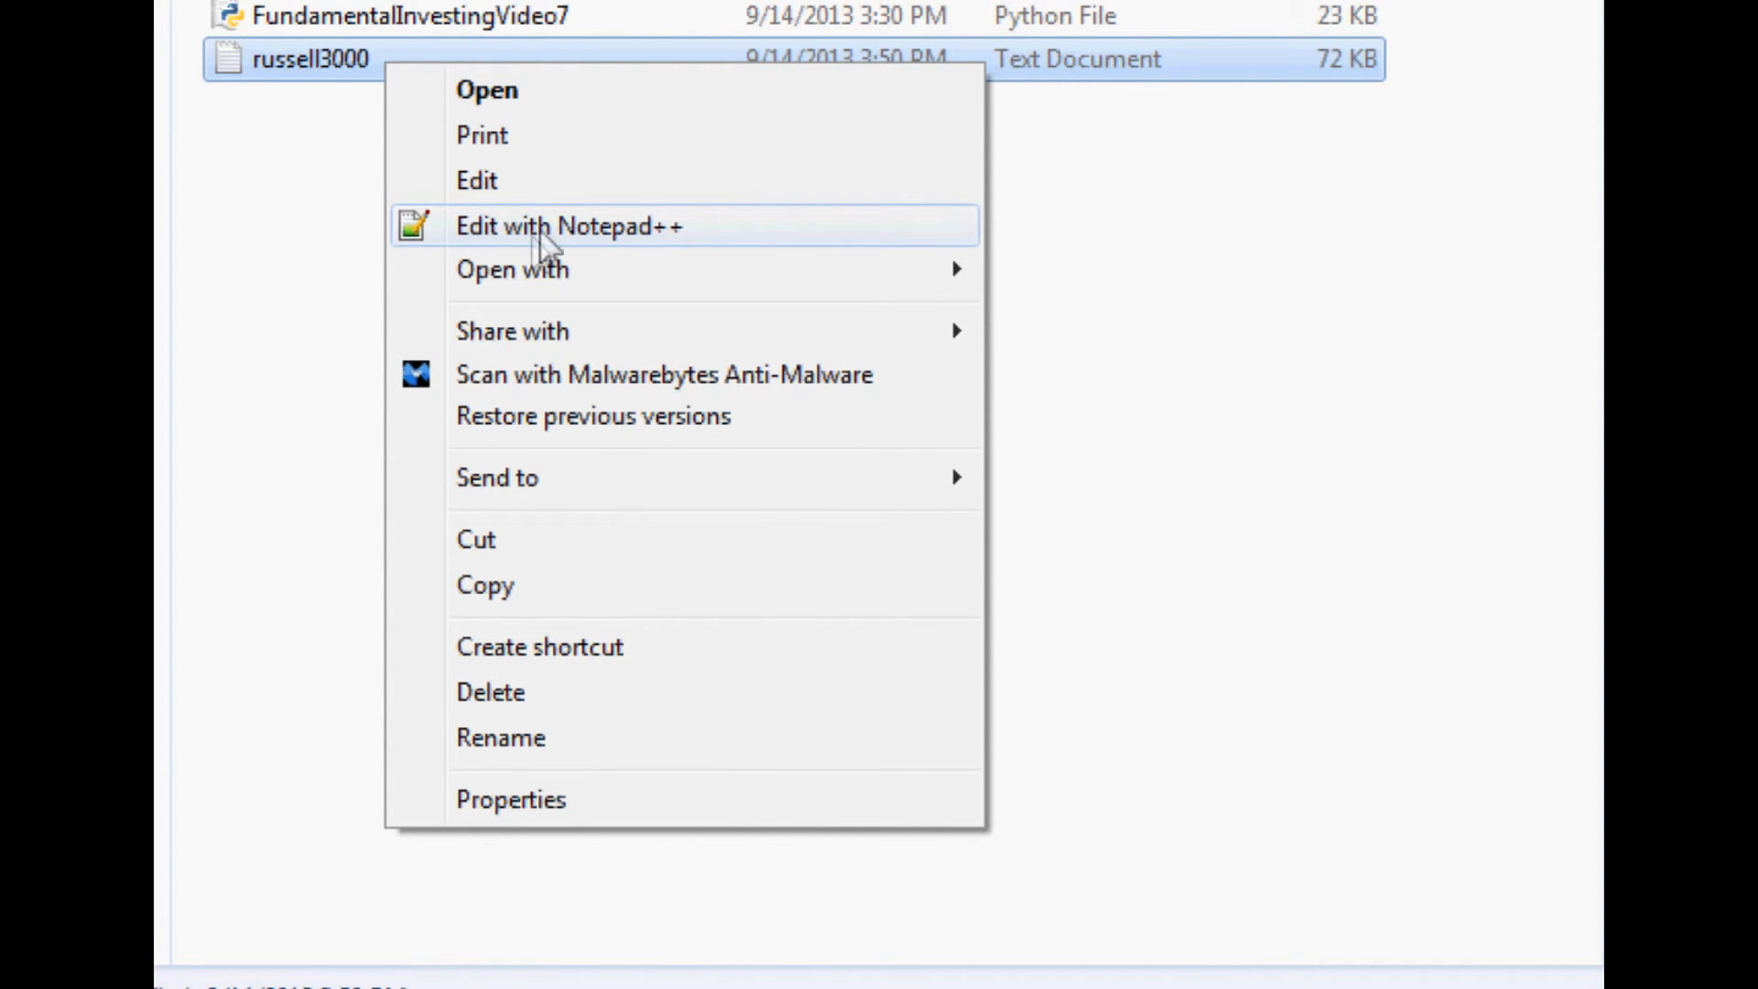
mouse_move(552, 256)
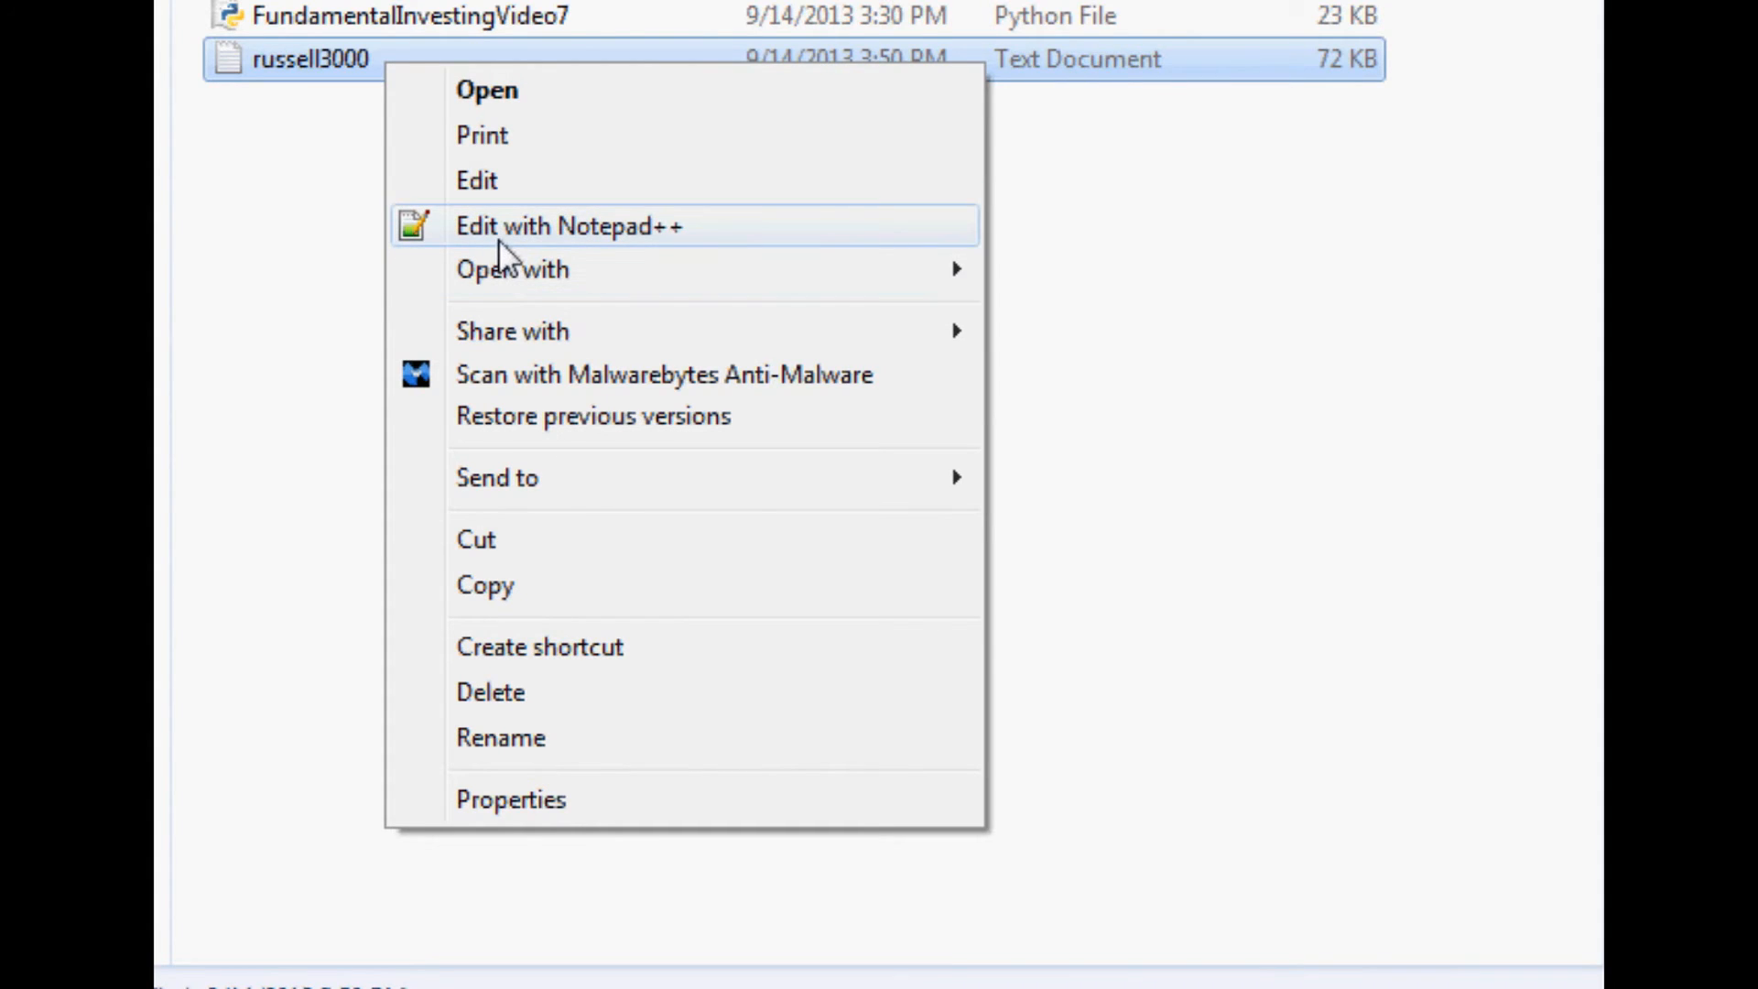
mouse_move(577, 188)
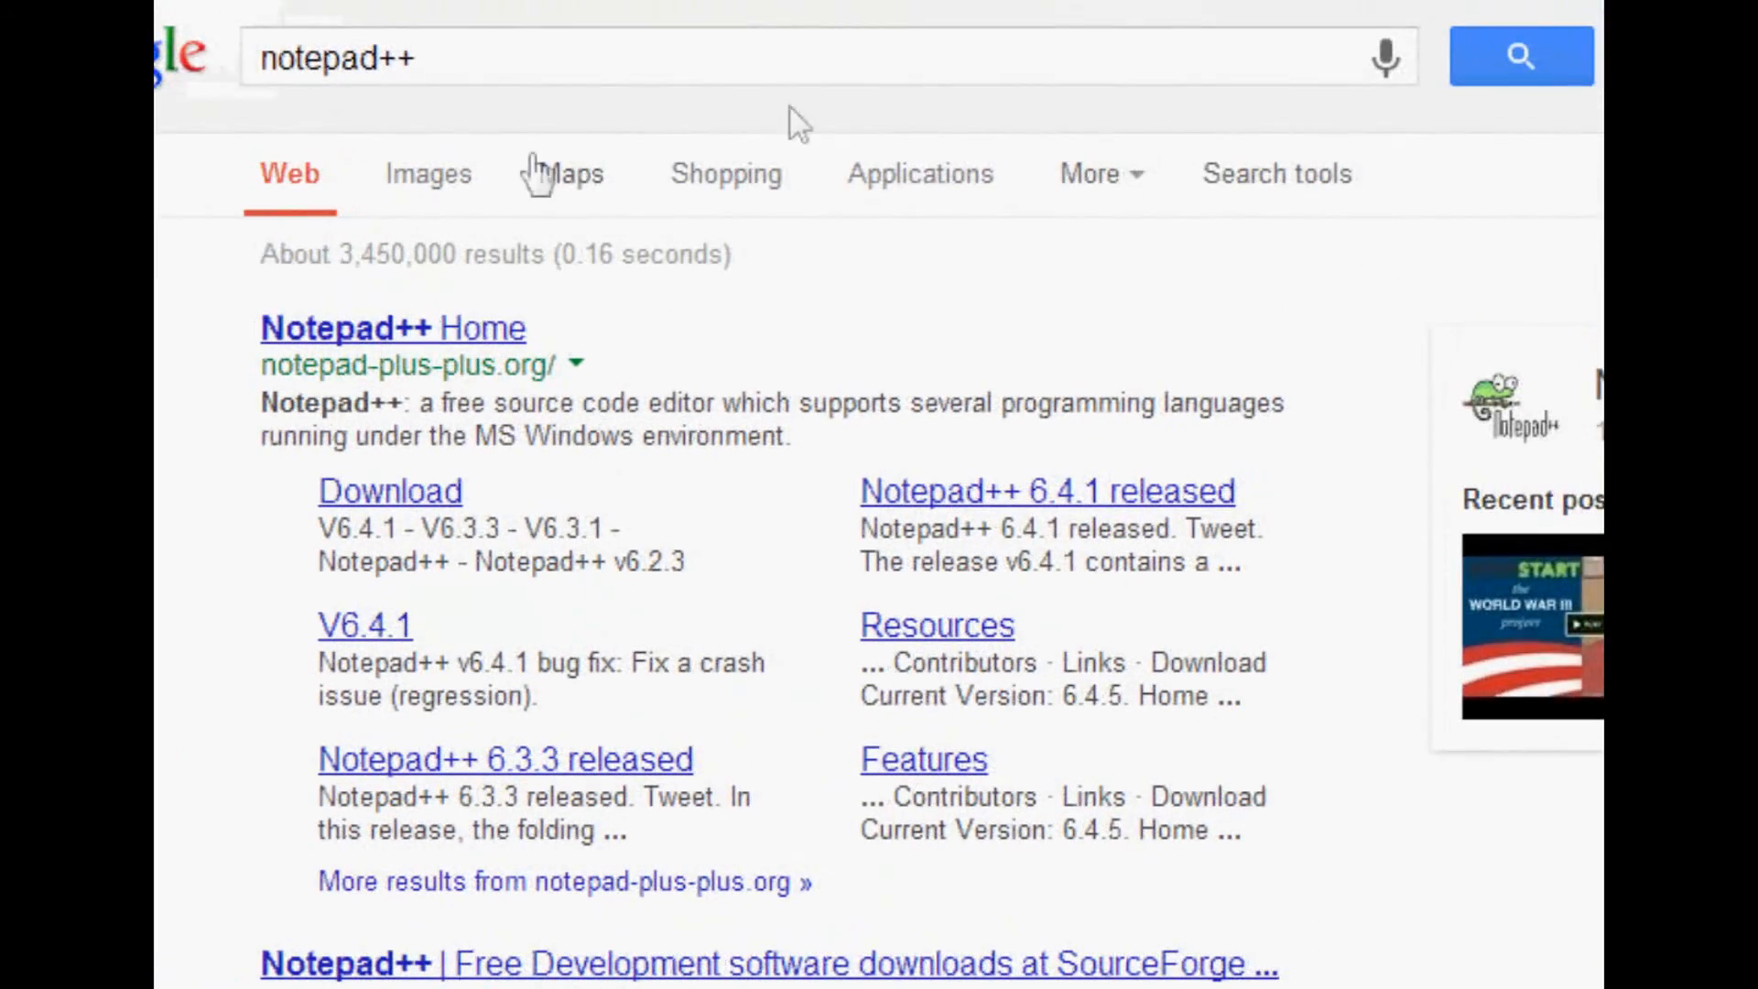
- Scroll through the Google results for notepad++
scroll(down, 3)
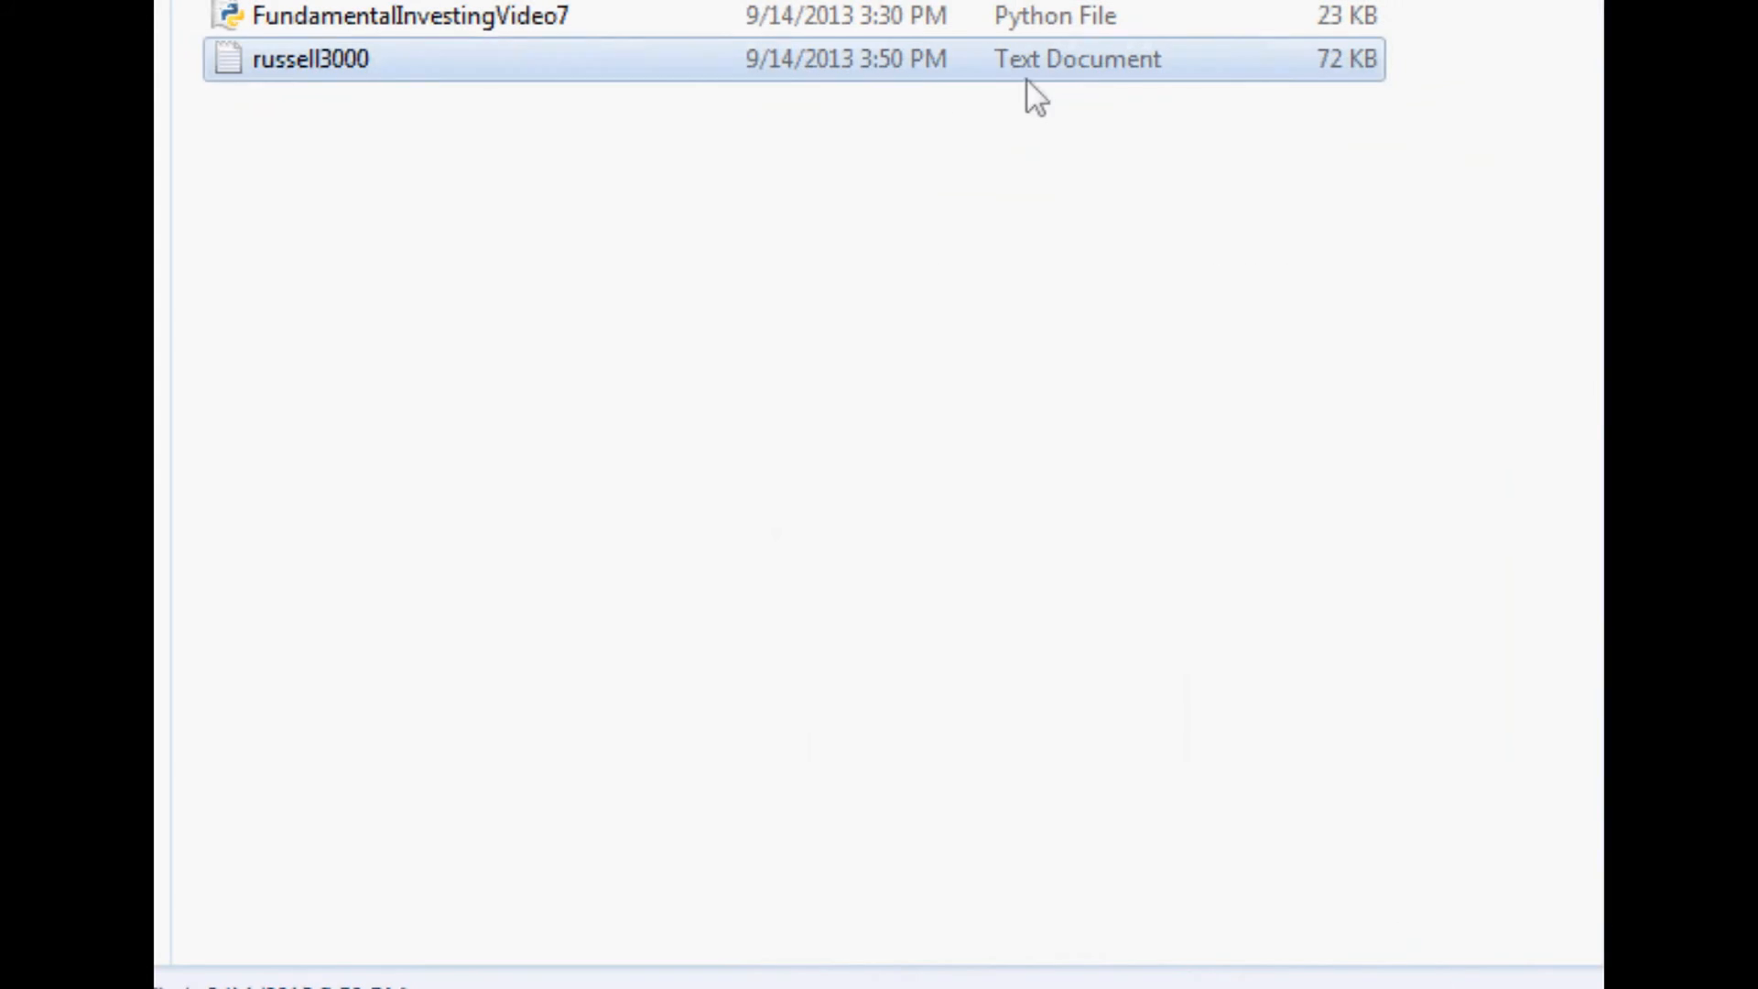
- Open russell3000.txt using 'Edit with Notepad++' from its context menu
right_click(303, 61)
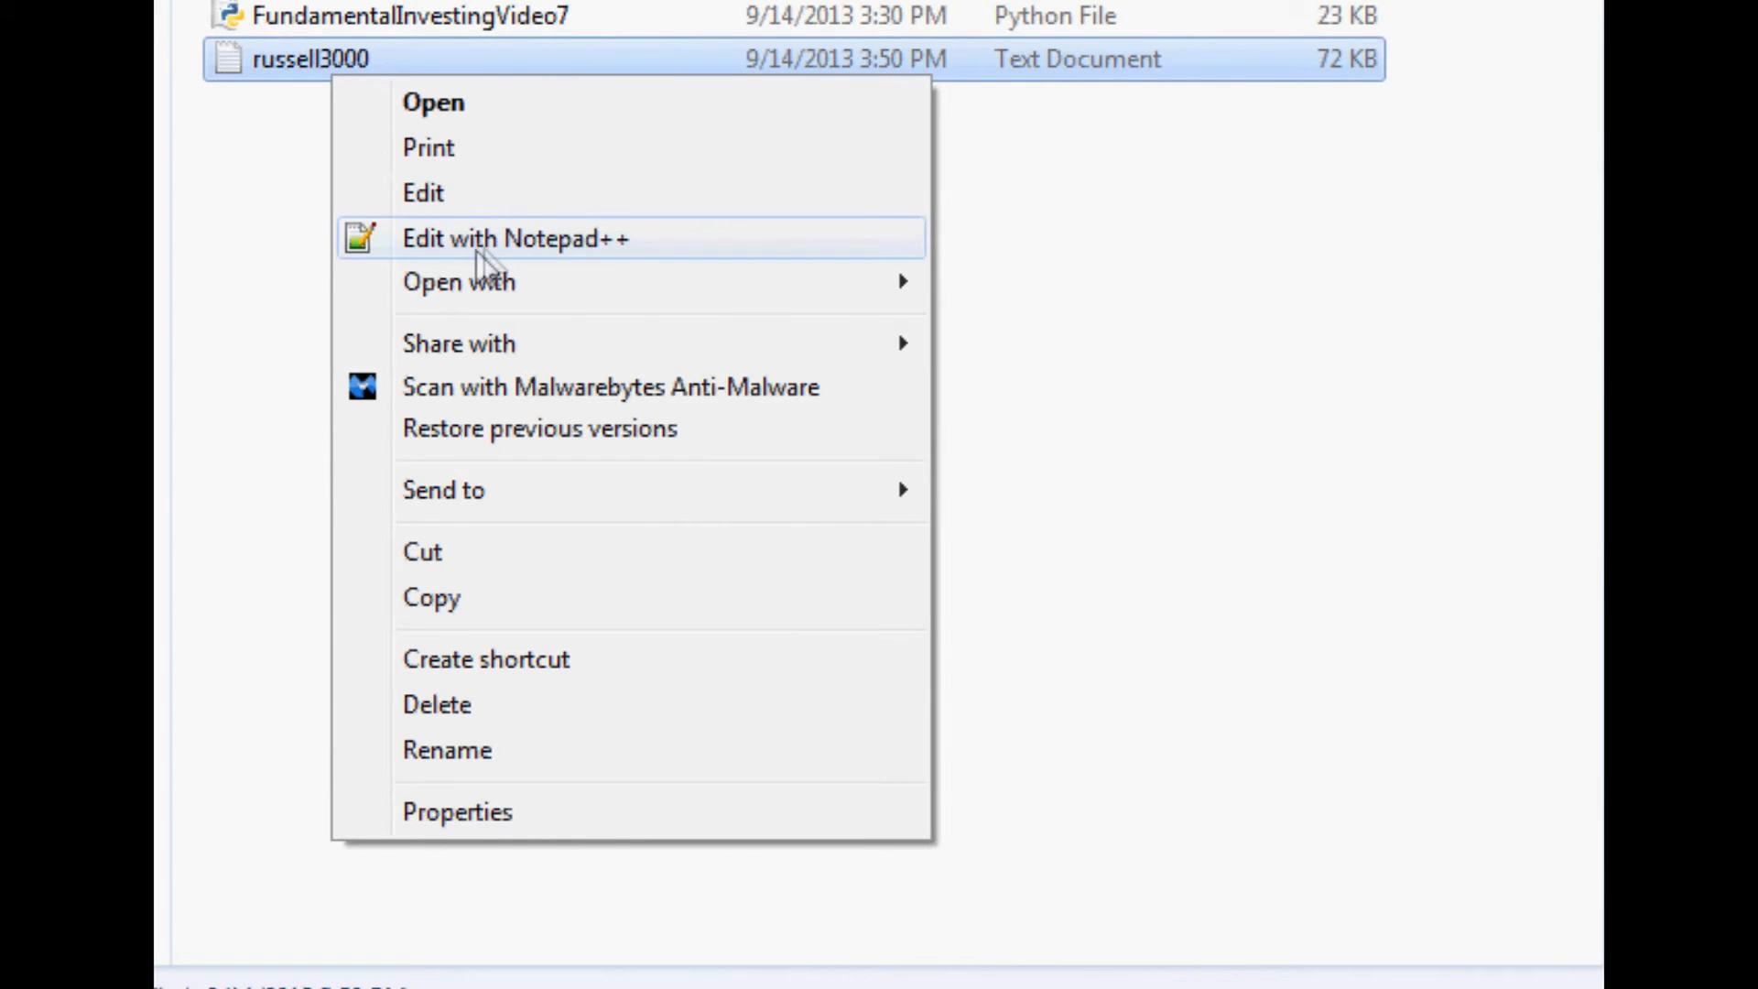
mouse_move(551, 237)
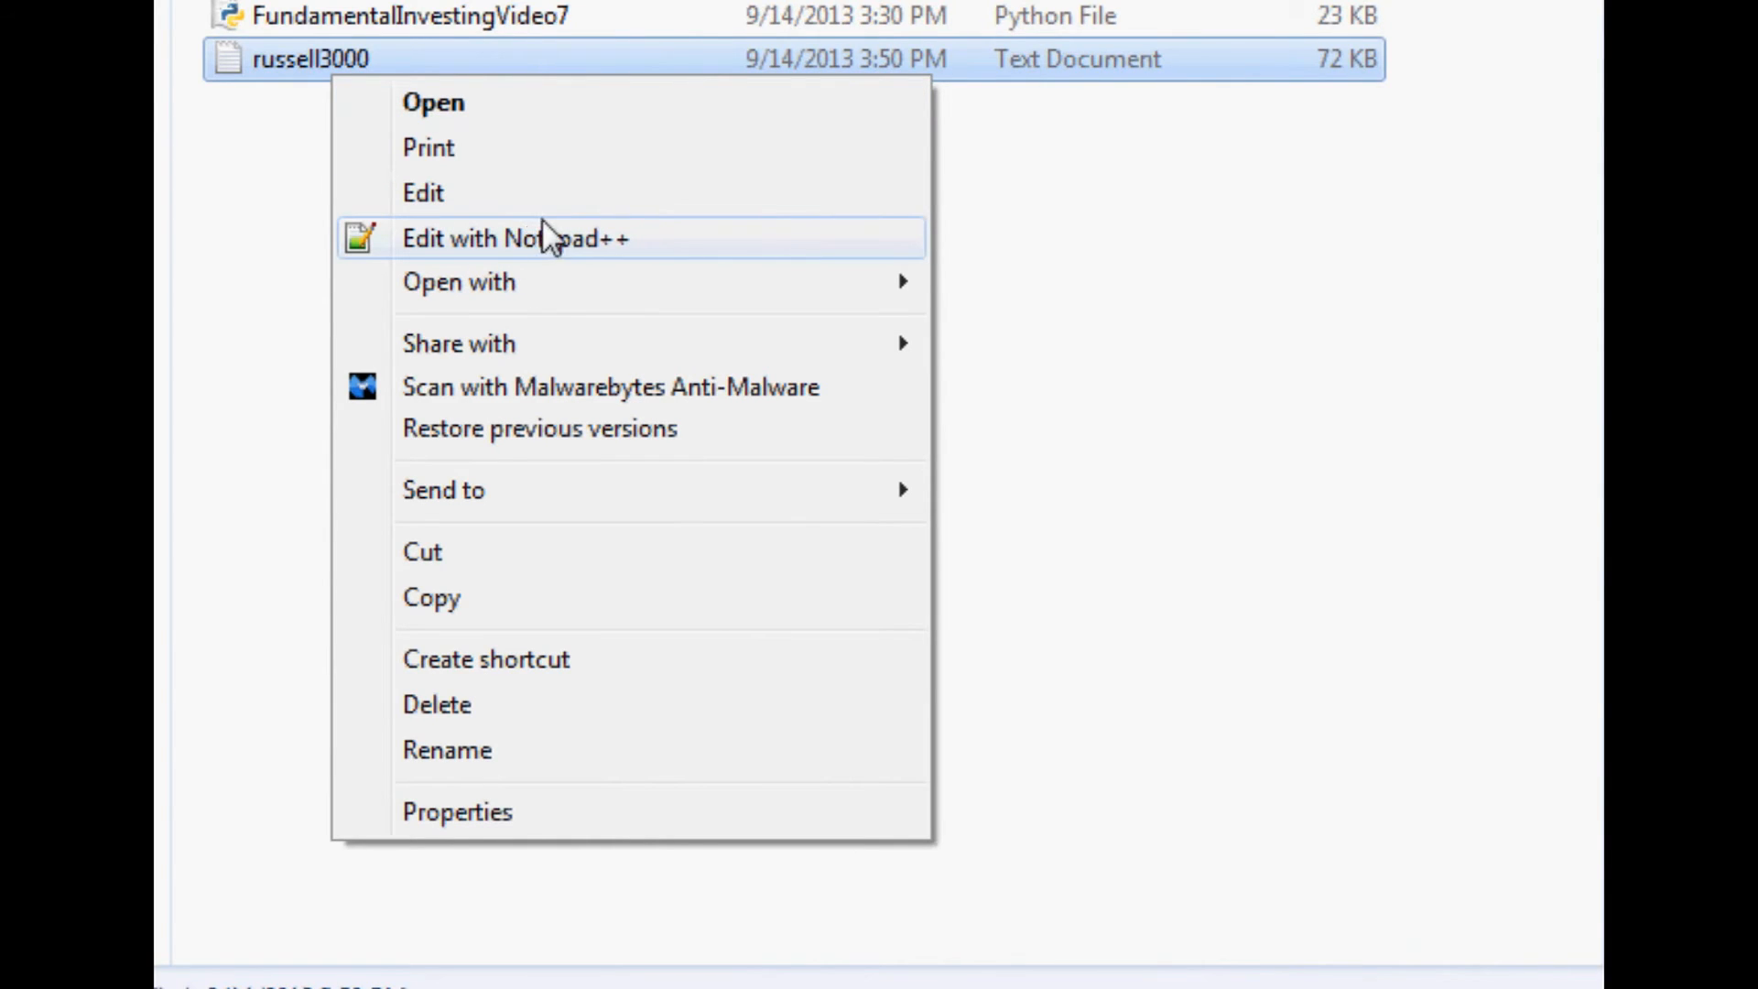
mouse_move(469, 280)
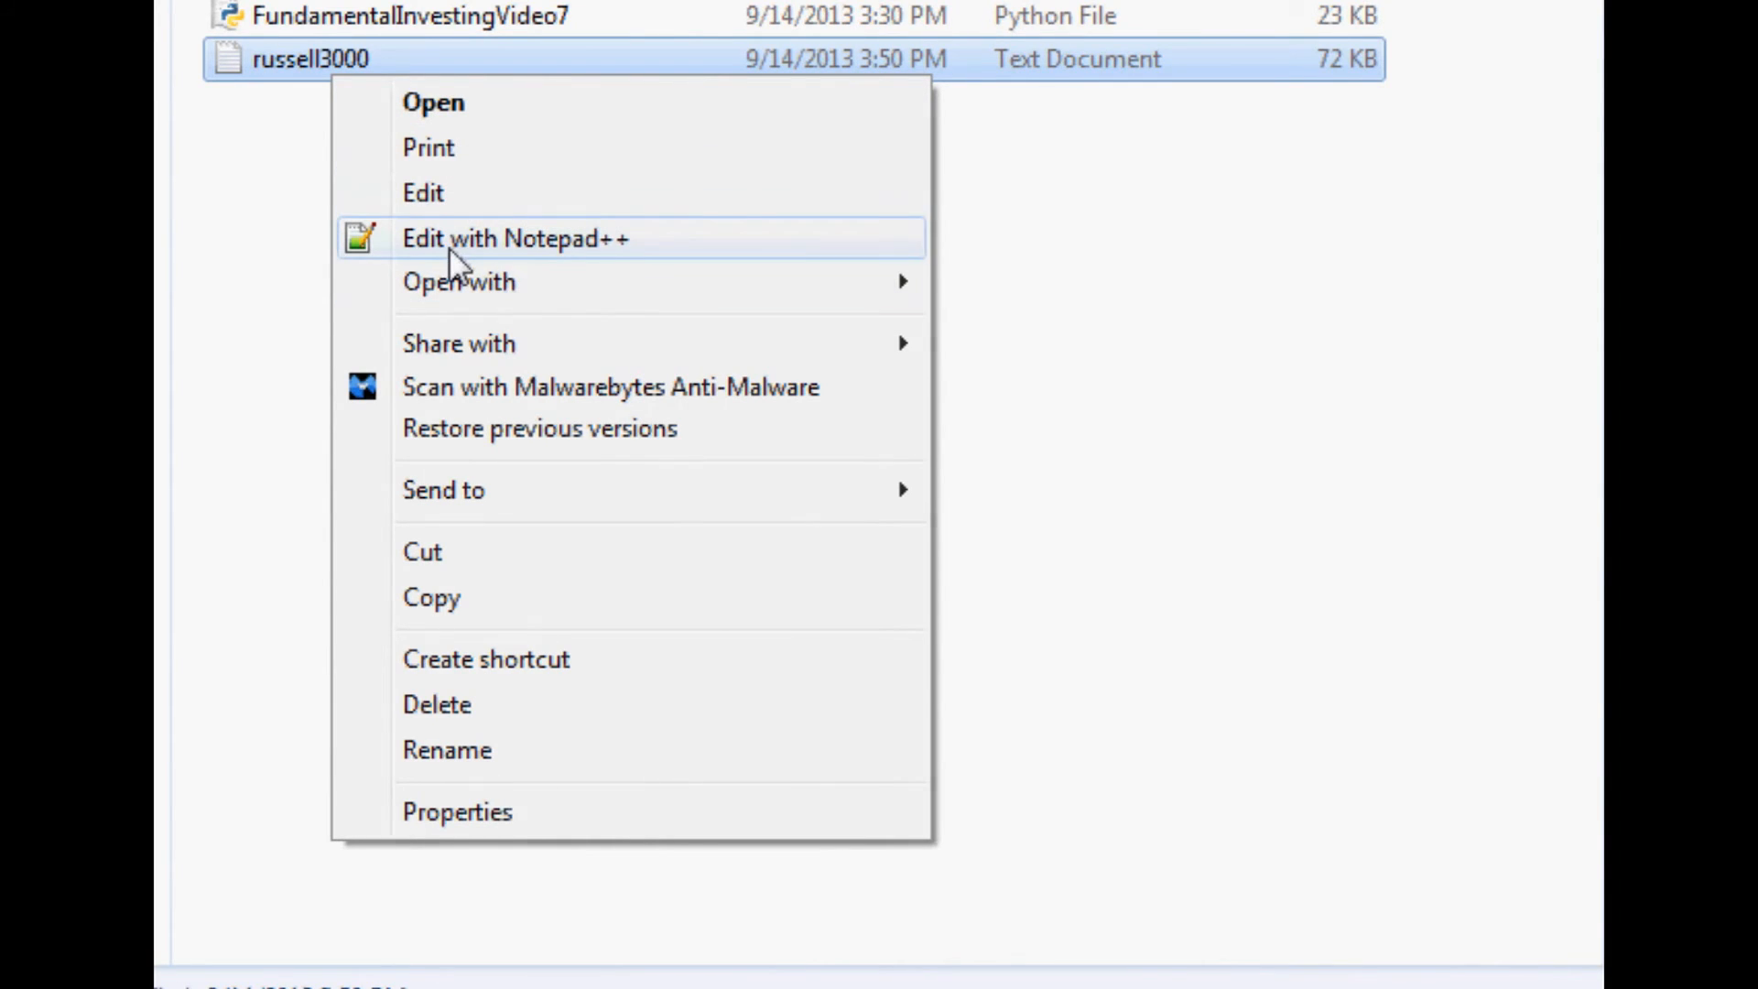
click(514, 238)
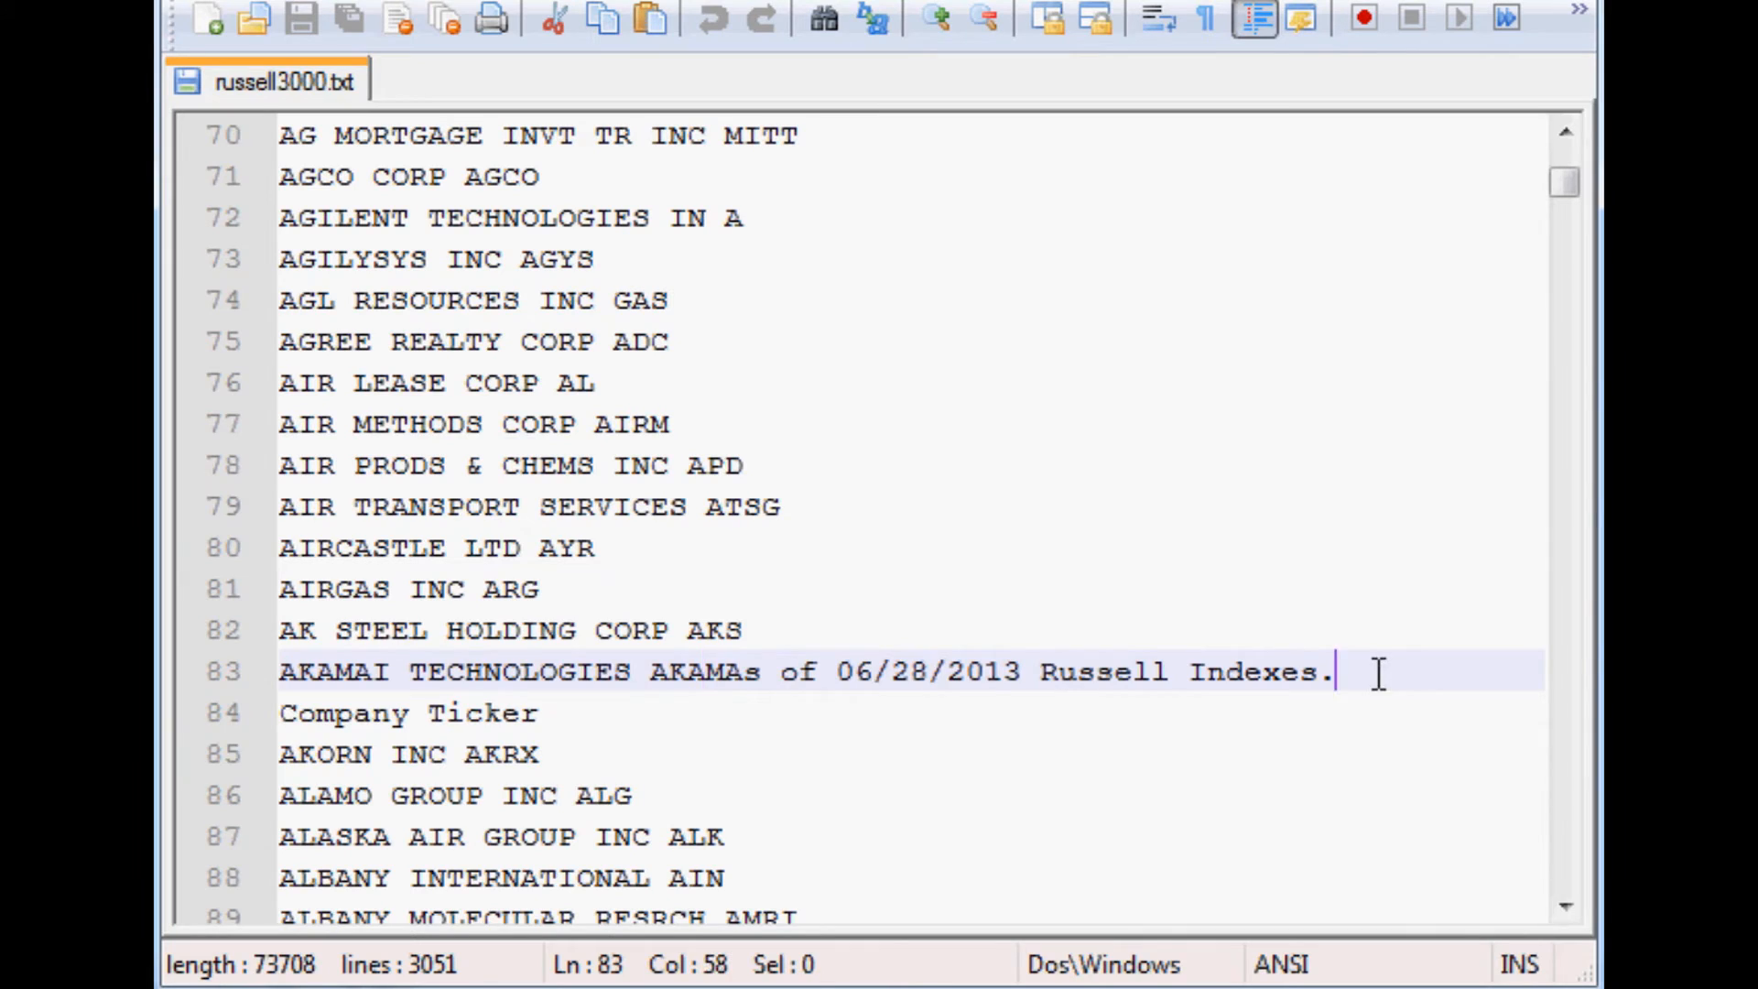
- Replace all 'As of 06/28/2013 Russell Indexes.' text with nothing
drag(1334, 671, 726, 671)
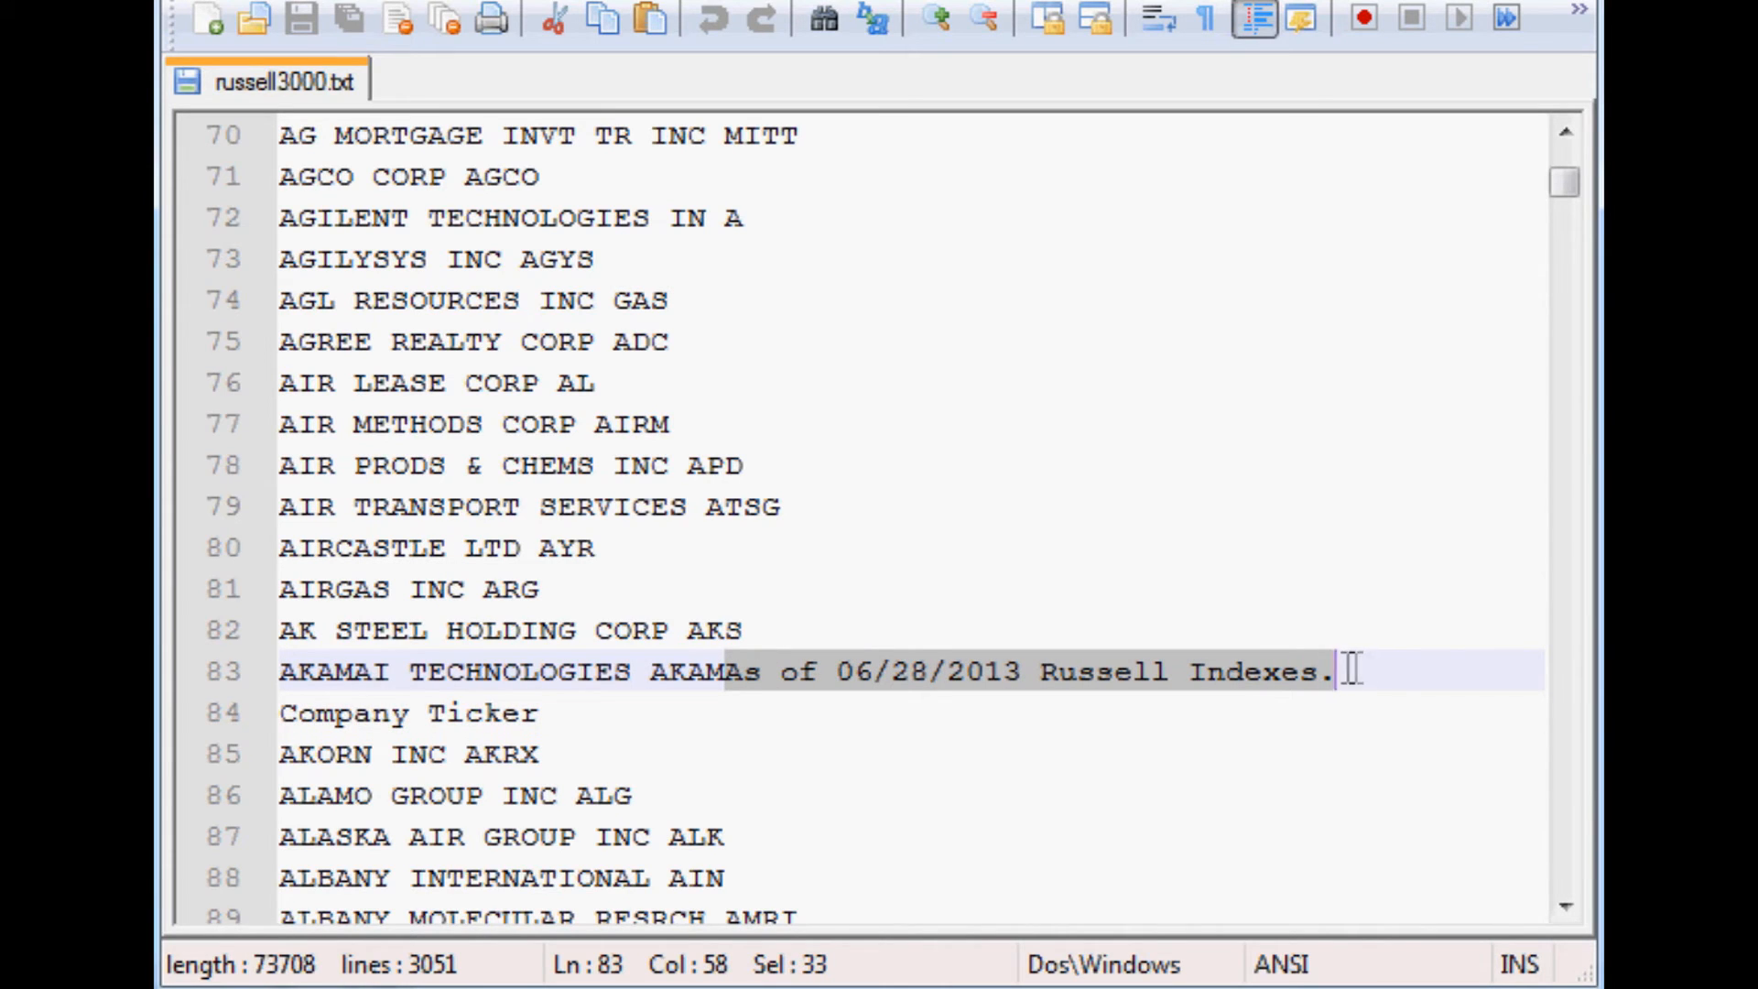
key(Ctrl+f)
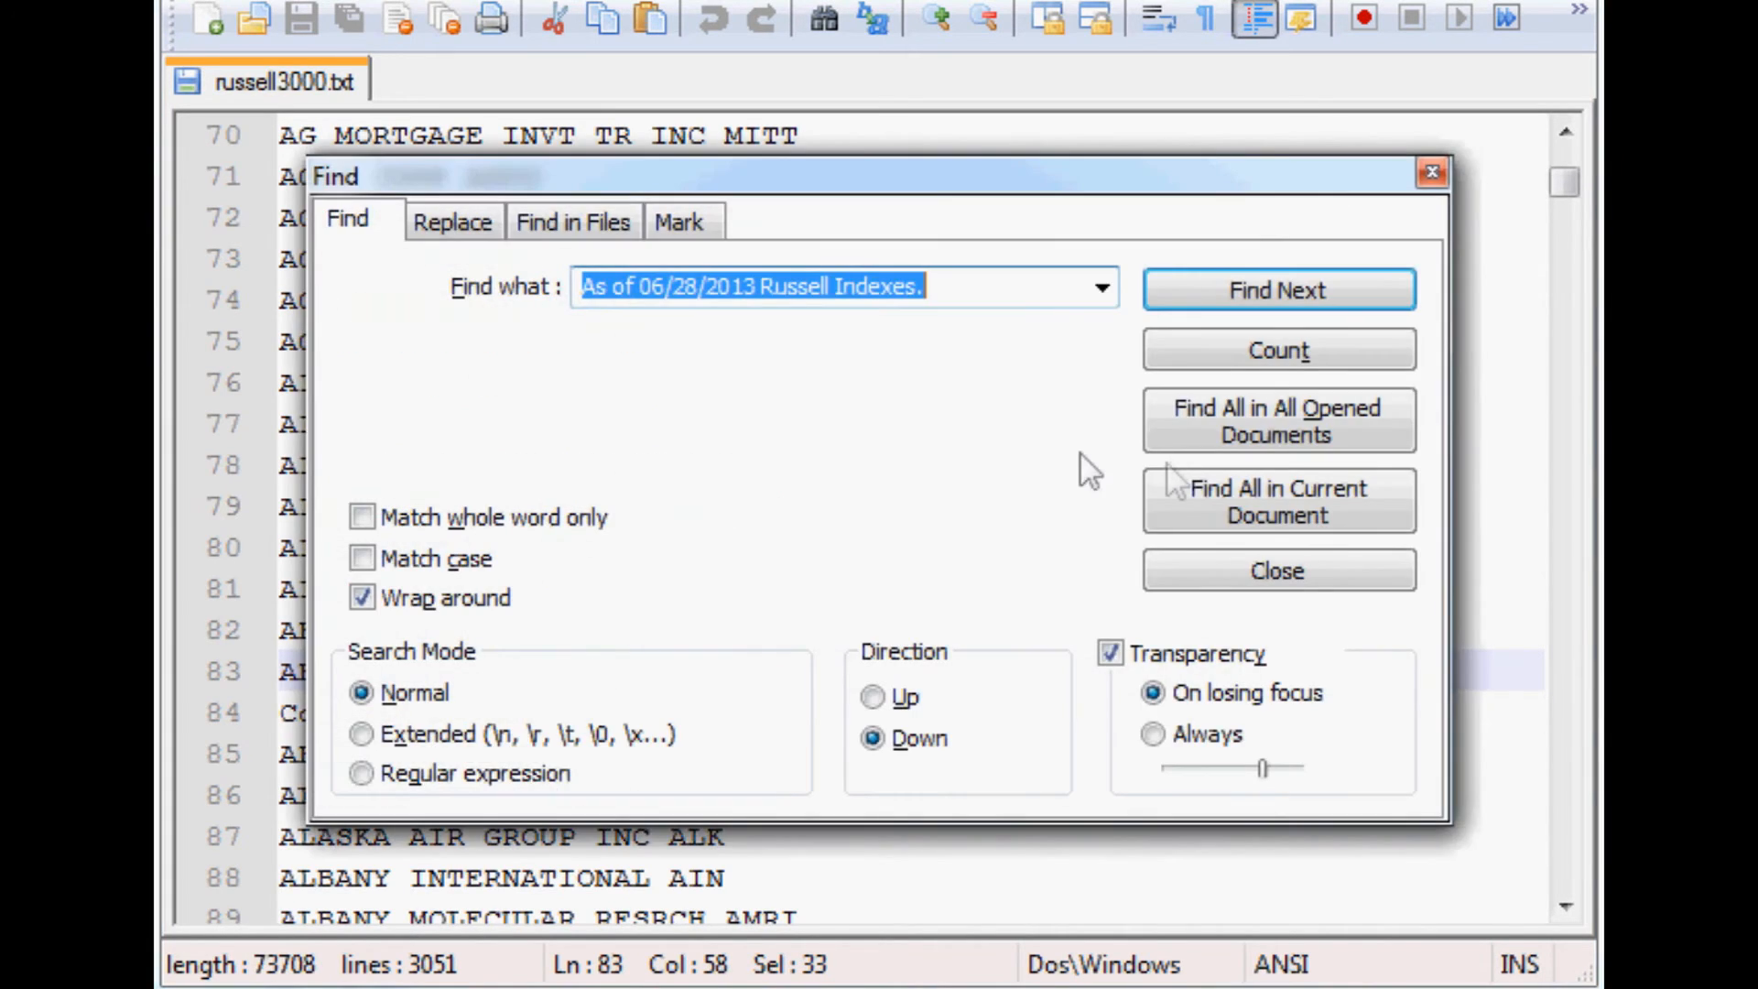
click(453, 222)
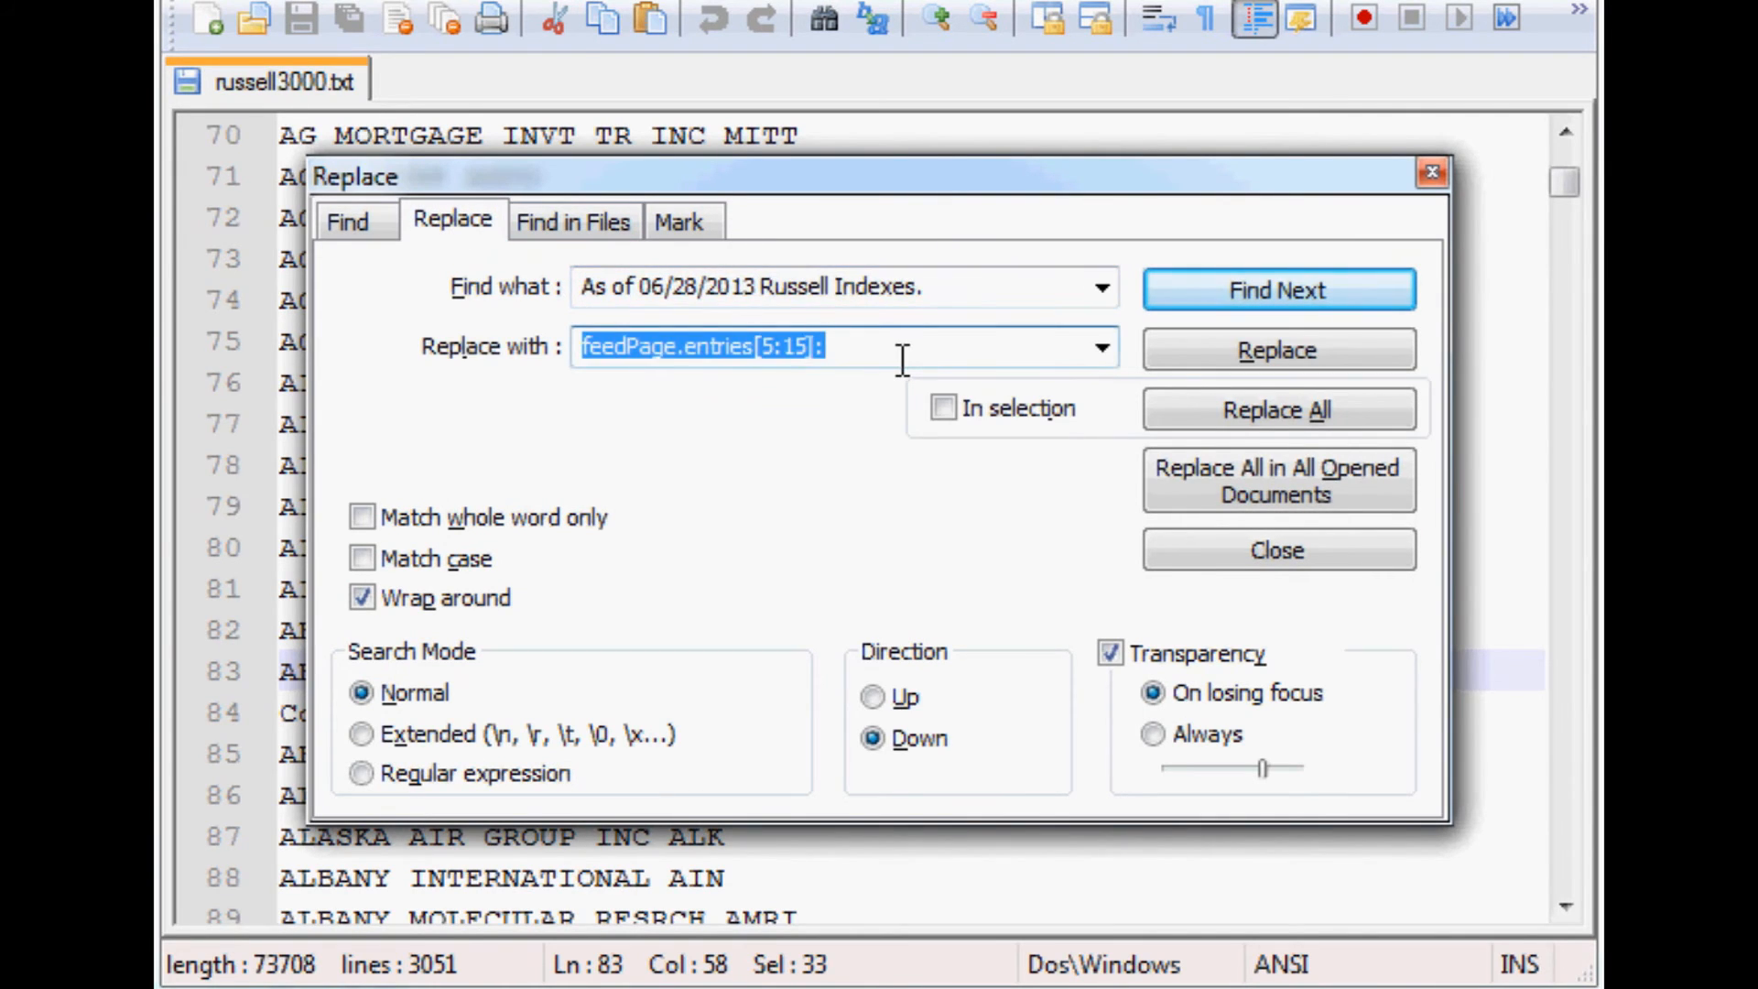
key(Delete)
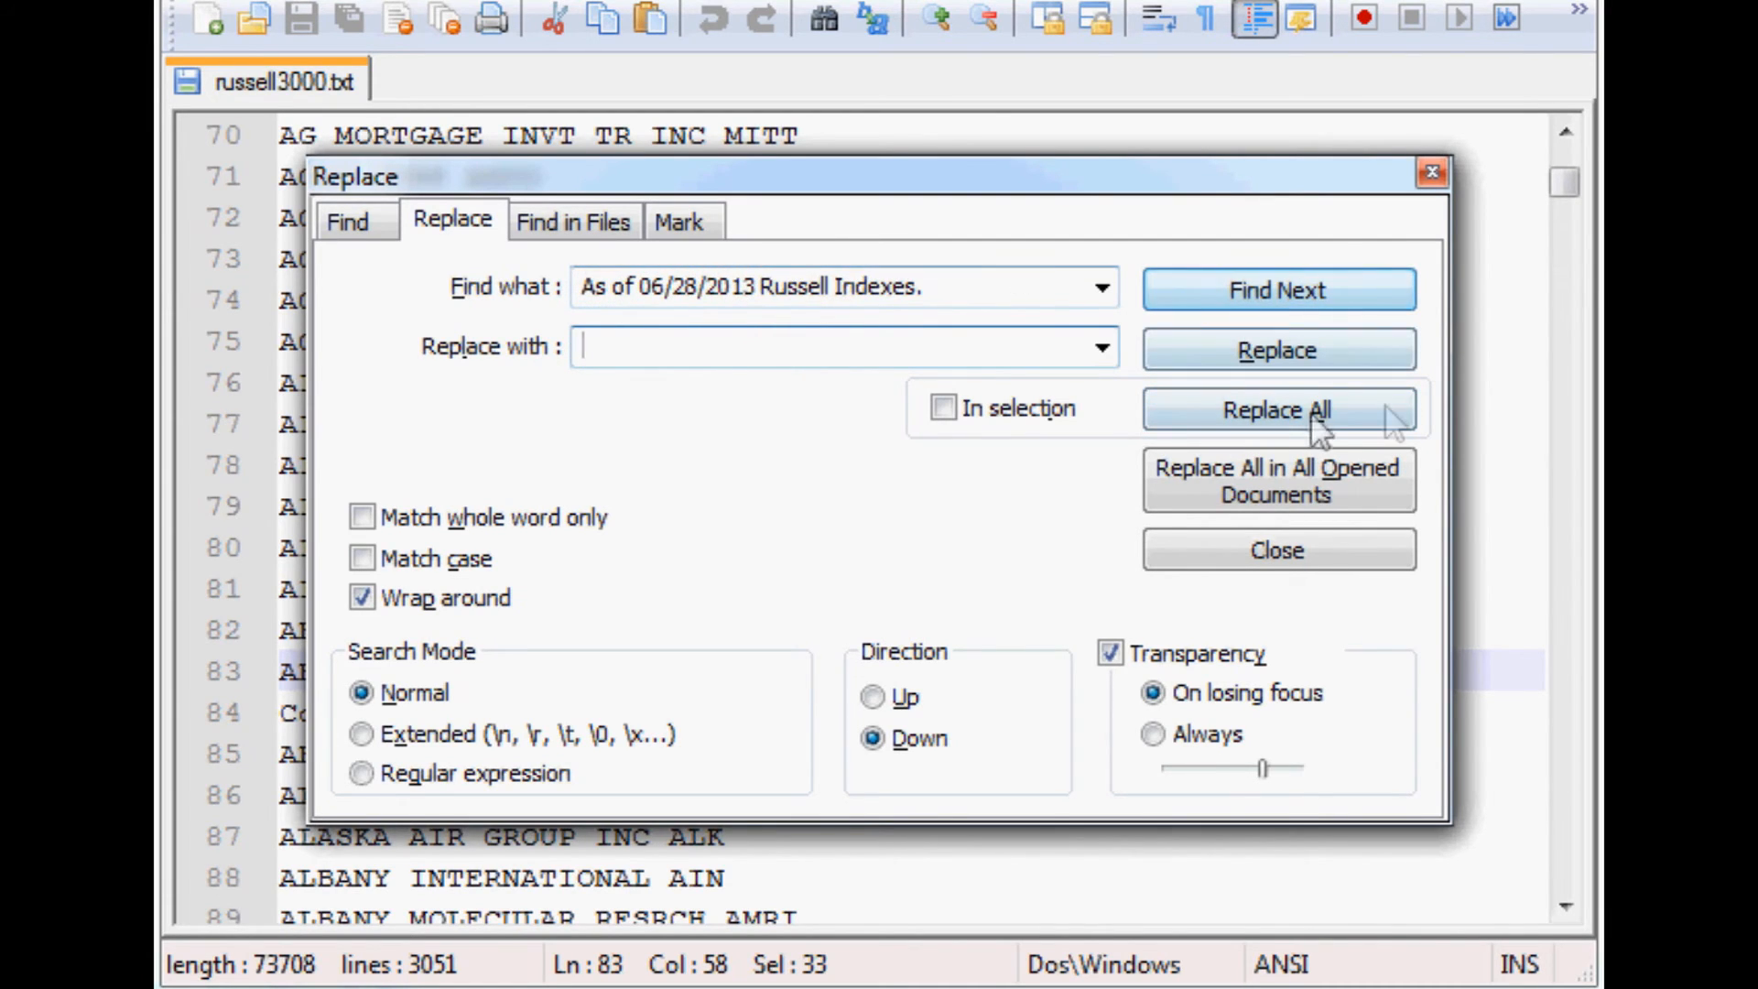
click(1278, 410)
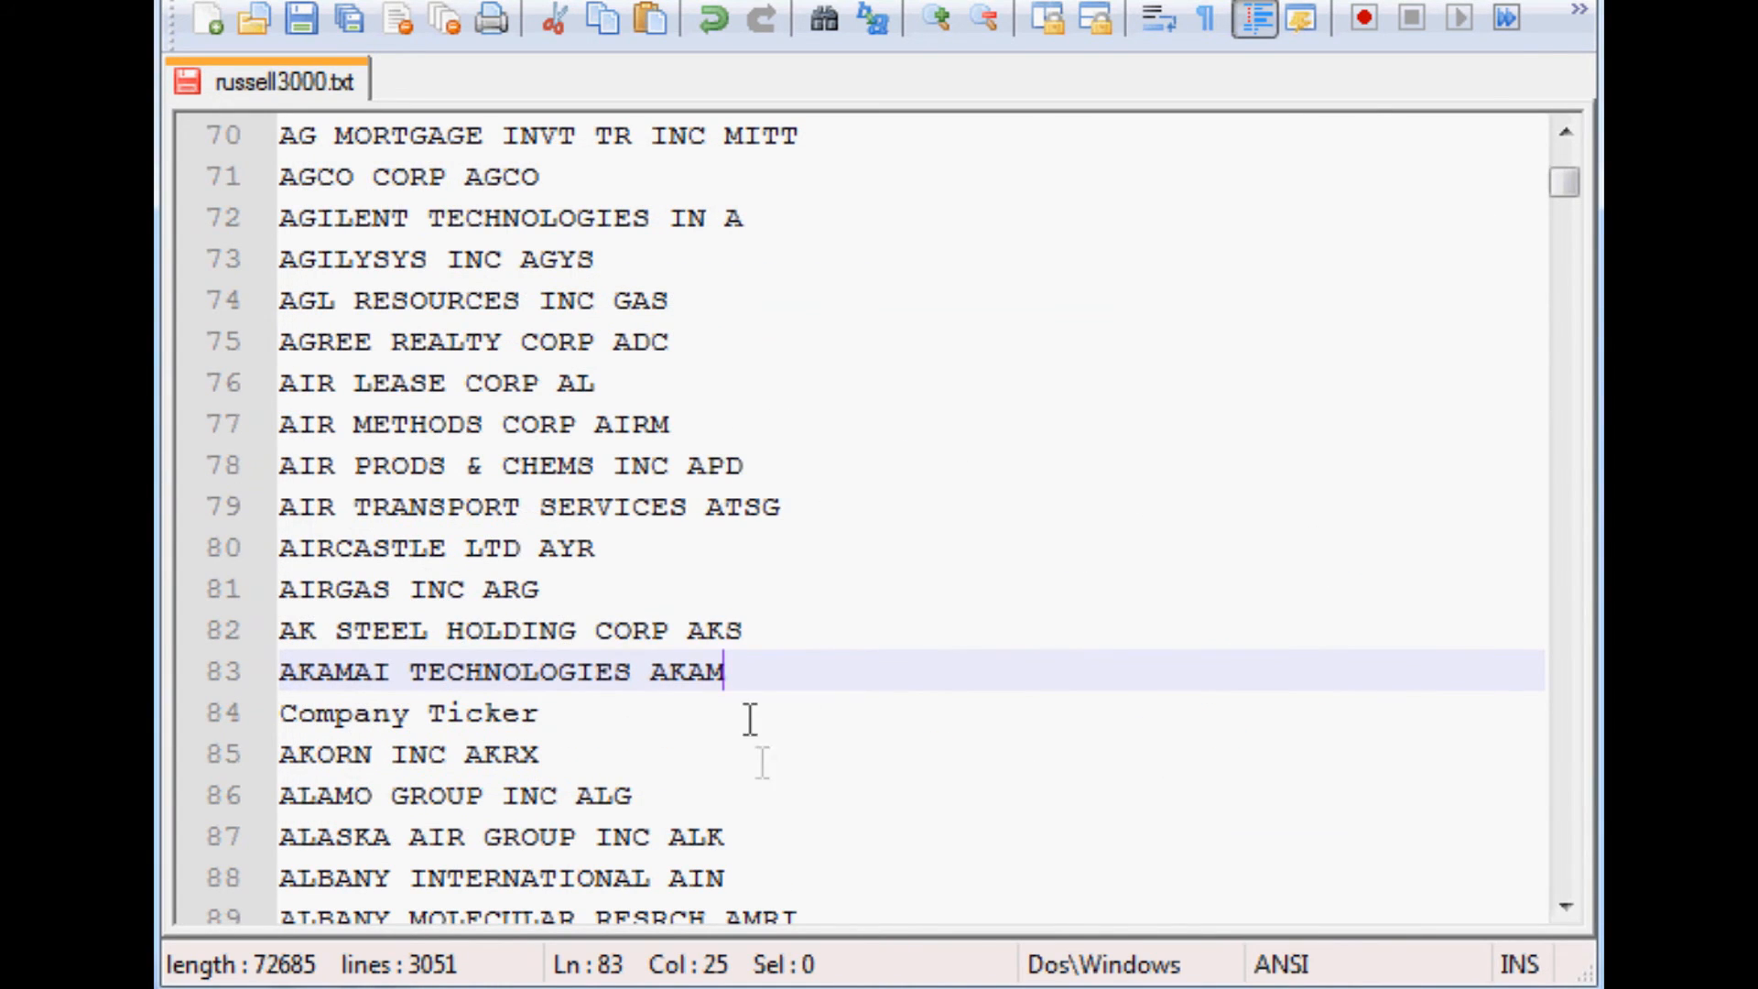
mouse_move(762, 749)
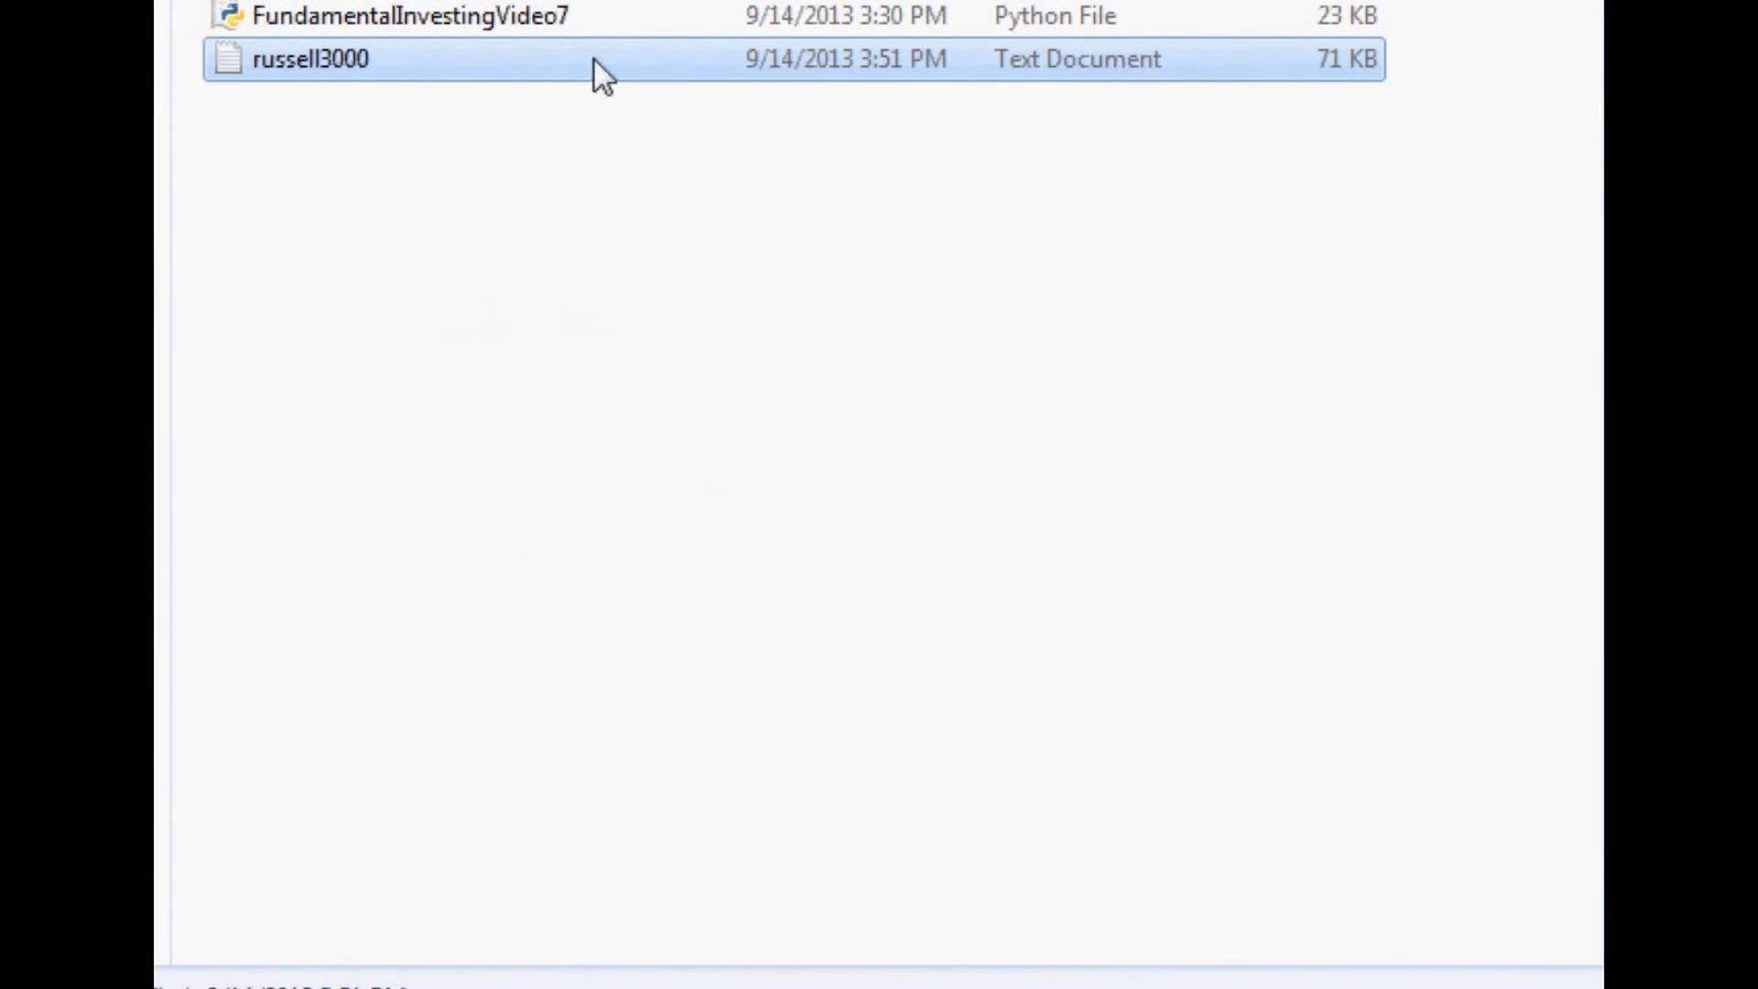
mouse_move(540, 144)
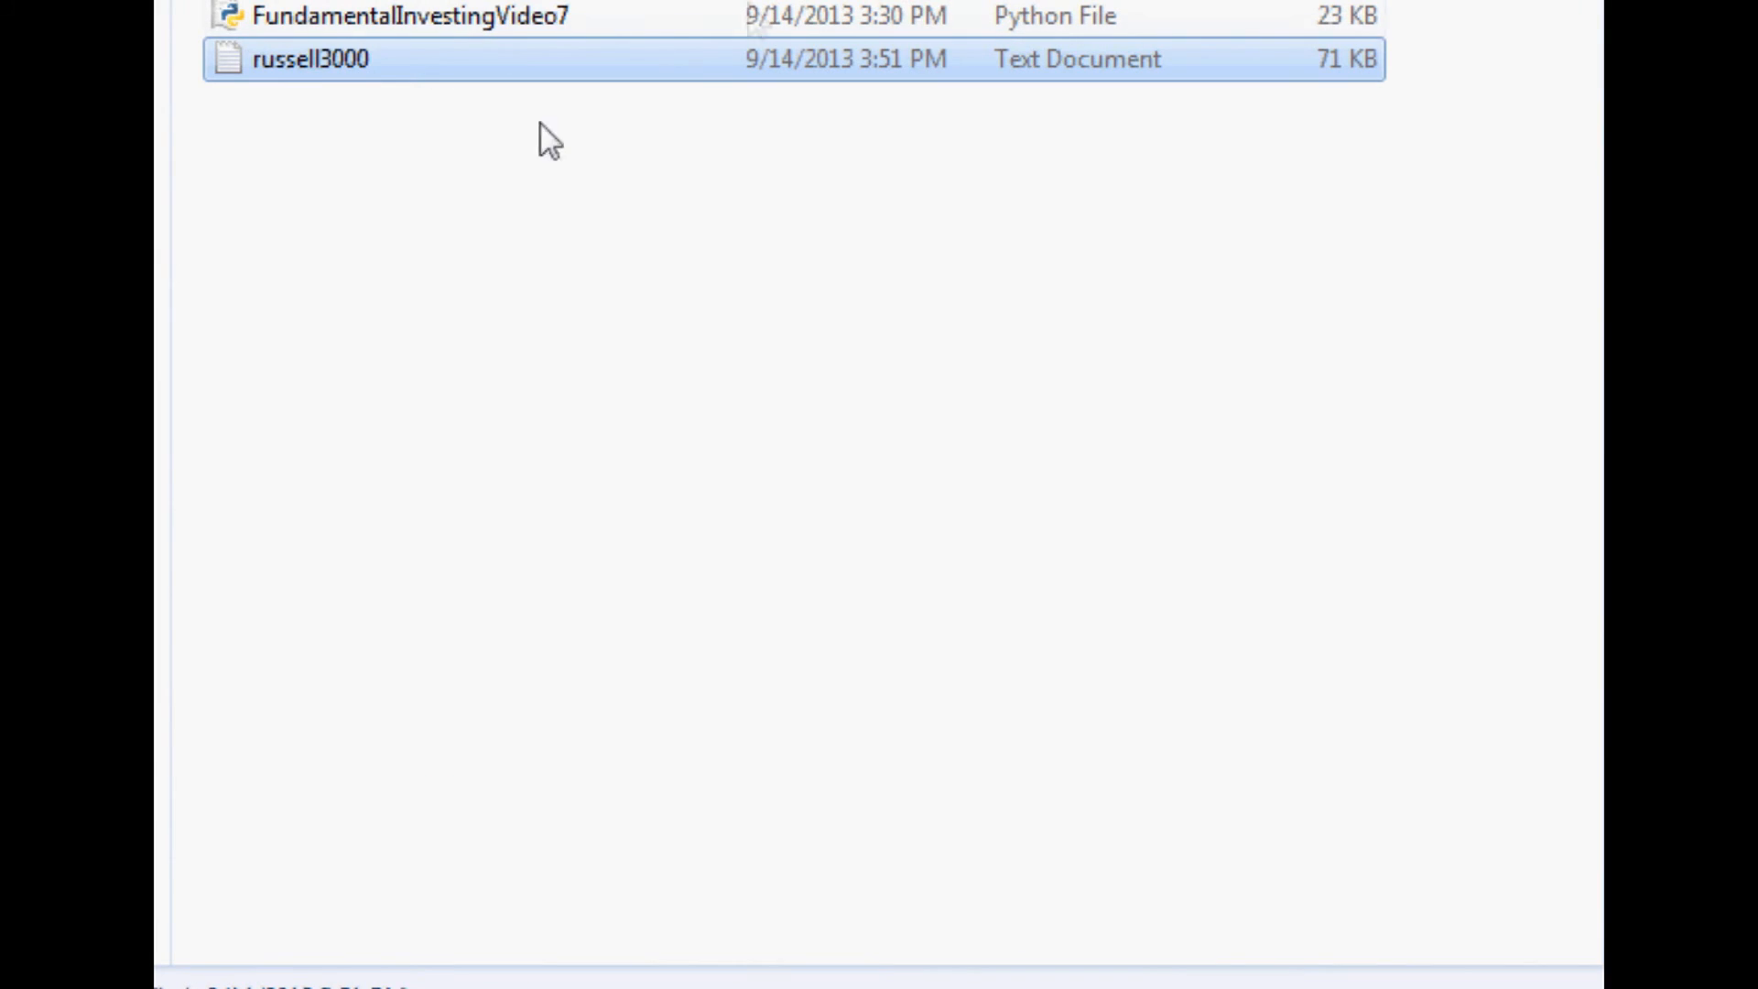
- Reopen russell3000 in Notepad and select the FLWS ticker on the first line
double_click(302, 60)
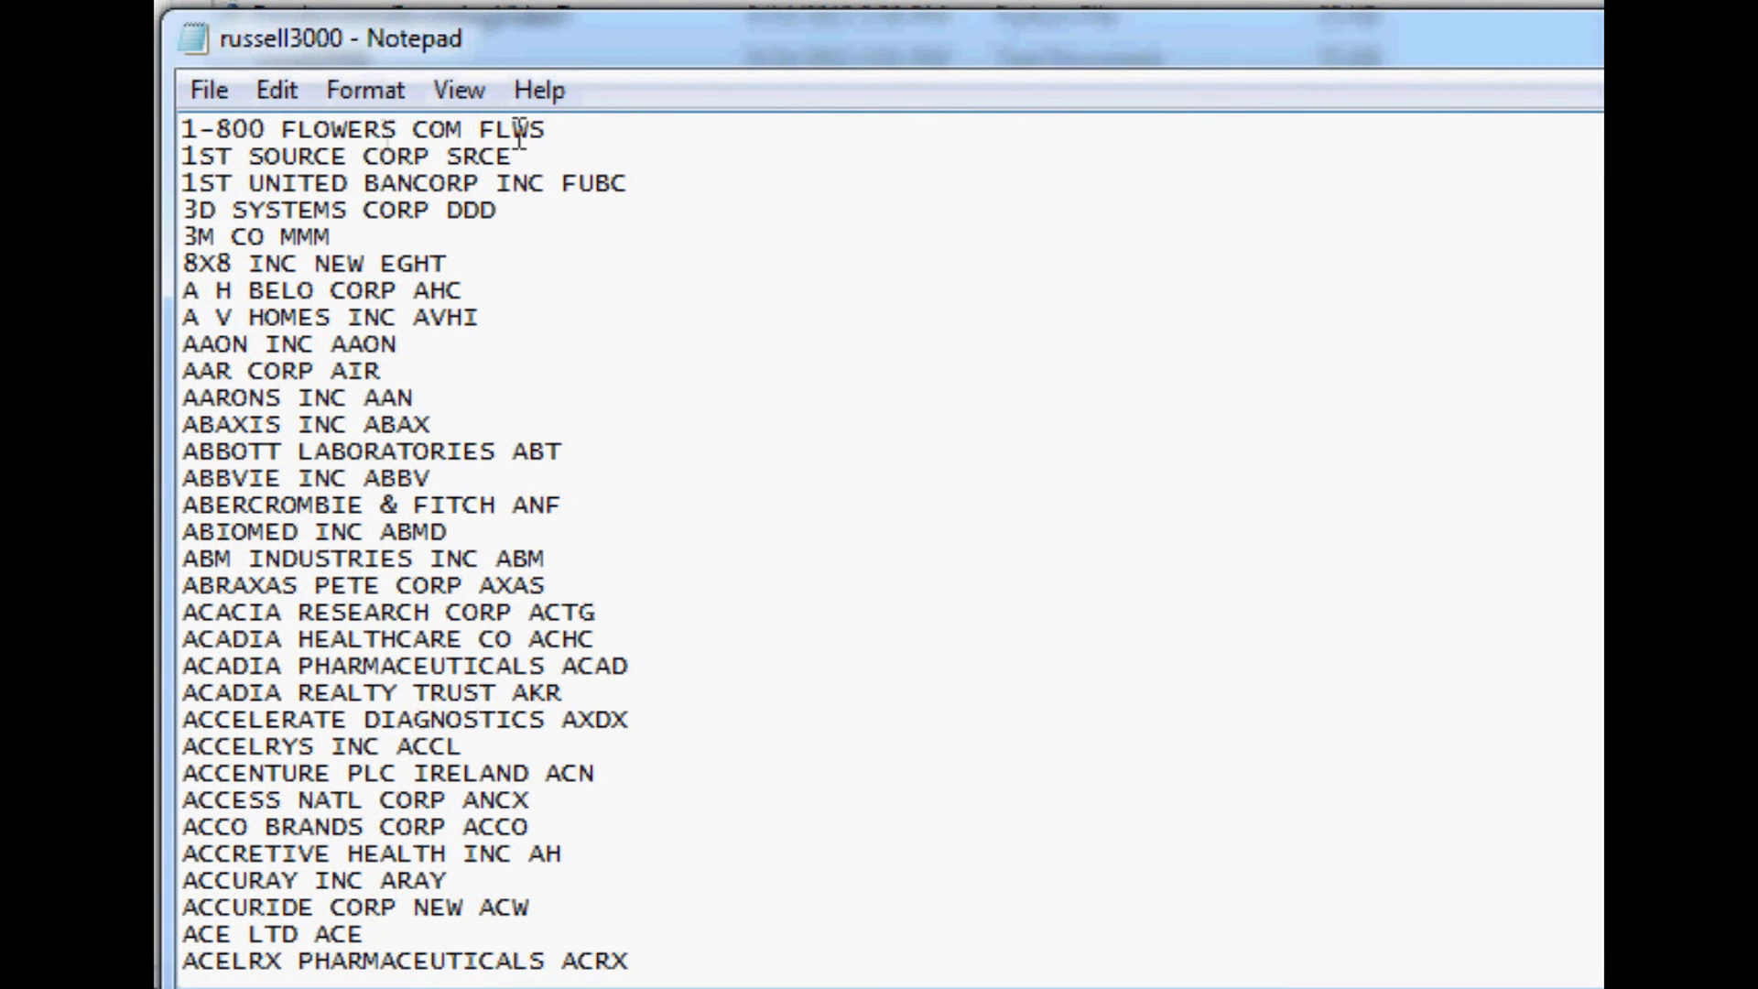
double_click(517, 128)
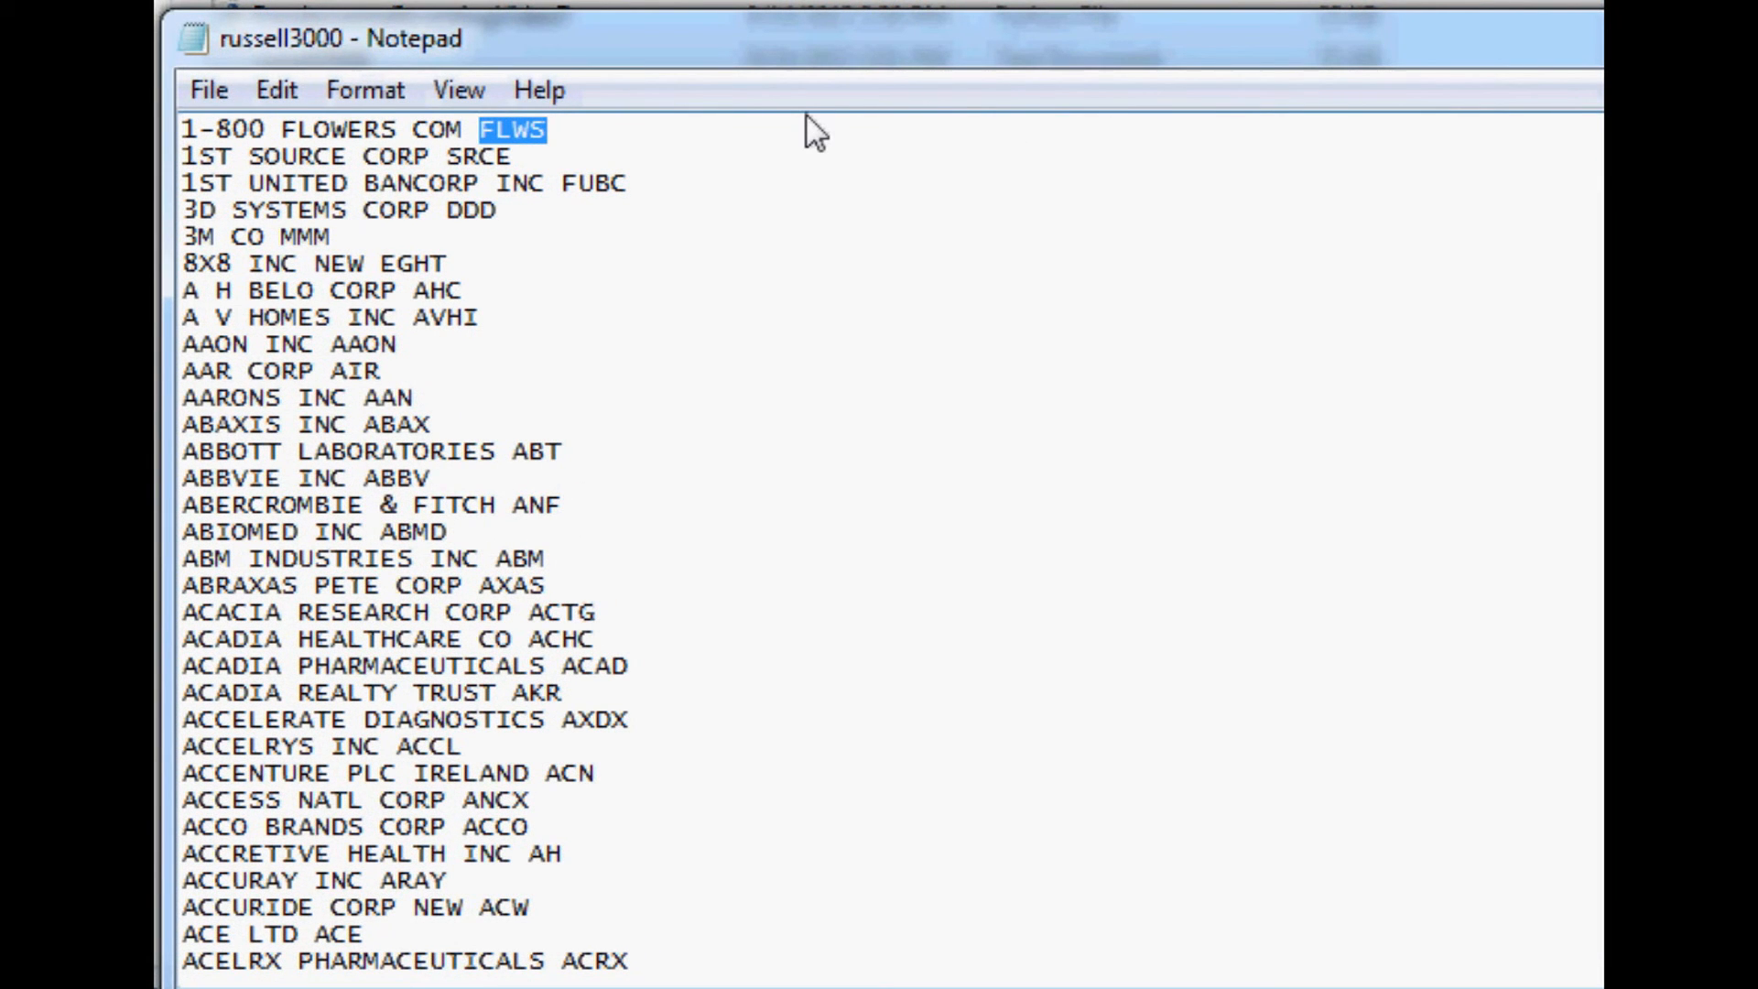
mouse_move(555, 359)
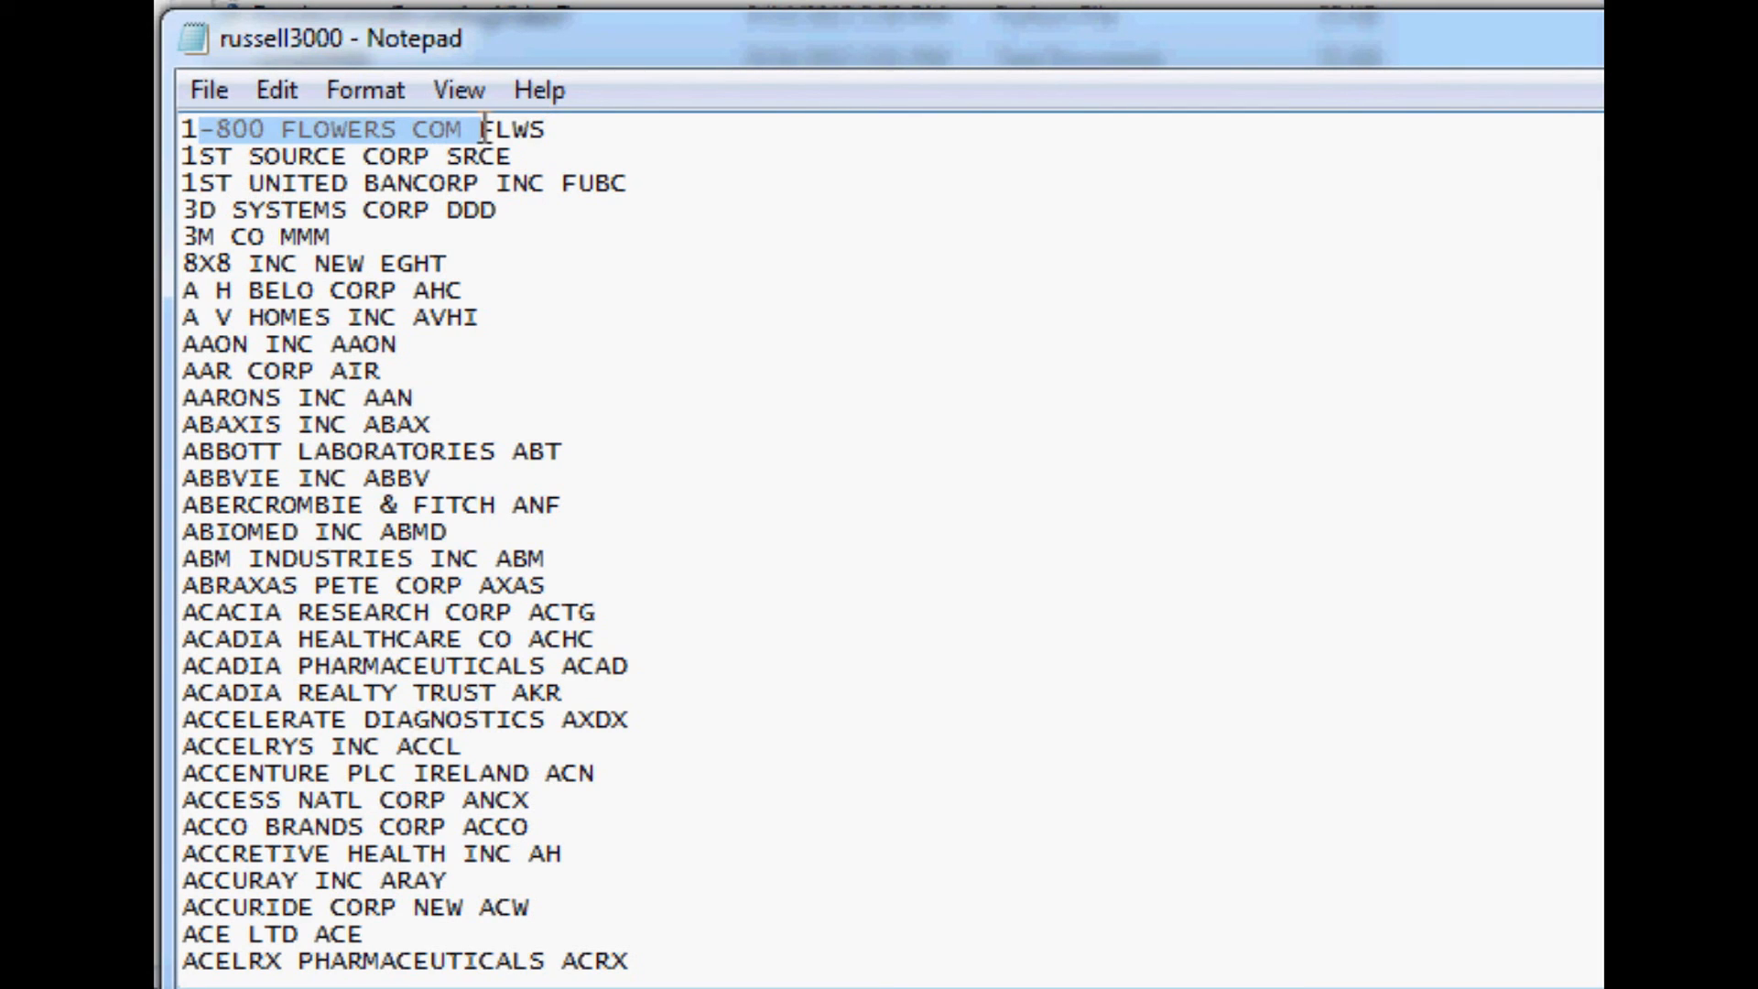
double_click(519, 127)
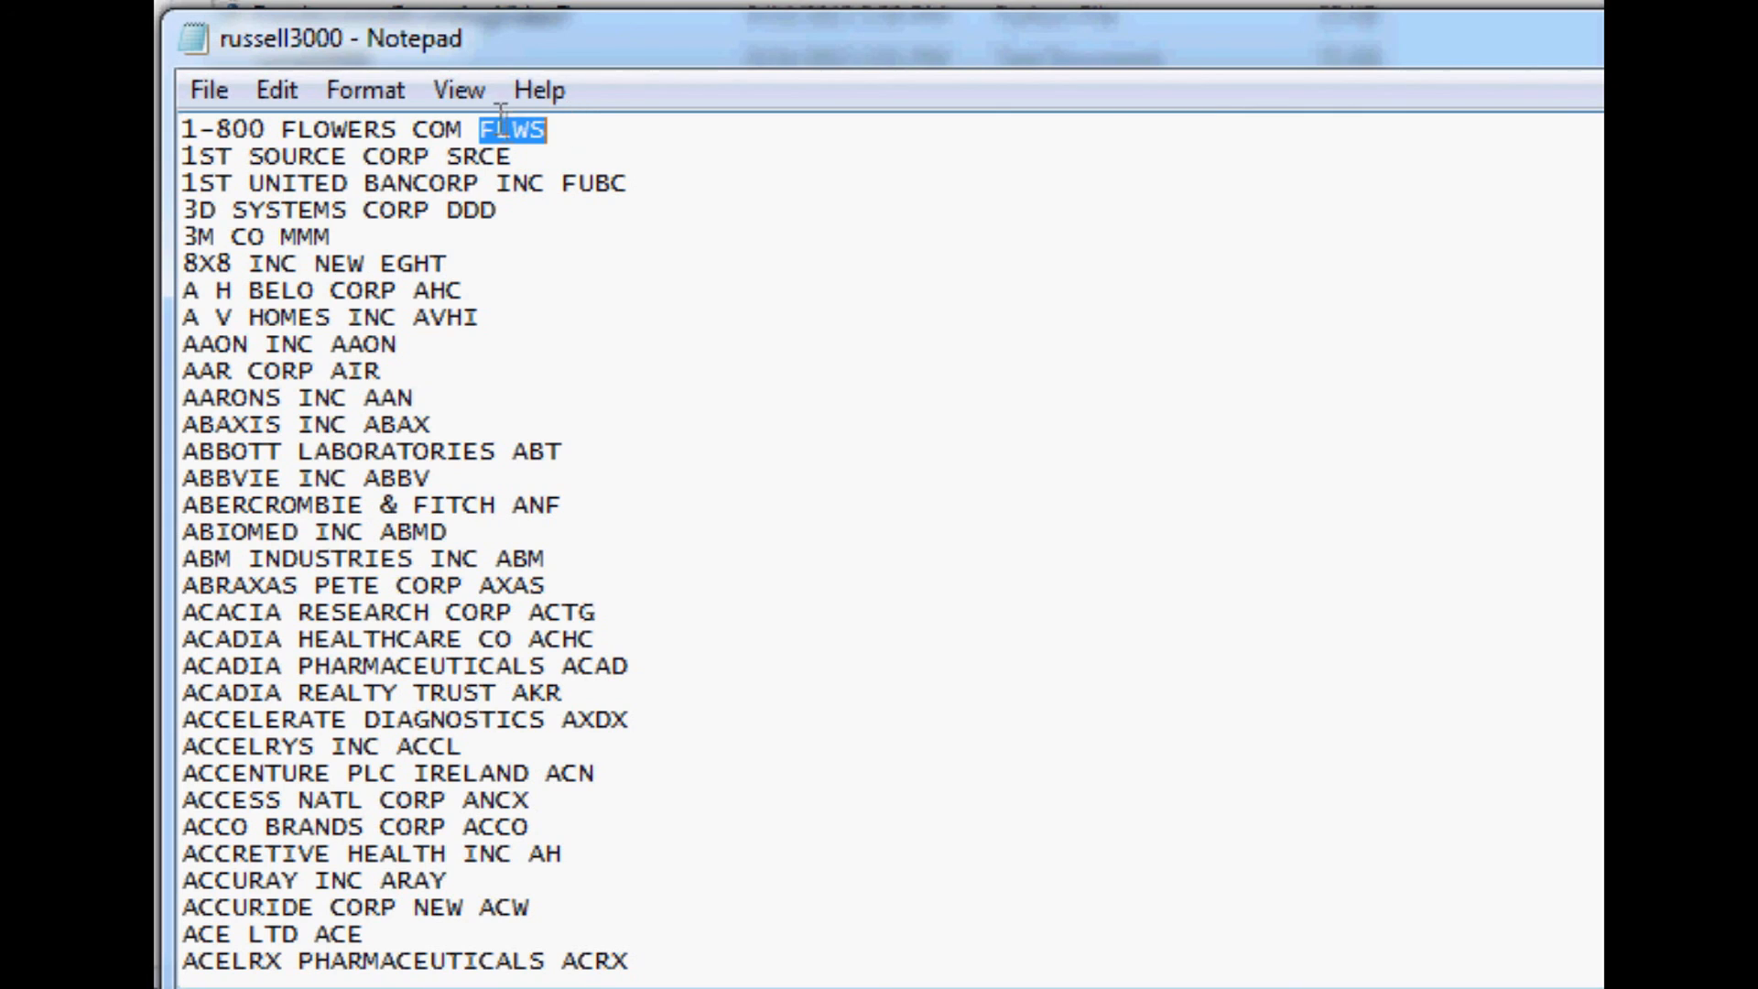
mouse_move(885, 550)
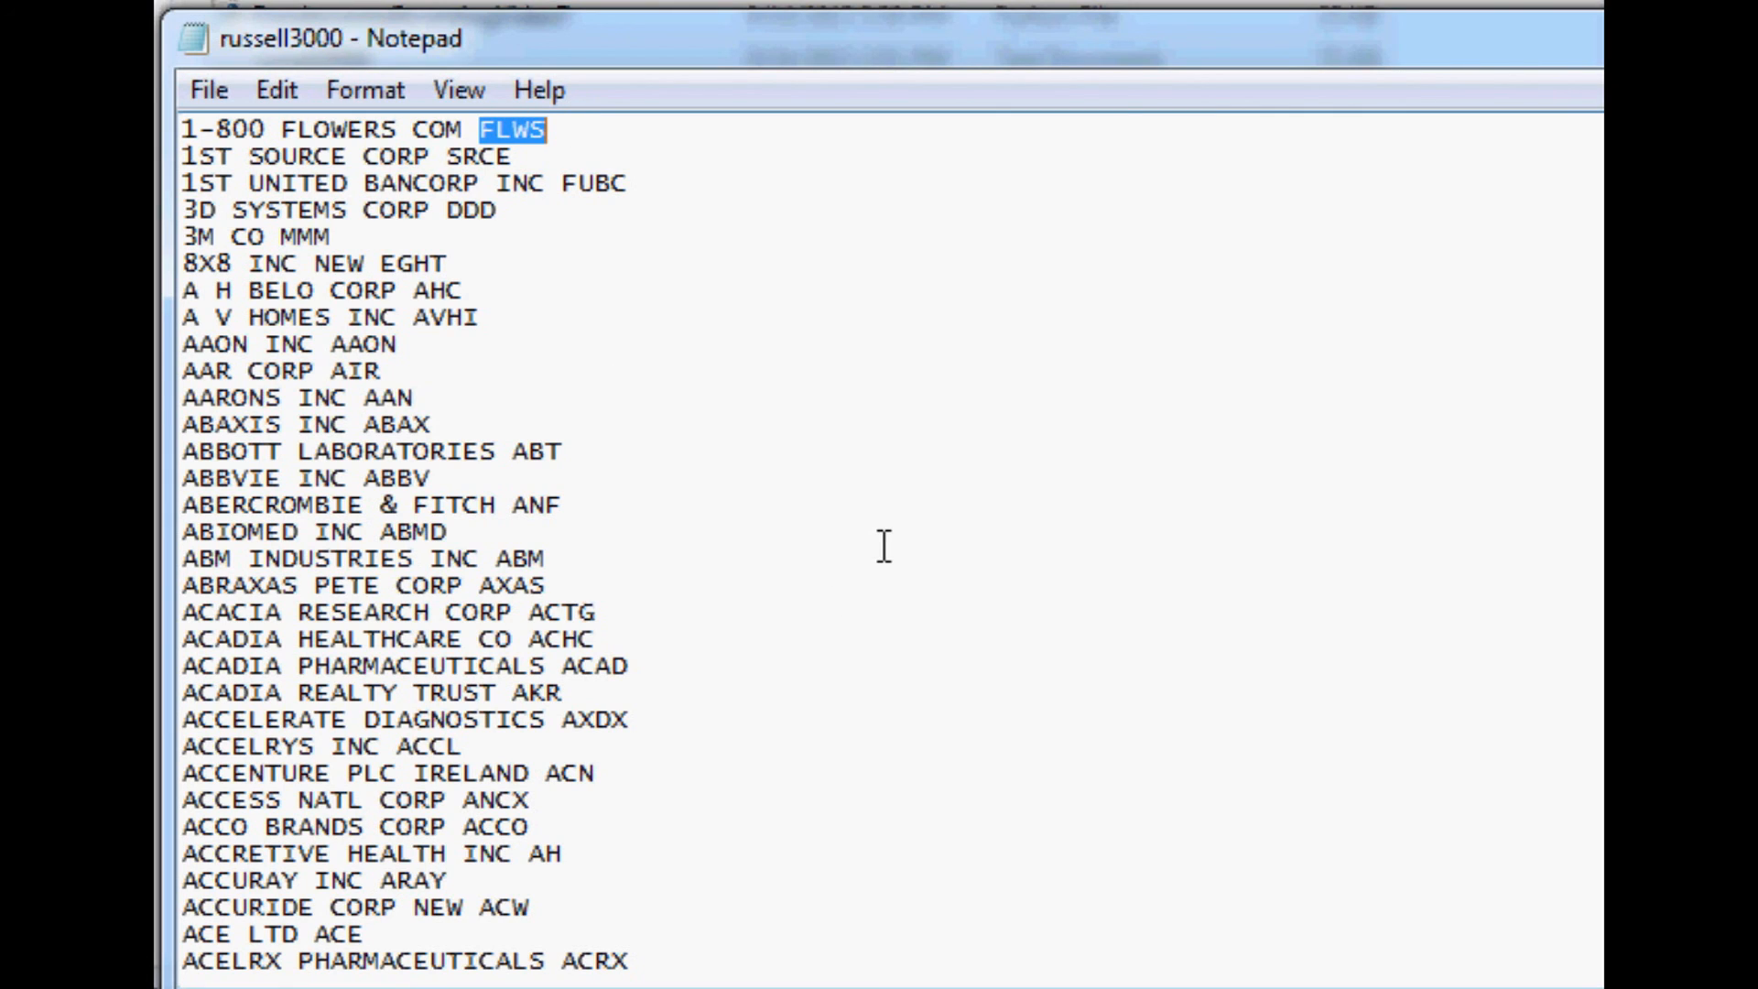